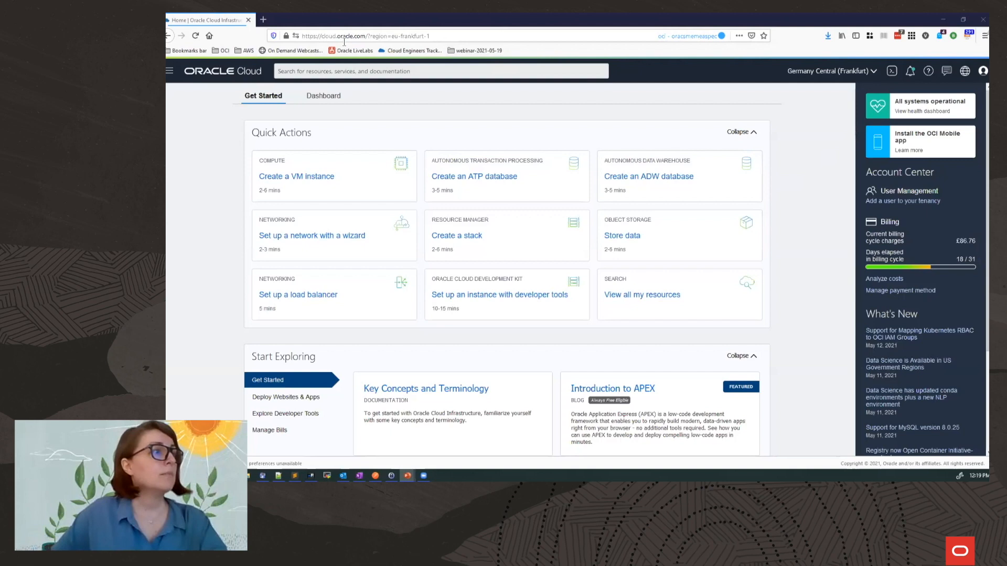
mouse_move(169, 70)
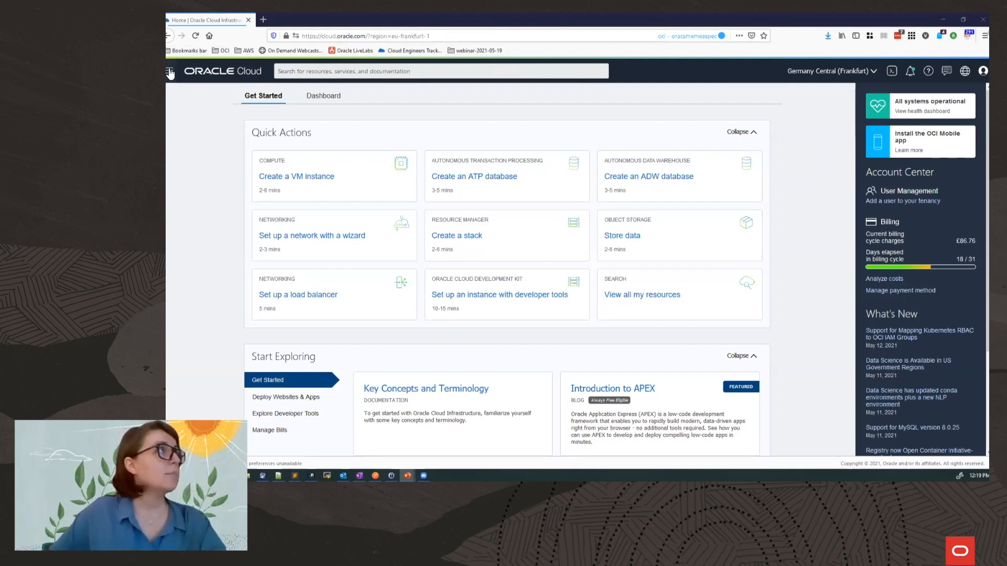
- Bring up the console's services navigation menu from the home page
click(169, 70)
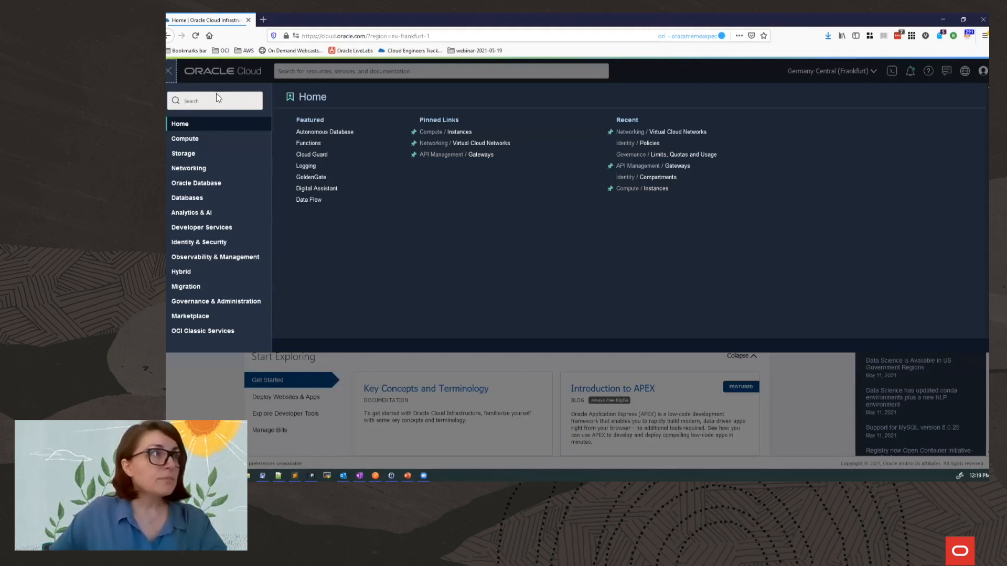
mouse_move(474, 154)
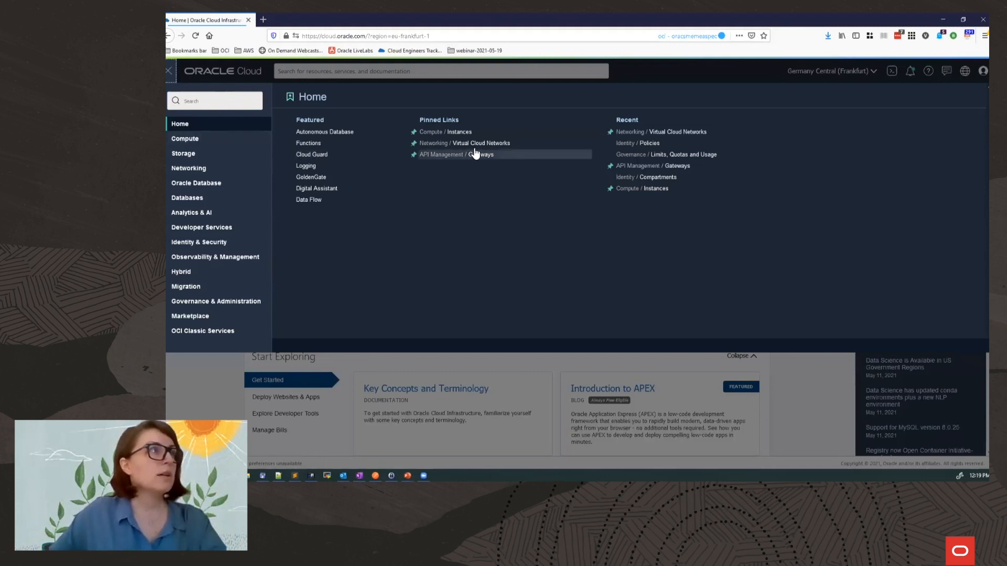
mouse_move(481, 143)
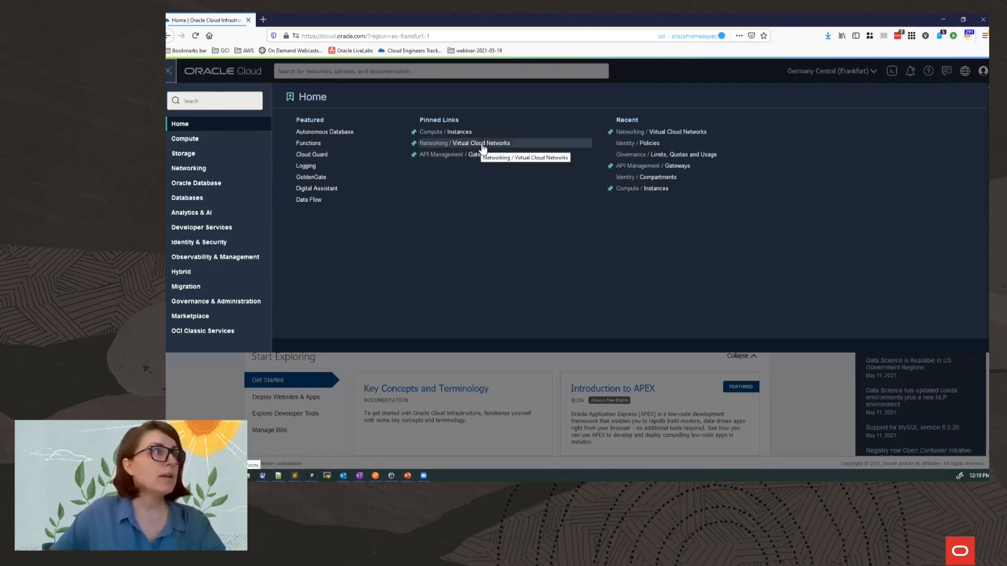
mouse_move(456, 147)
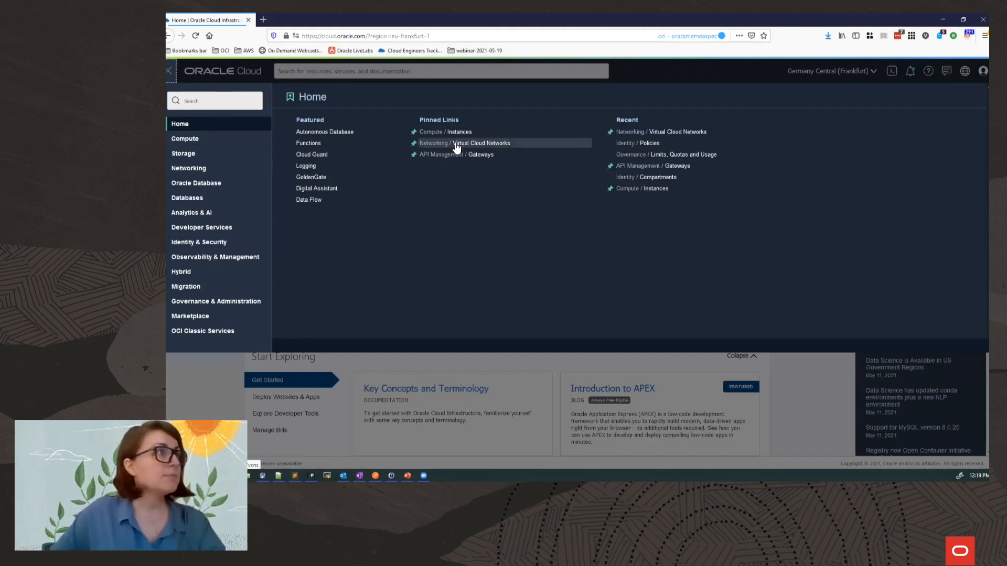
- Go to the Virtual Cloud Networks list, start a new VCN form and cancel it
click(464, 142)
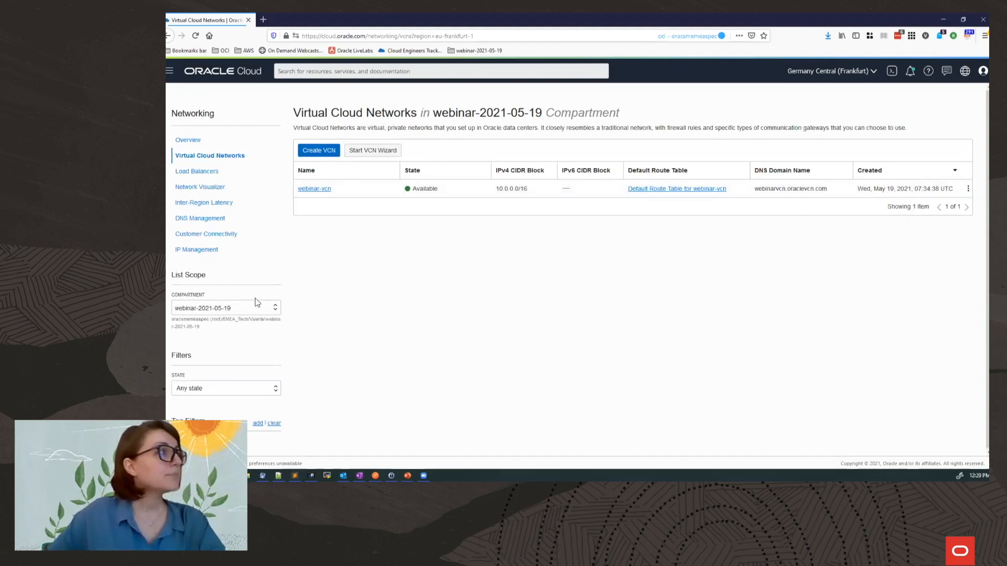
mouse_move(233, 314)
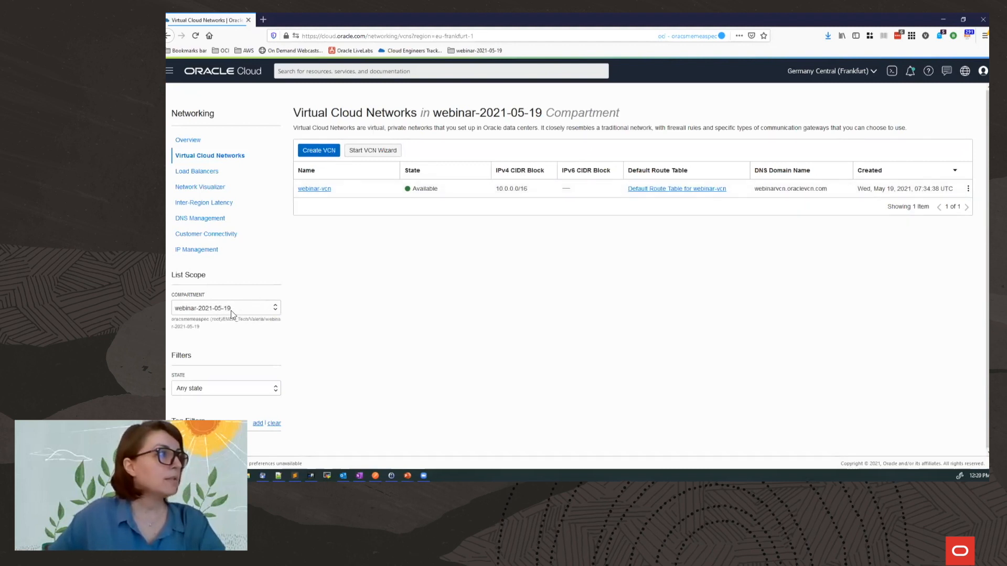
mouse_move(187, 308)
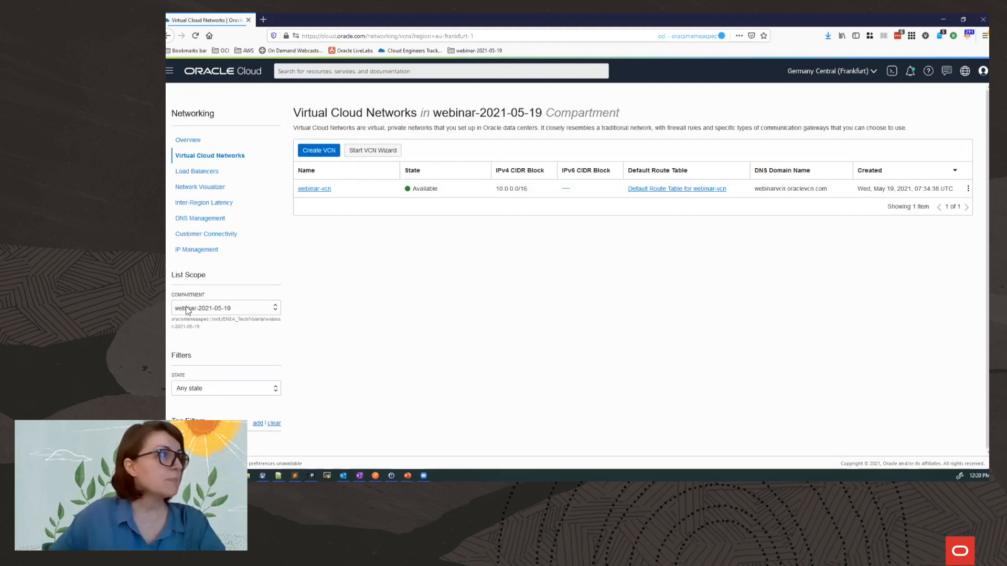
mouse_move(395, 259)
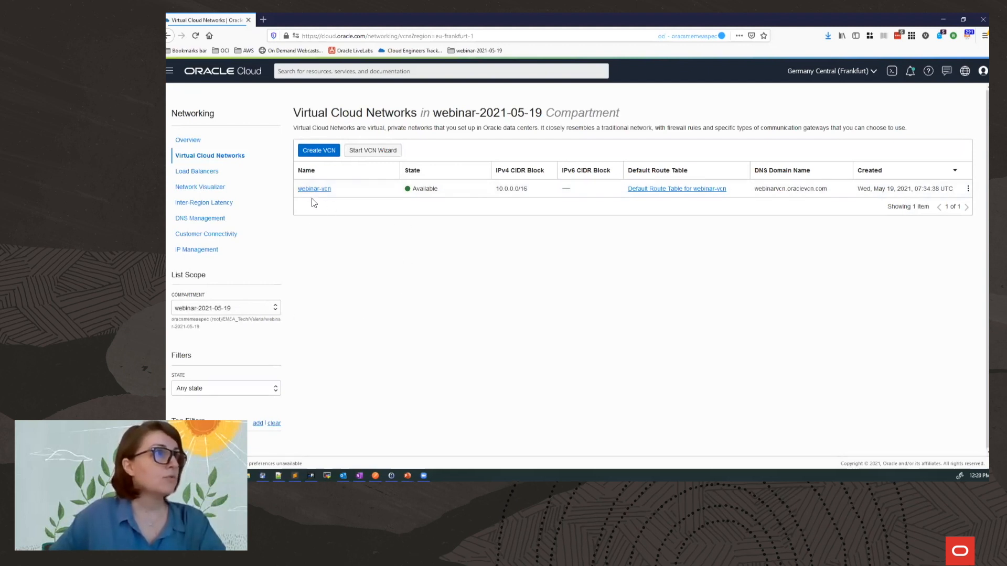
click(318, 150)
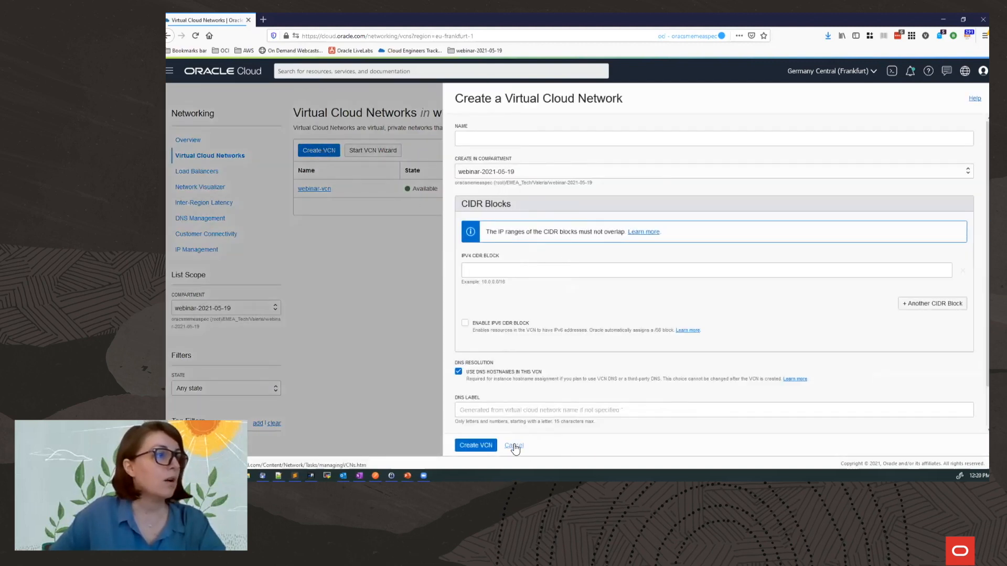
click(513, 446)
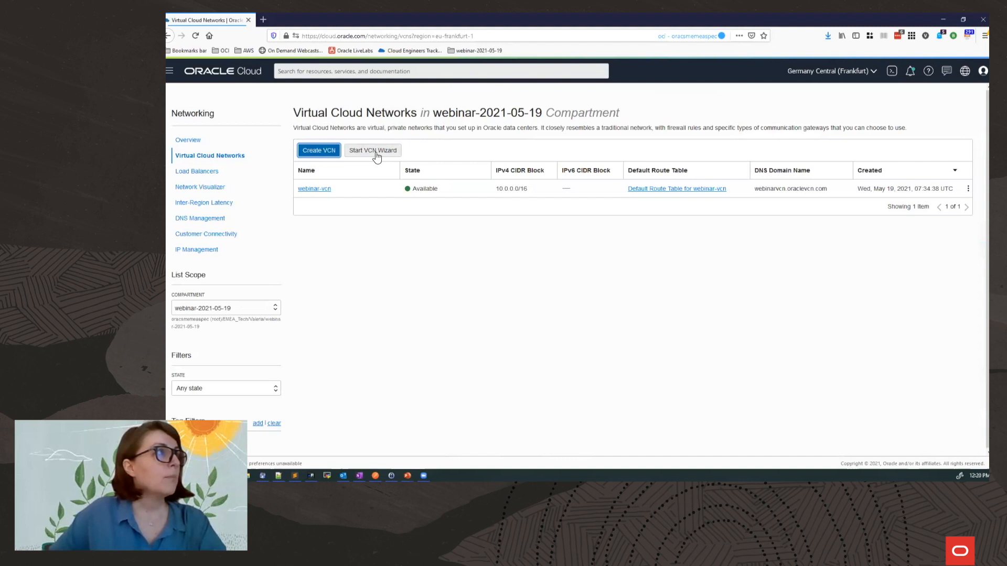
- Run the VCN wizard for internet connectivity and name the network webinar-vcn2
click(372, 150)
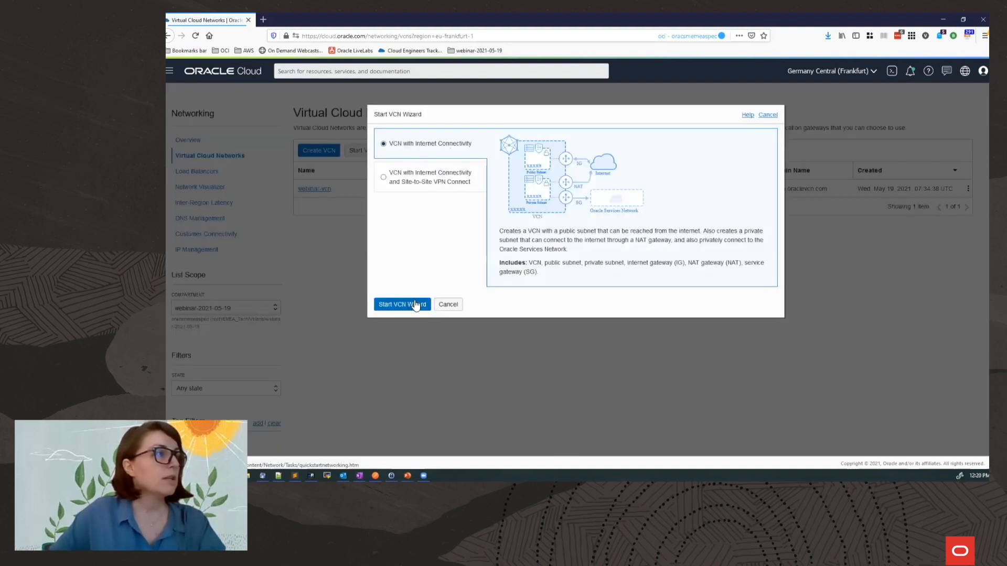
click(401, 304)
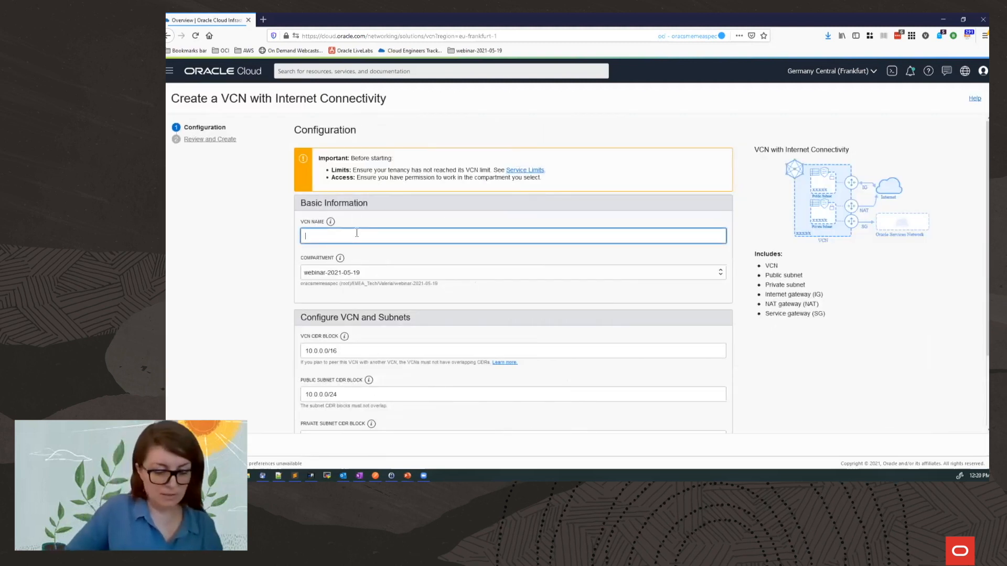
text(webinar-vcn)
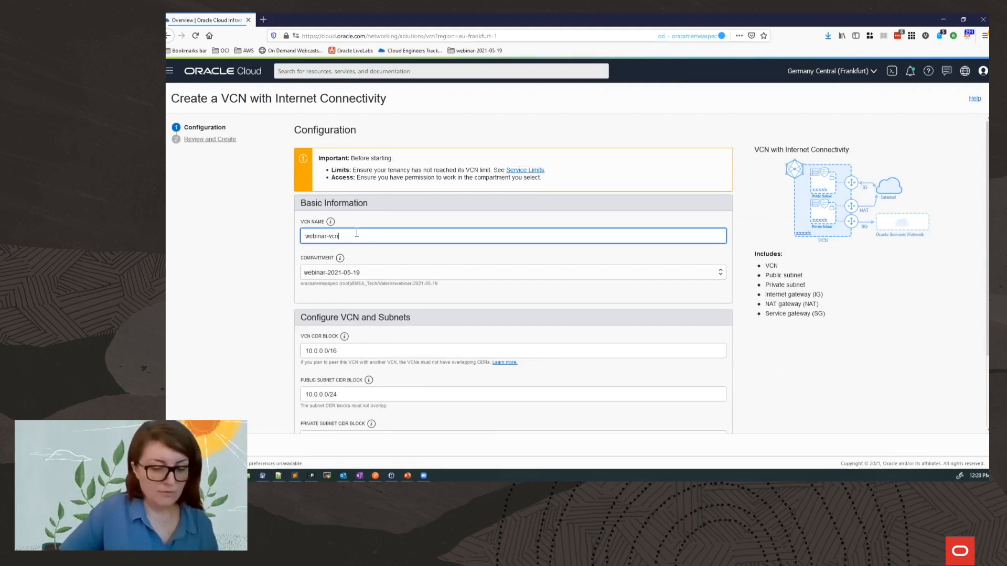
text(2)
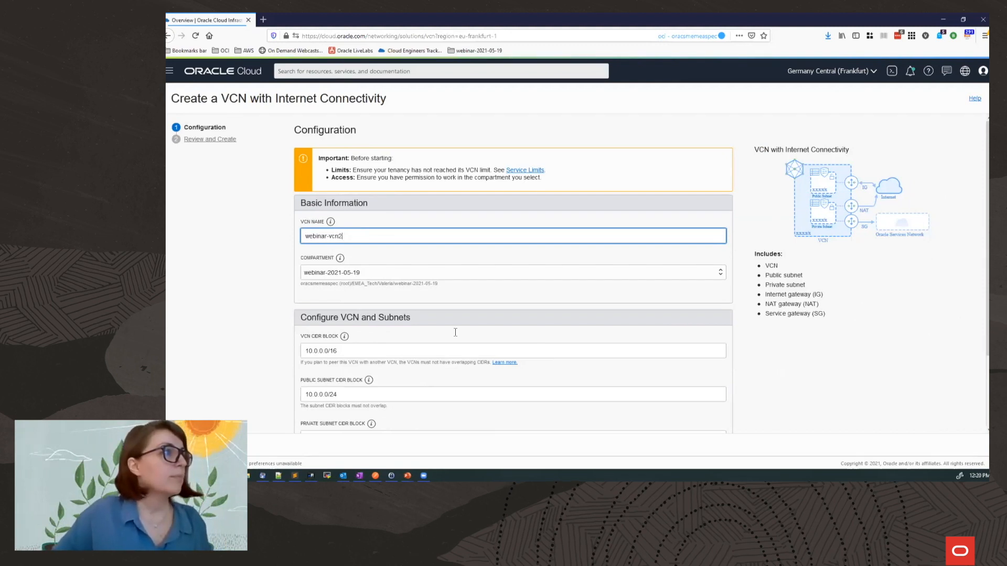
scroll(down, 3)
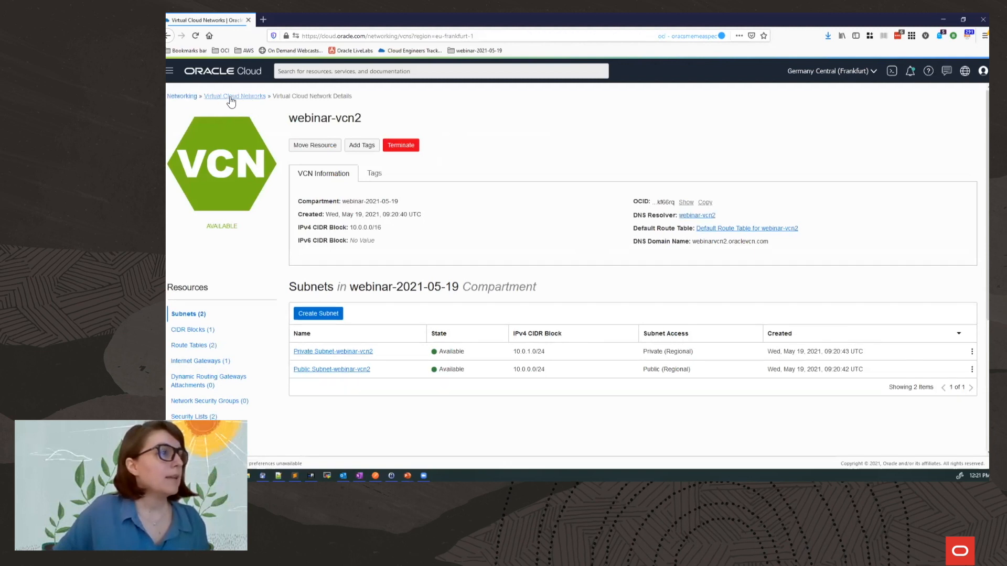
- Navigate via Developer Services to the API Gateway Gateways list
click(234, 96)
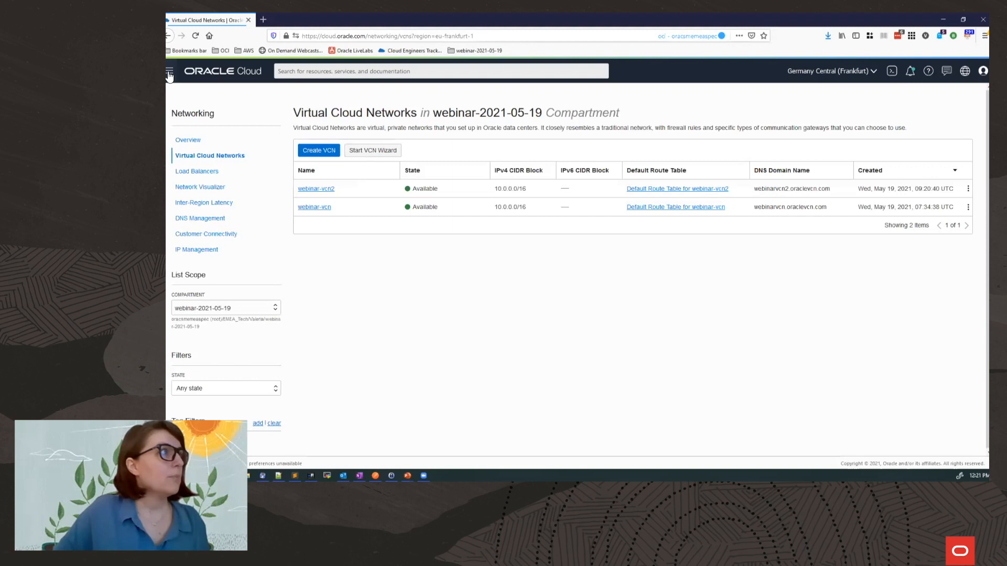
click(169, 71)
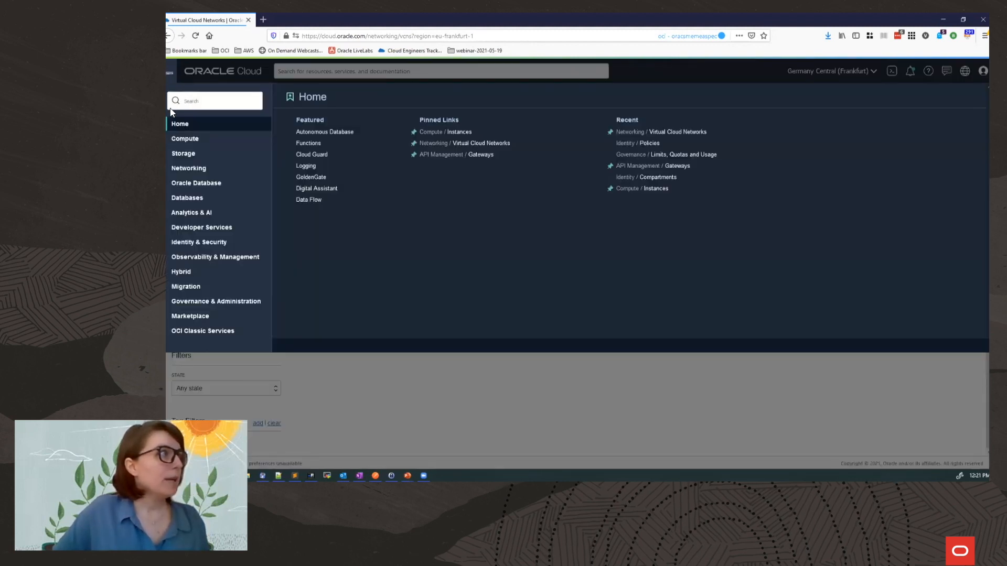
click(202, 228)
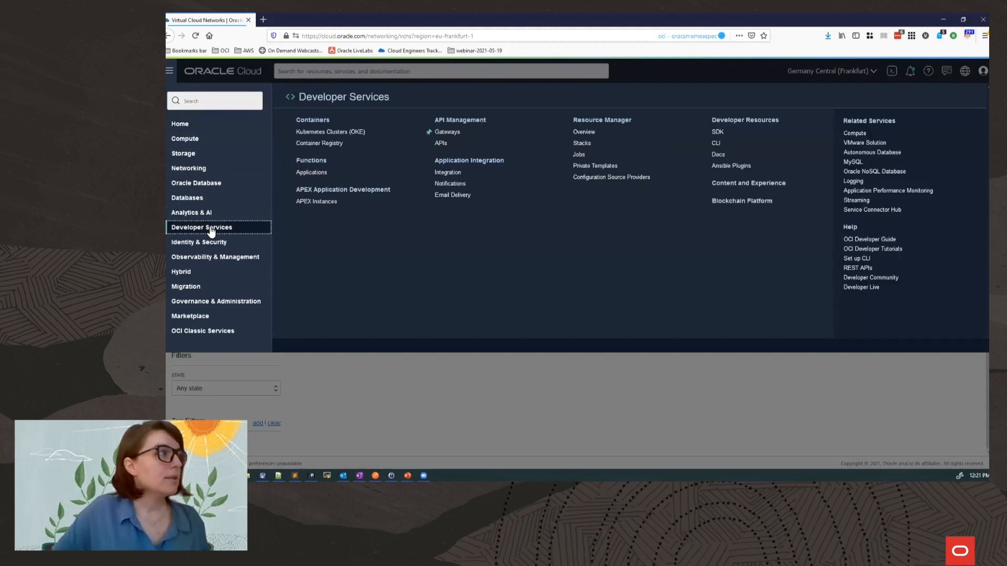
mouse_move(460, 119)
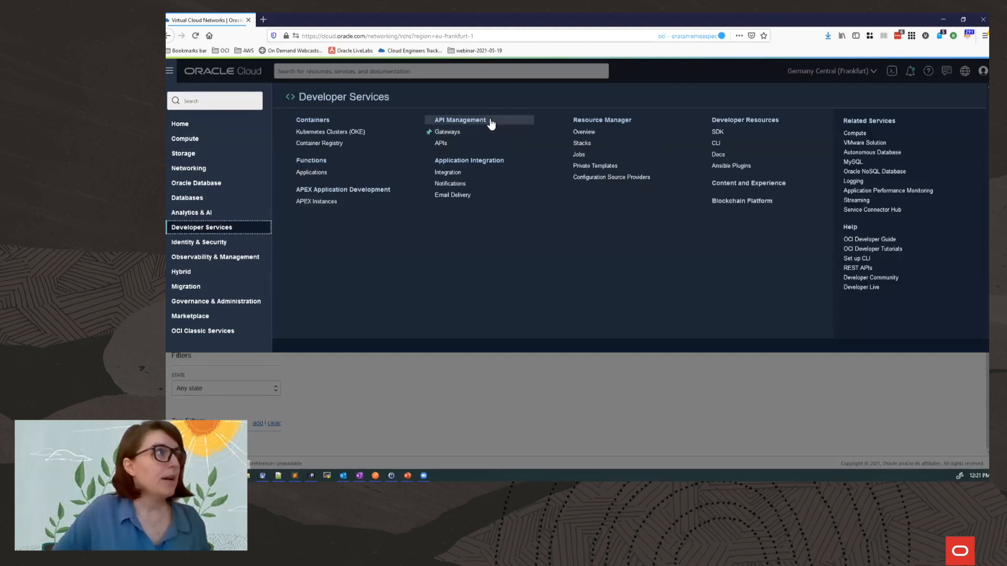
mouse_move(448, 133)
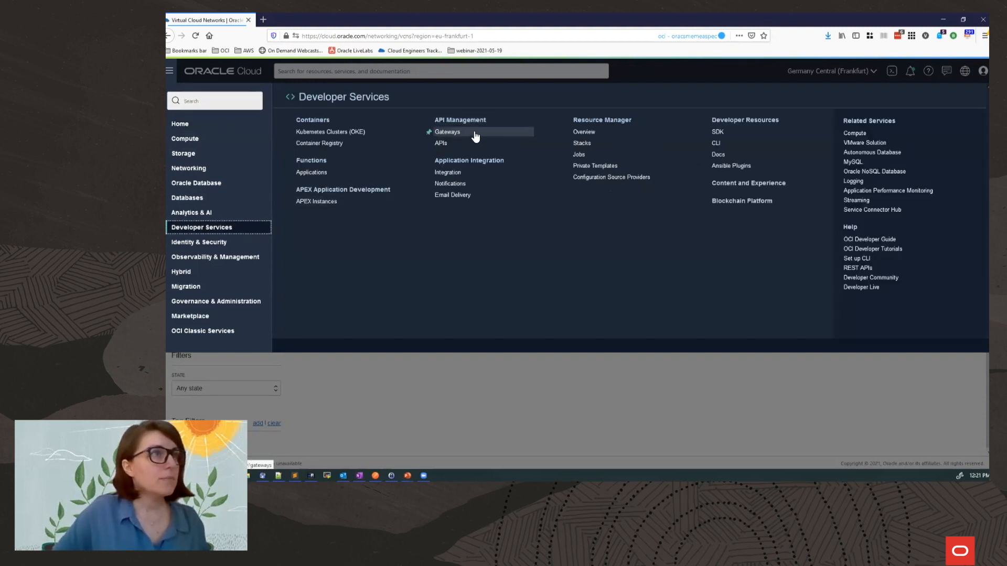
mouse_move(498, 137)
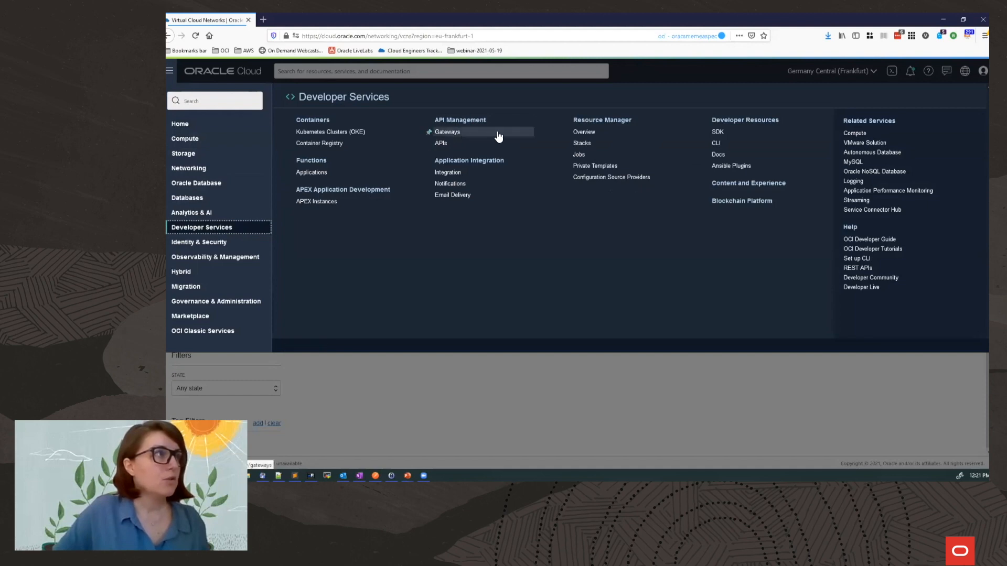
click(447, 132)
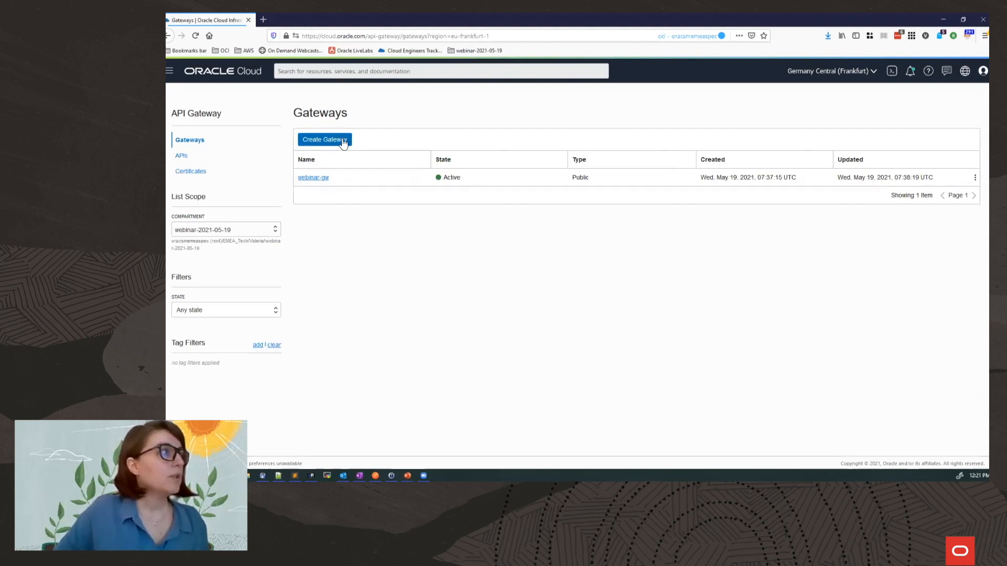
- Start a new gateway and name it webinar-gw2
click(324, 140)
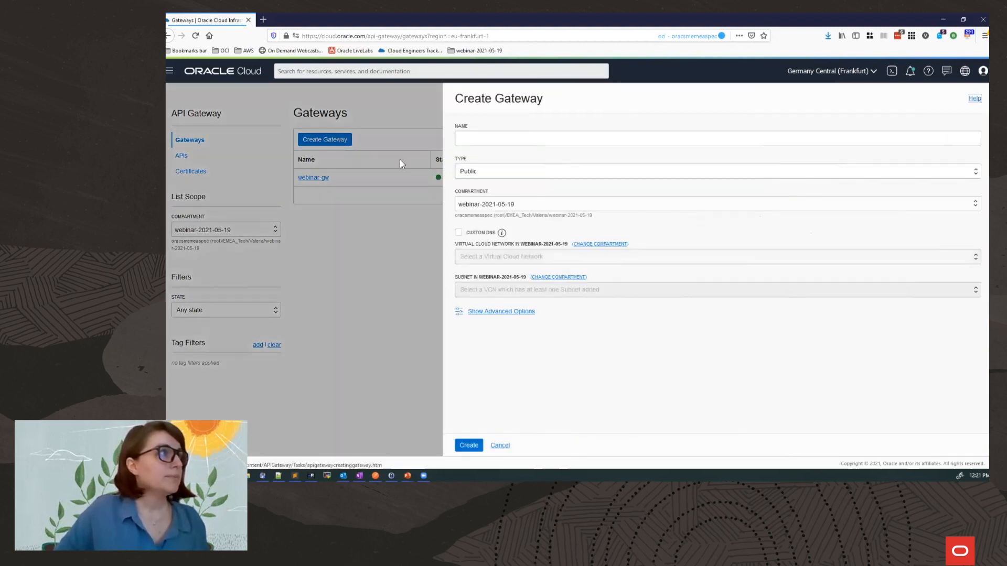
click(642, 138)
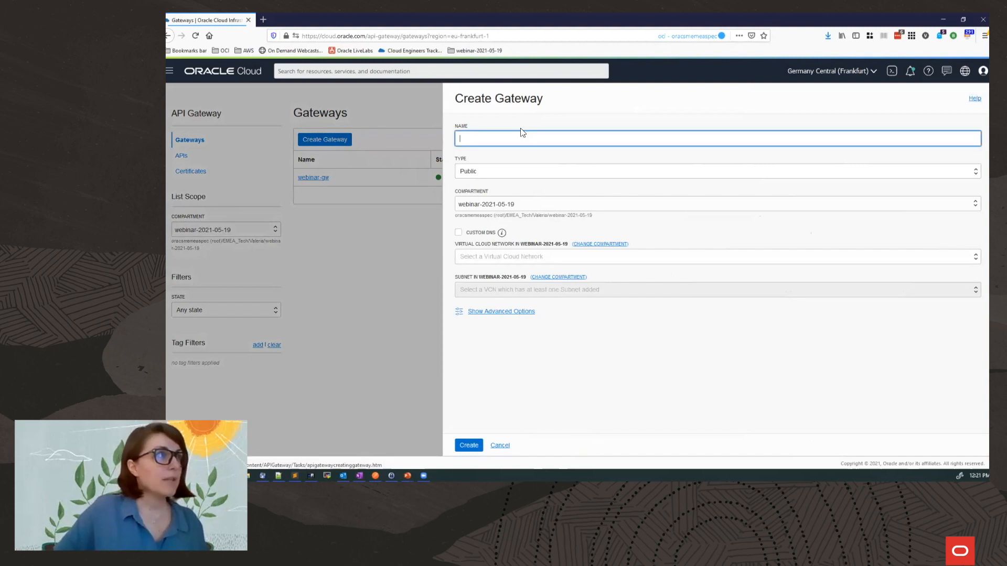
text(webinar)
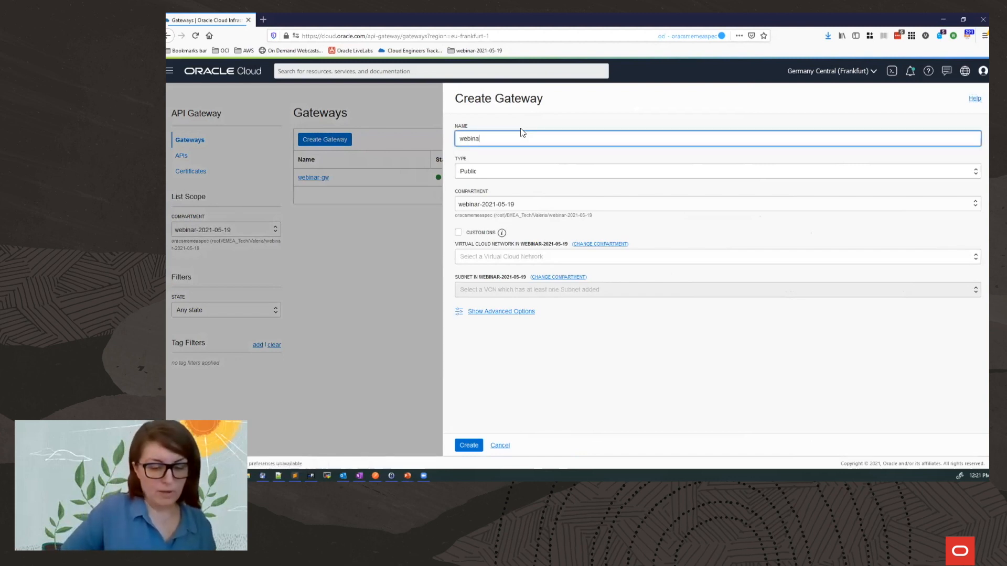
text(r-gw2)
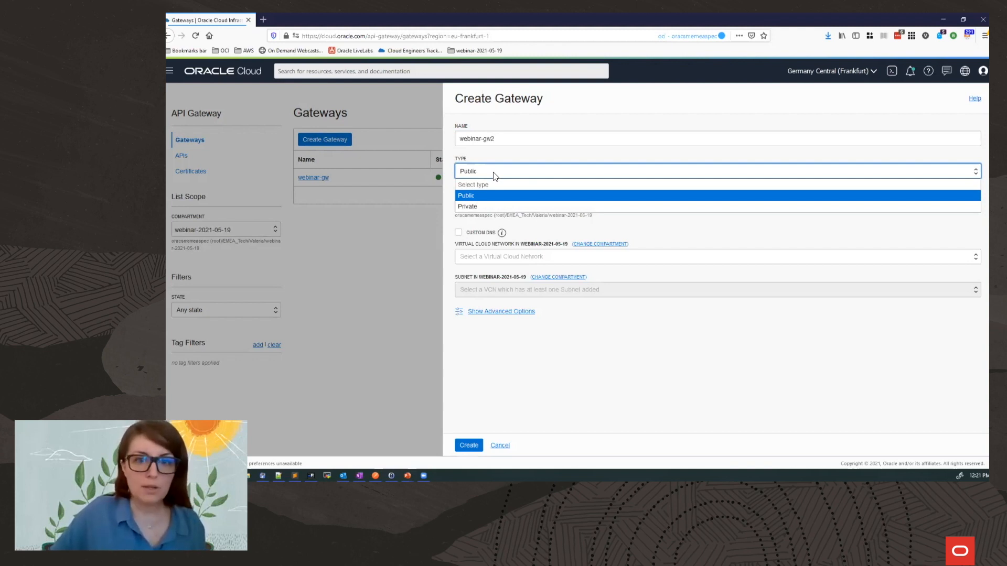
mouse_move(507, 177)
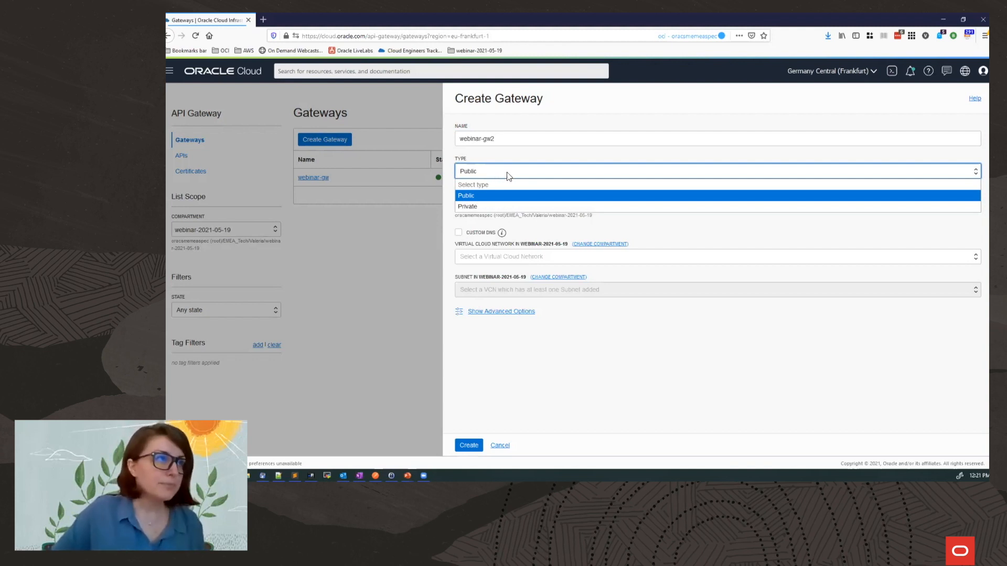
mouse_move(533, 159)
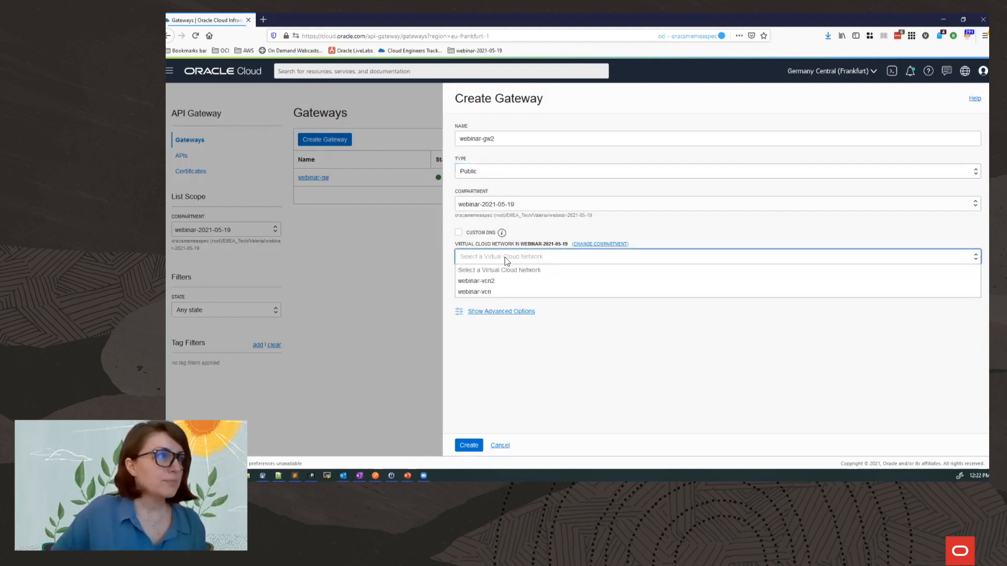
- Place the gateway on webinar-vcn2's public subnet and leave custom DNS off
click(476, 281)
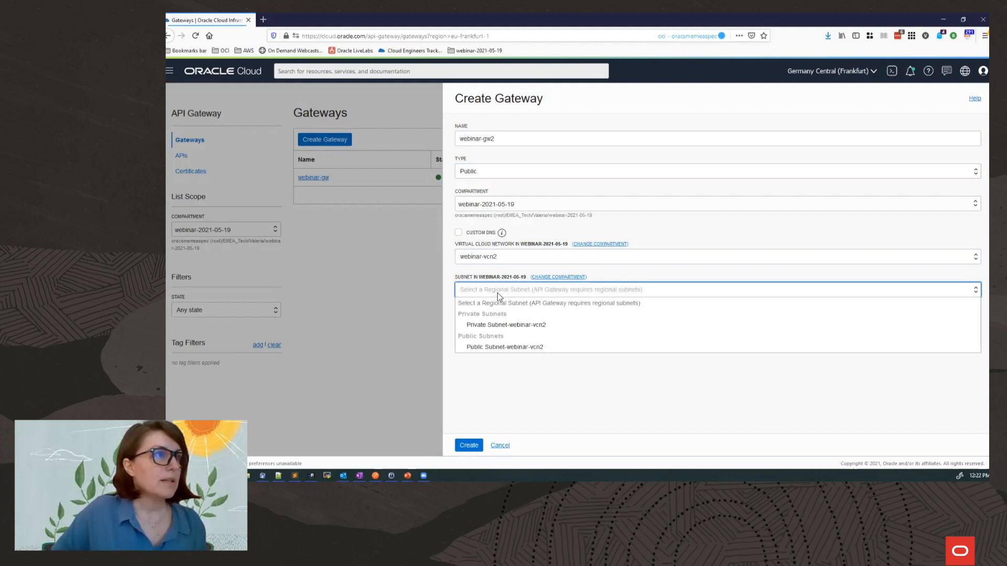
mouse_move(475, 182)
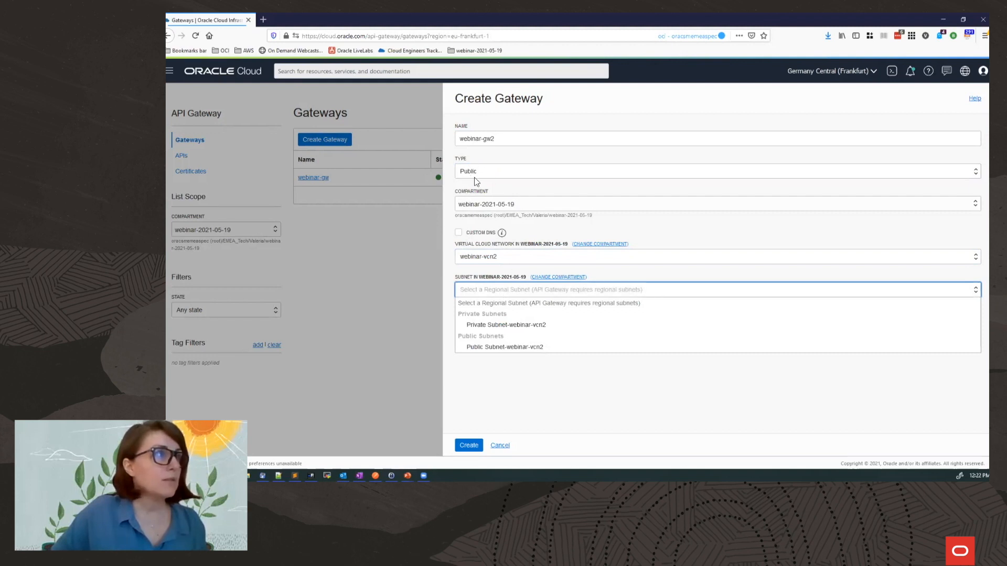
mouse_move(532, 321)
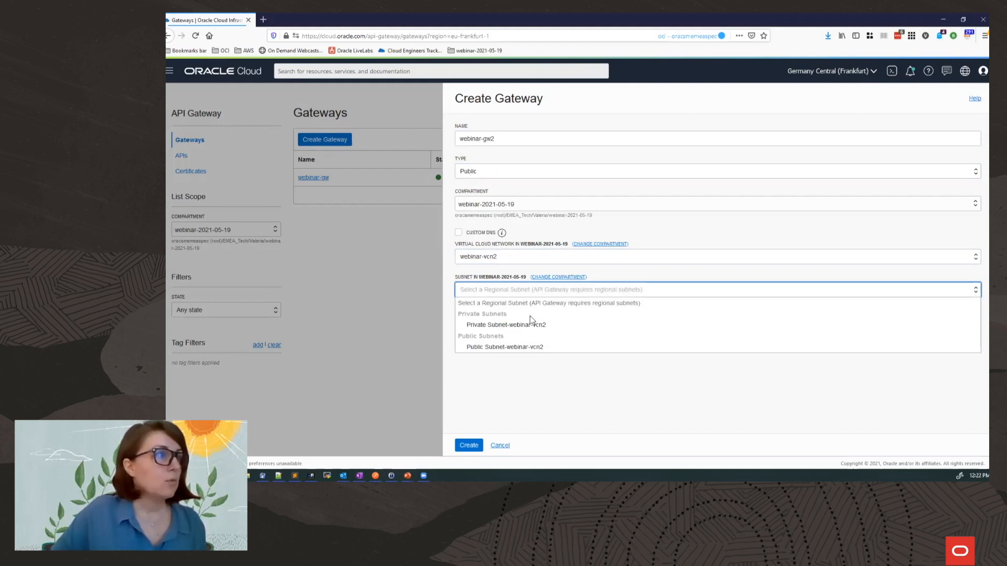
mouse_move(507, 347)
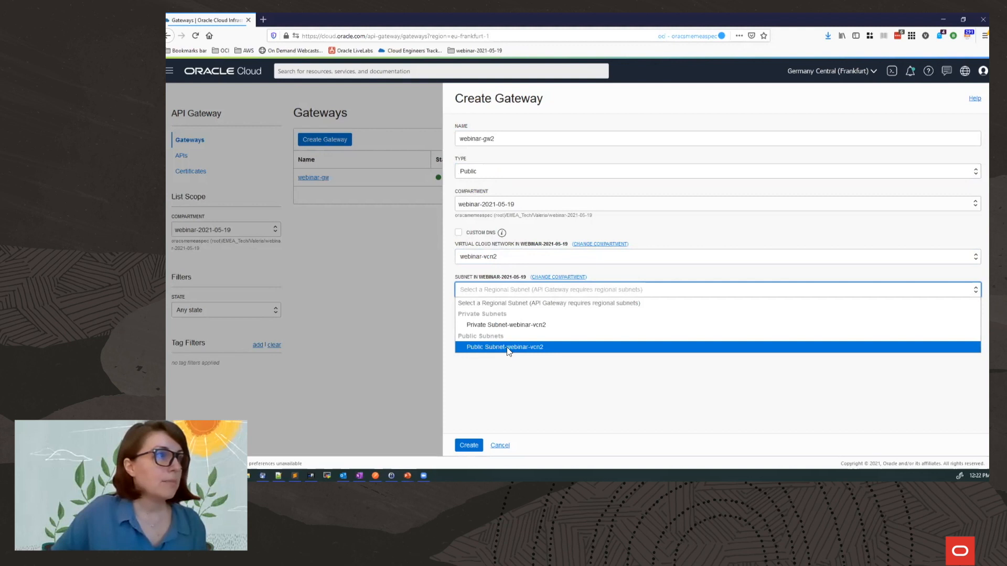
click(505, 347)
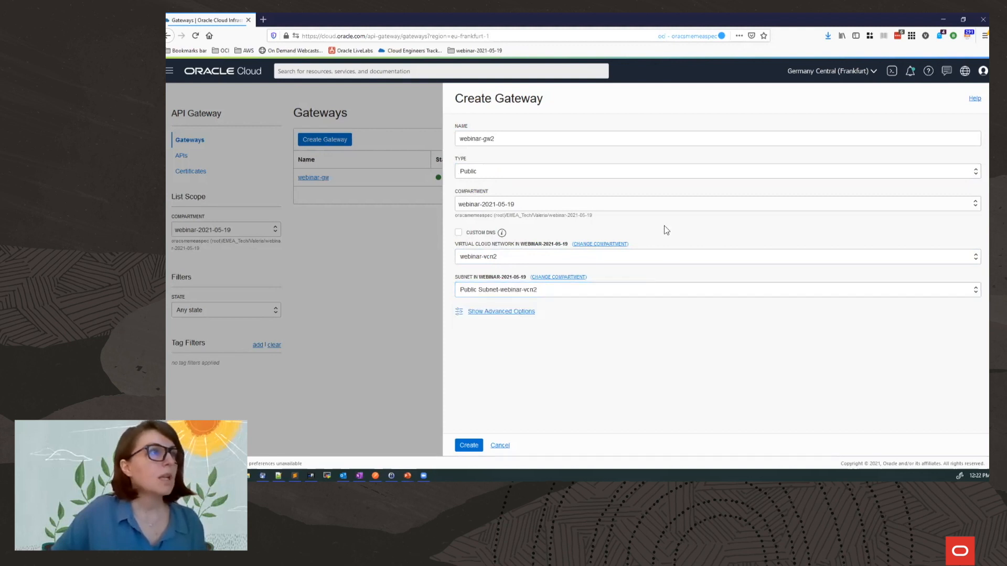
mouse_move(558, 225)
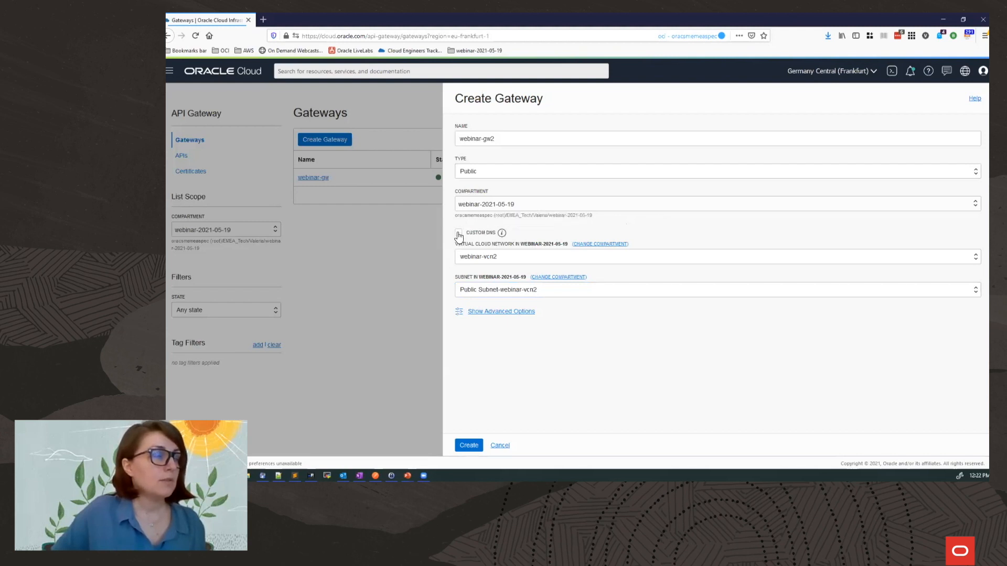
click(458, 232)
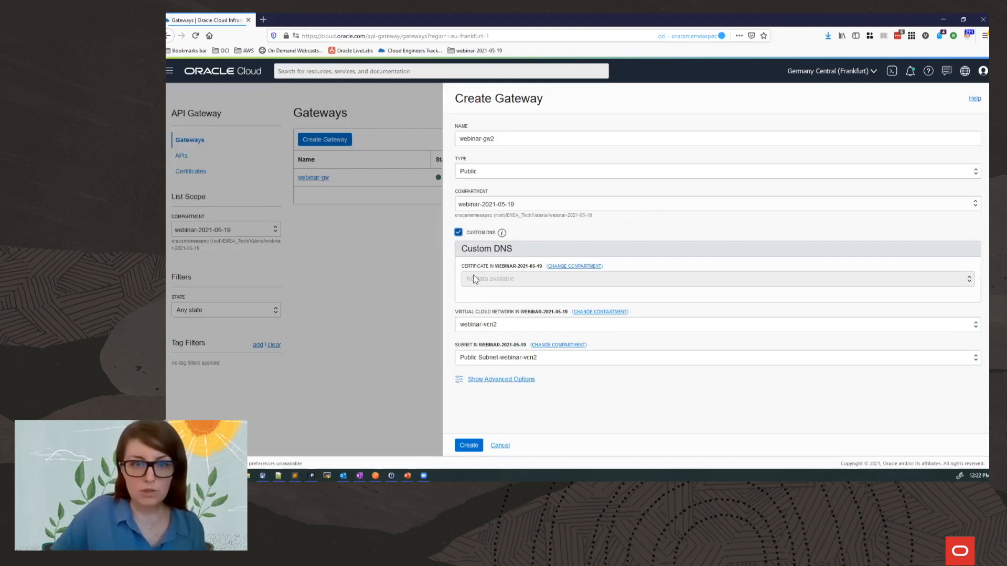
click(459, 233)
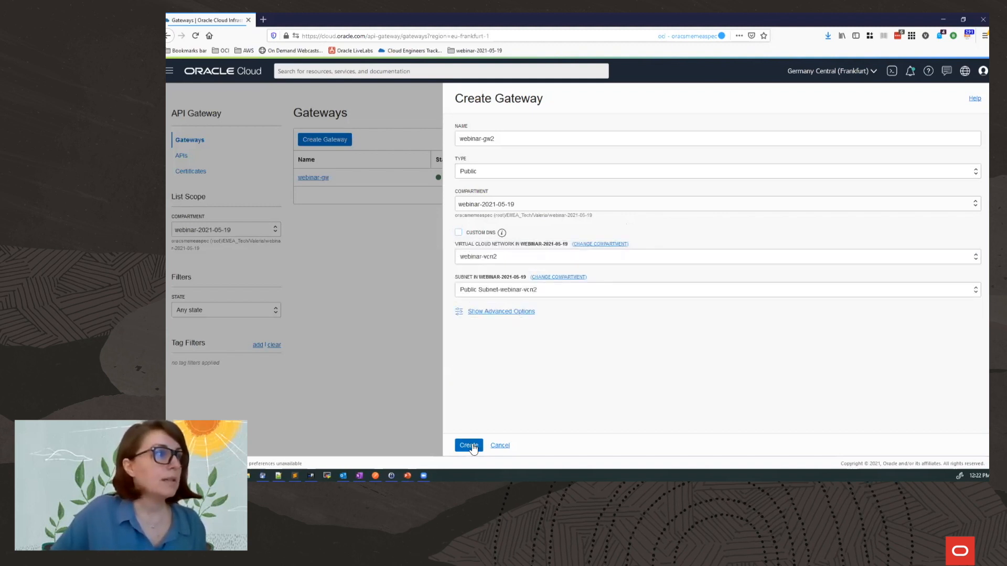
- Submit the gateway form and land on the webinar-gw details page
click(468, 445)
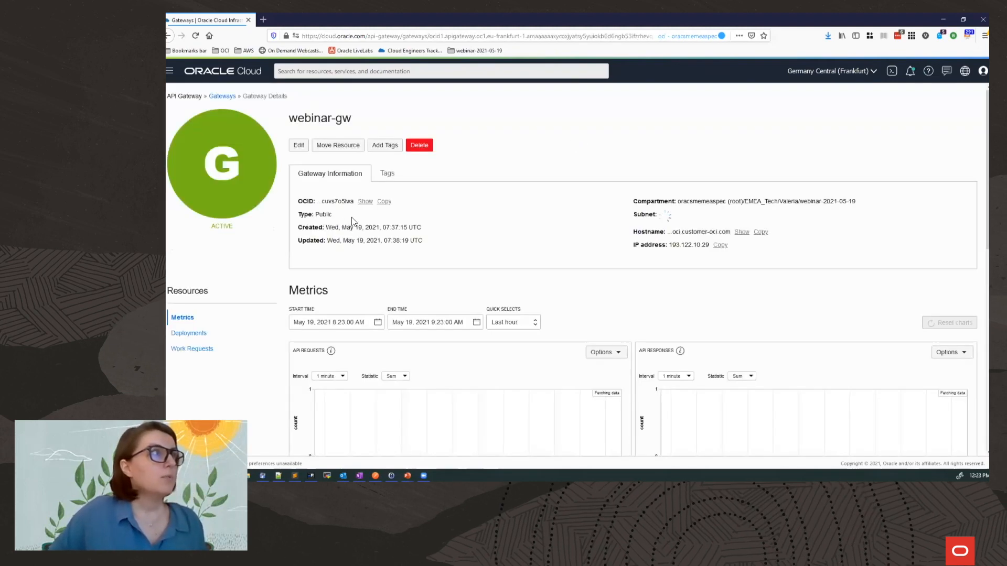
mouse_move(603, 270)
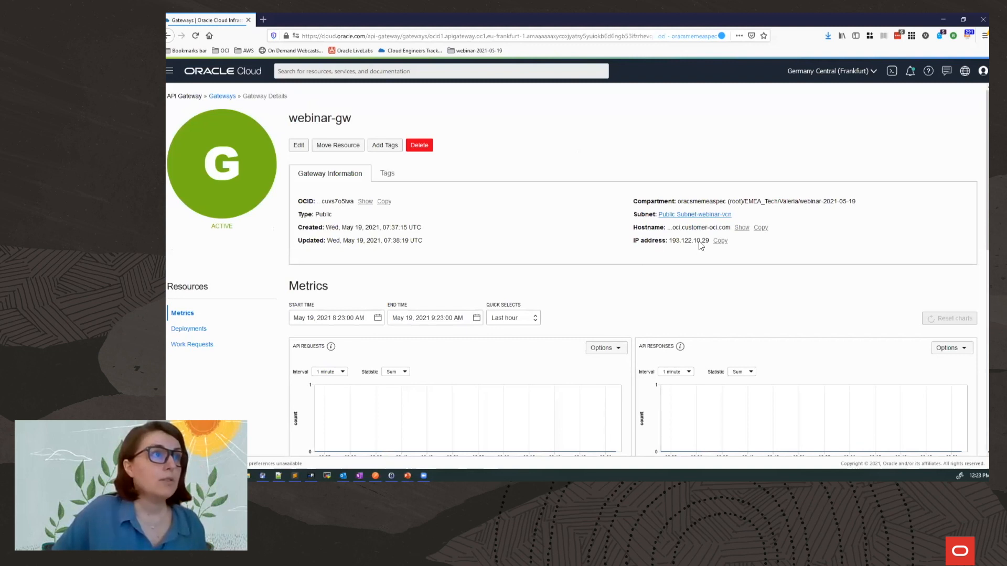
mouse_move(693, 229)
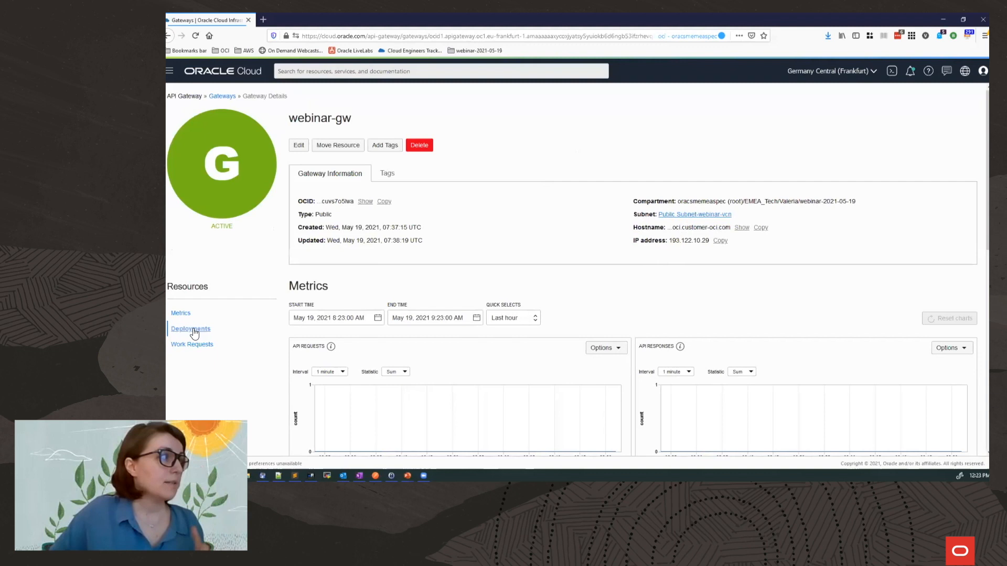
- Create a deployment on webinar-gw named demo-api with path prefix /demoapi/1.0
click(190, 328)
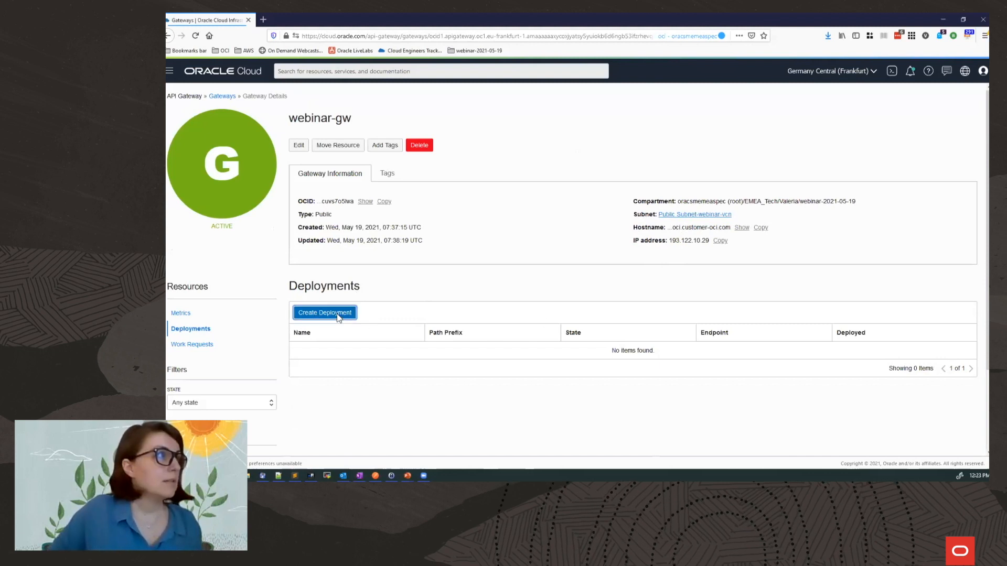
click(324, 313)
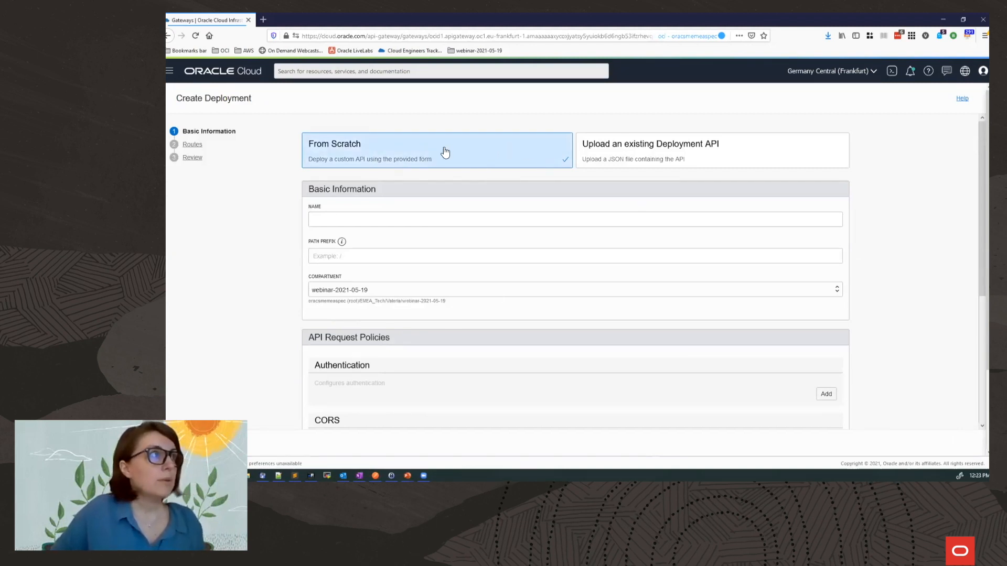
mouse_move(400, 157)
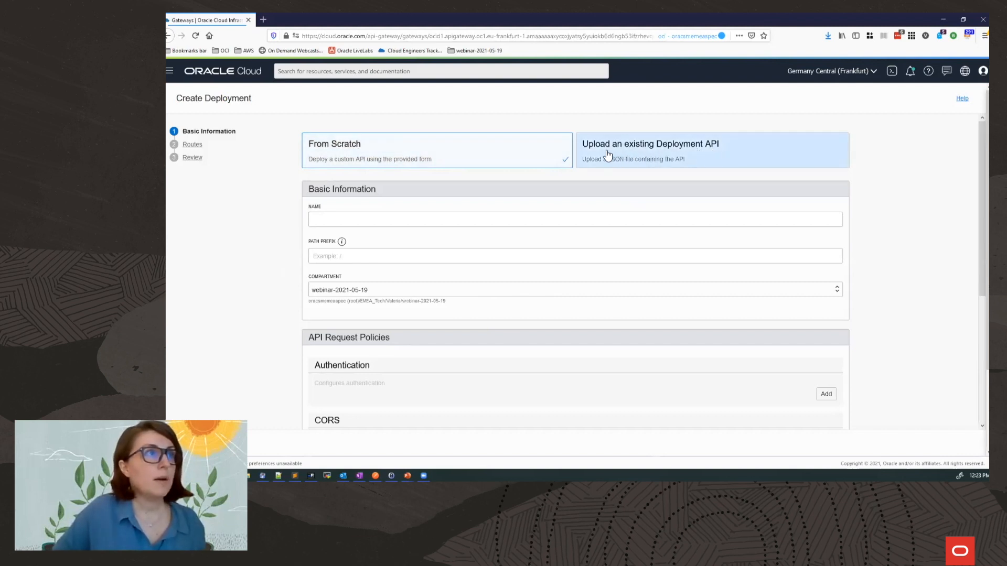
mouse_move(666, 158)
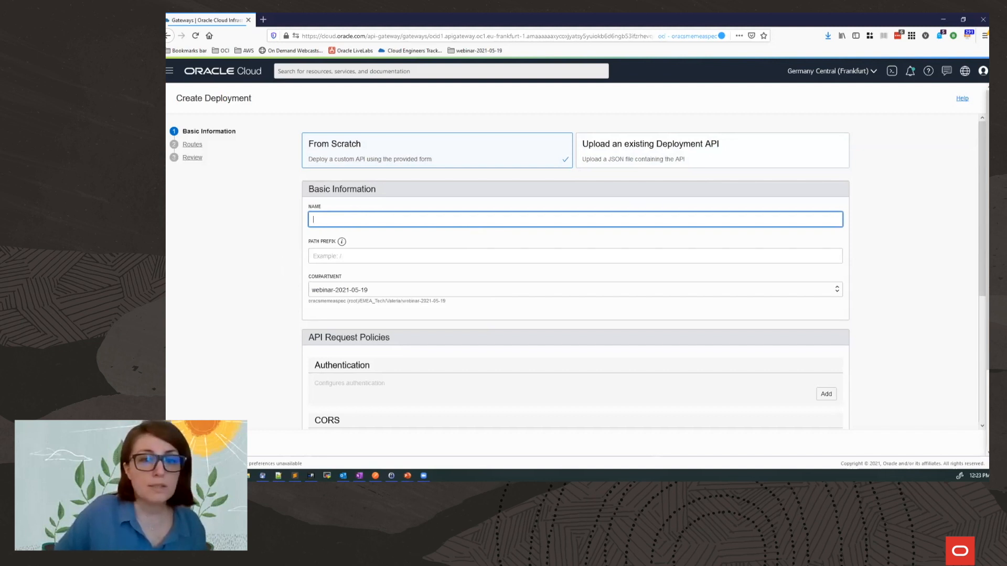
text(demo)
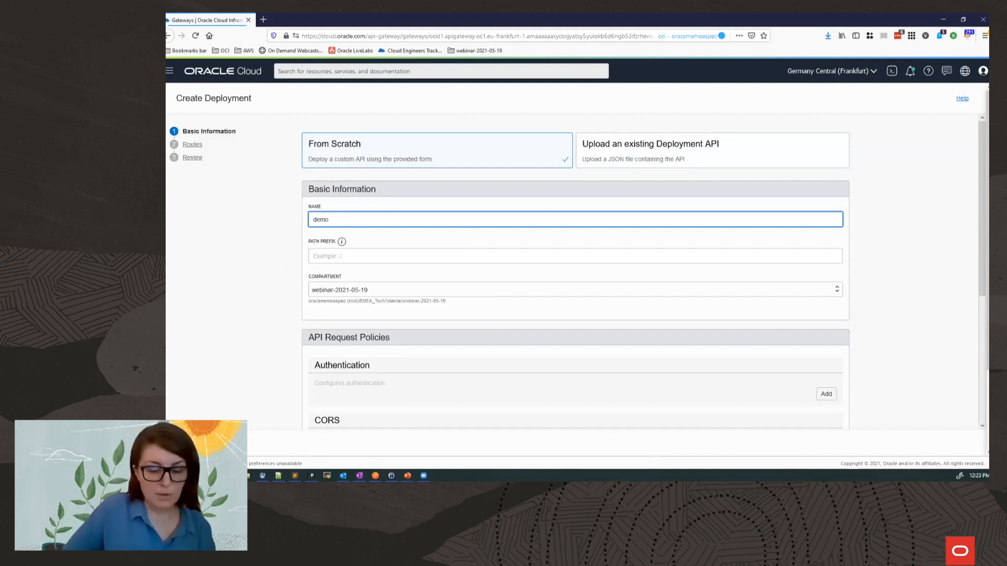
text(-api)
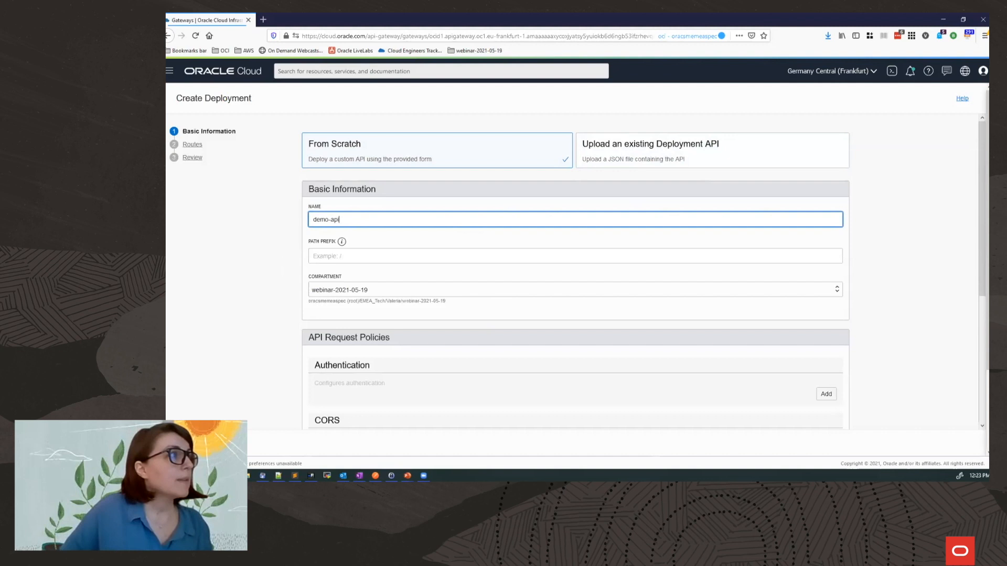
click(490, 256)
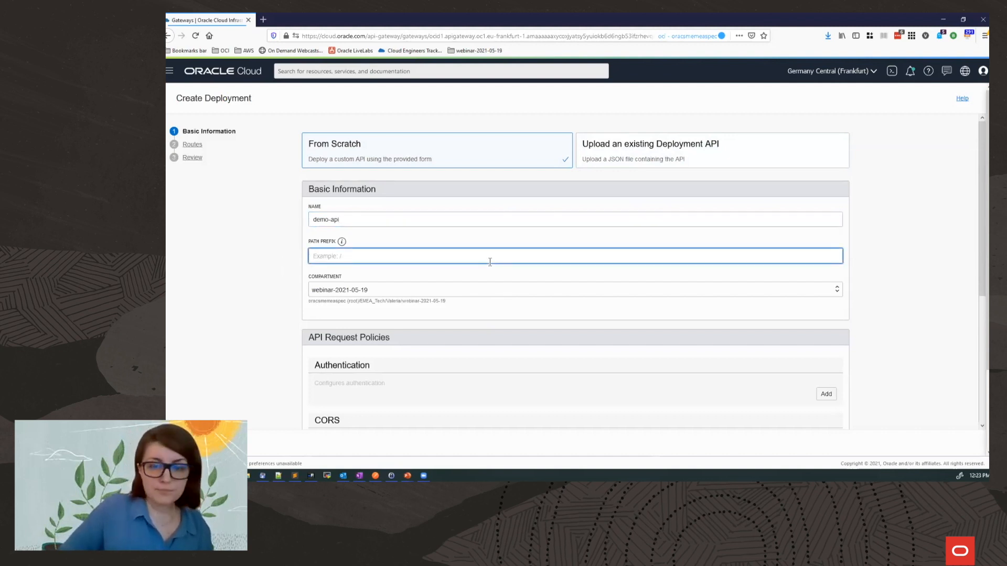
text(/demoapi)
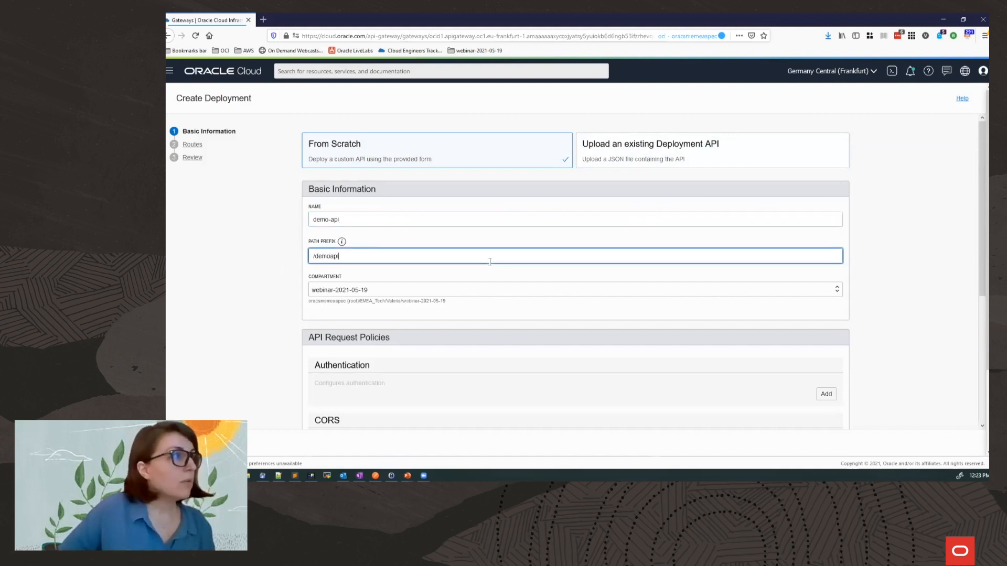
text(/1.0)
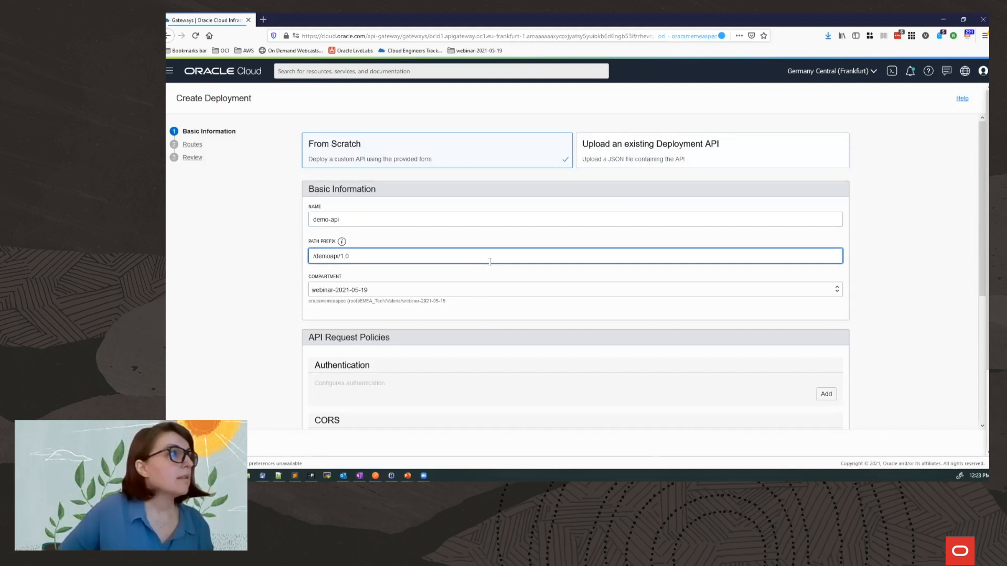
scroll(down, 3)
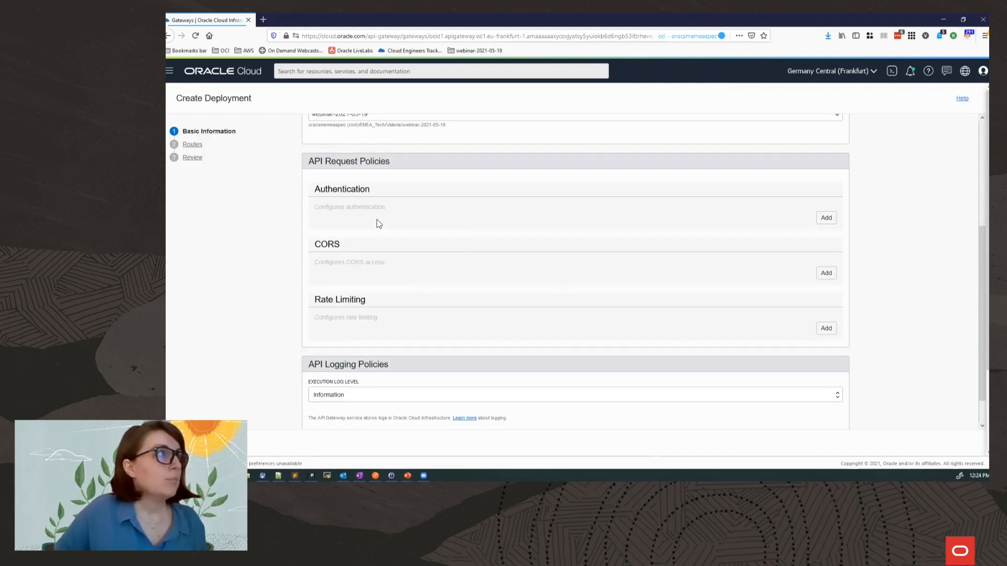
mouse_move(321, 239)
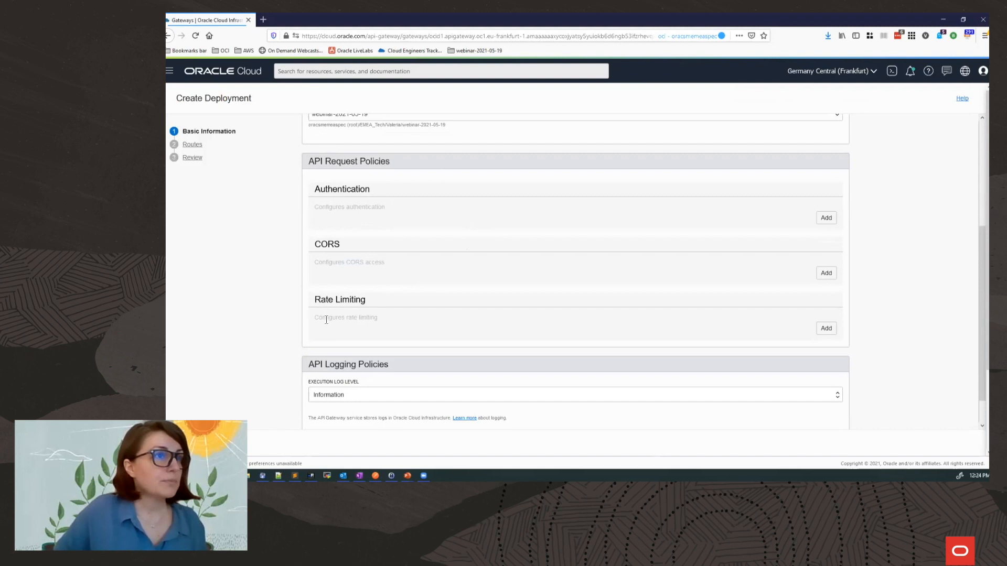
scroll(down, 3)
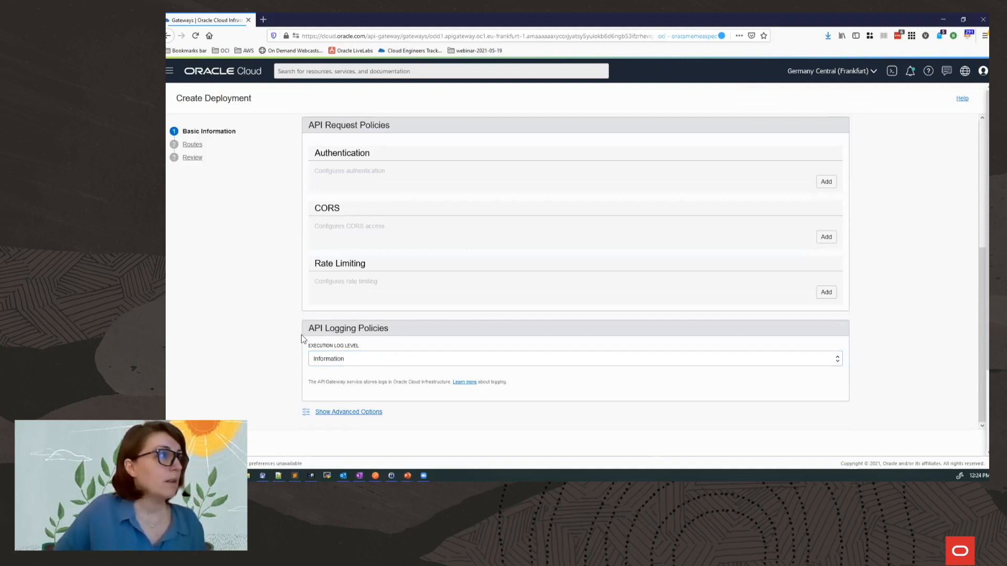
mouse_move(364, 282)
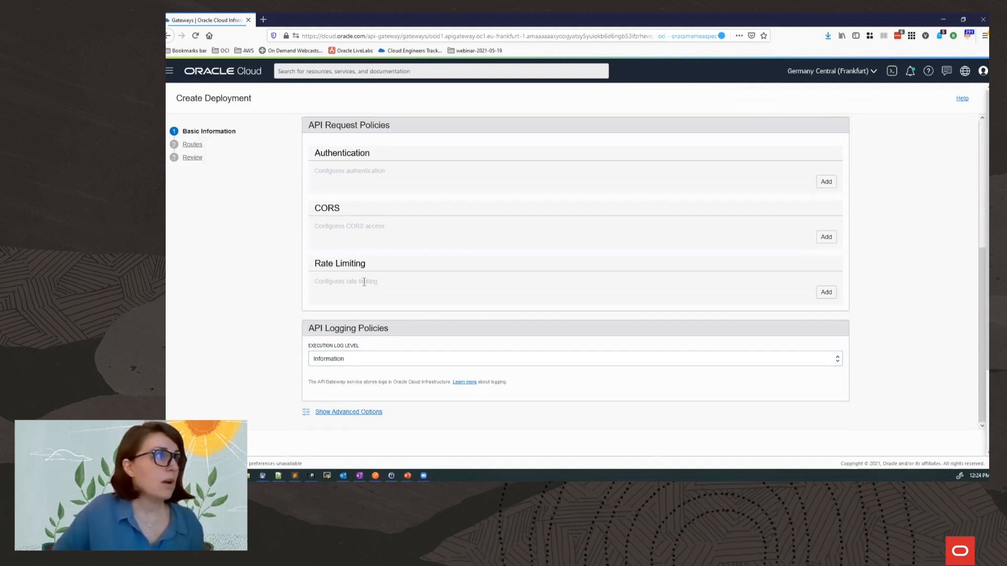
mouse_move(363, 349)
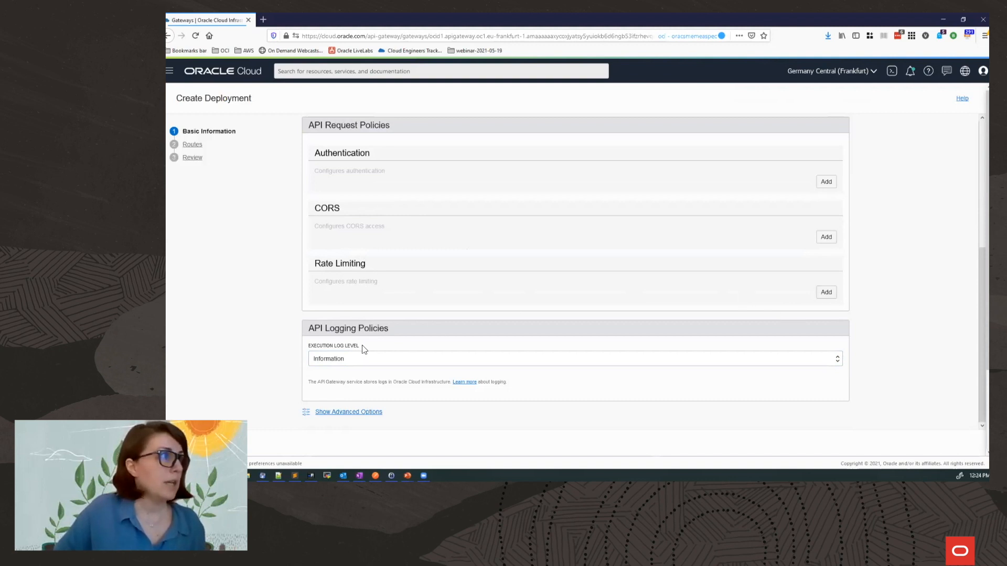
click(192, 143)
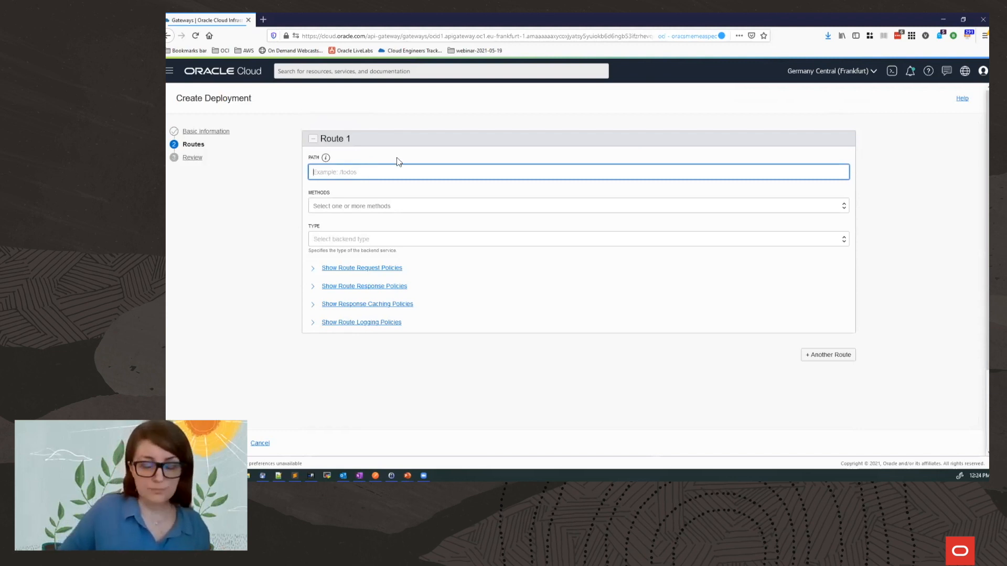
text(/houses)
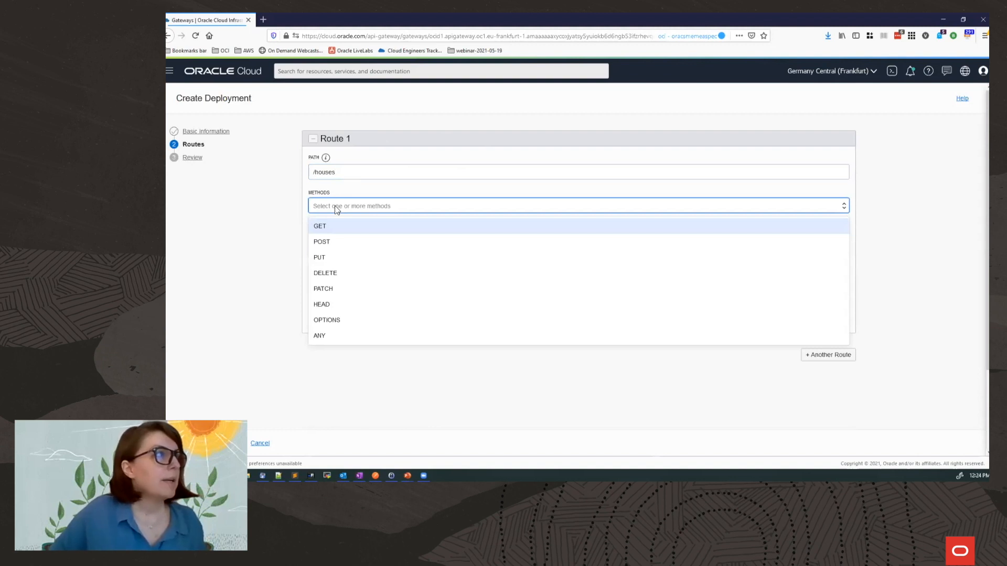
mouse_move(335, 226)
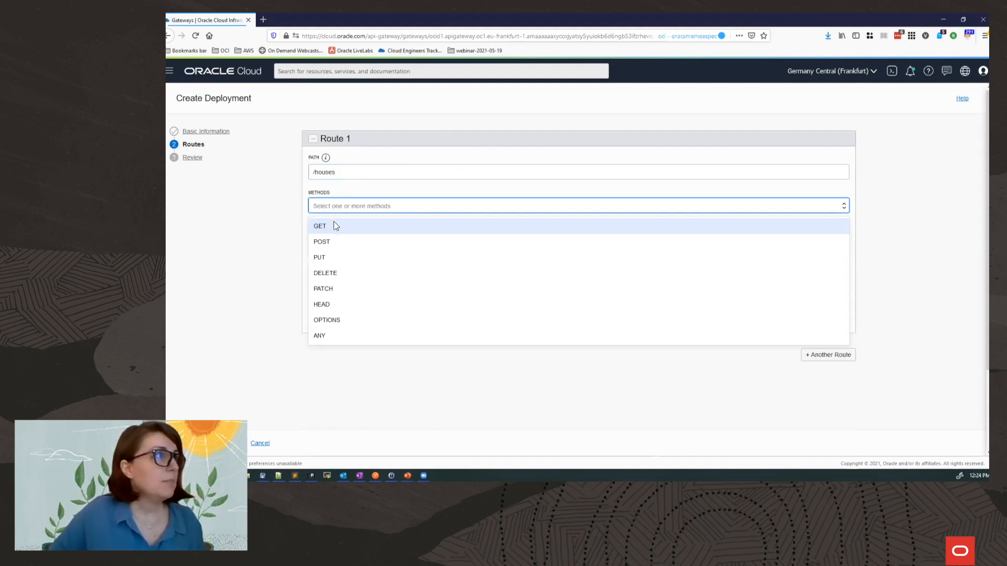
mouse_move(380, 229)
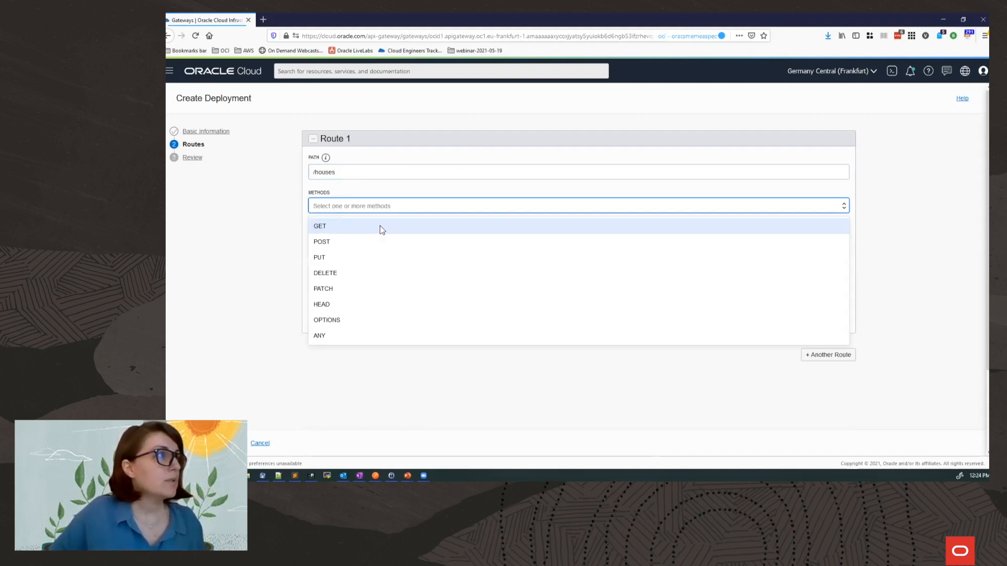
click(318, 225)
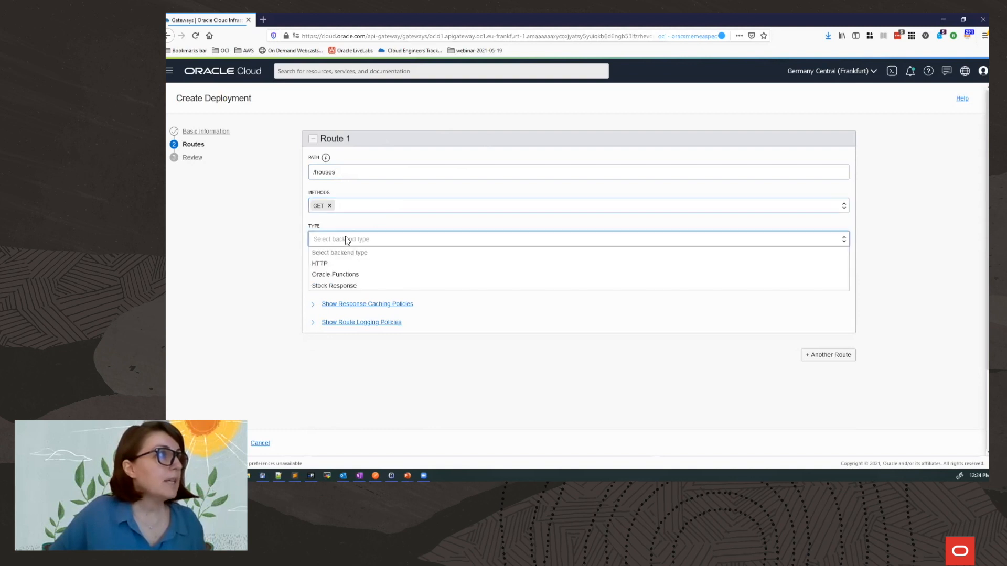
mouse_move(318, 264)
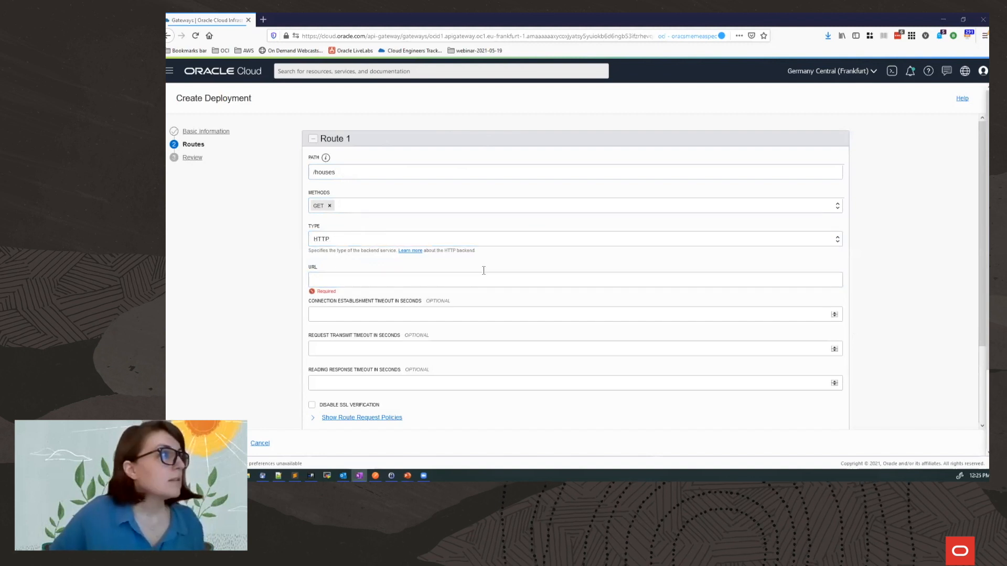
text(https://www.anapioficeandfire.com/api/houses)
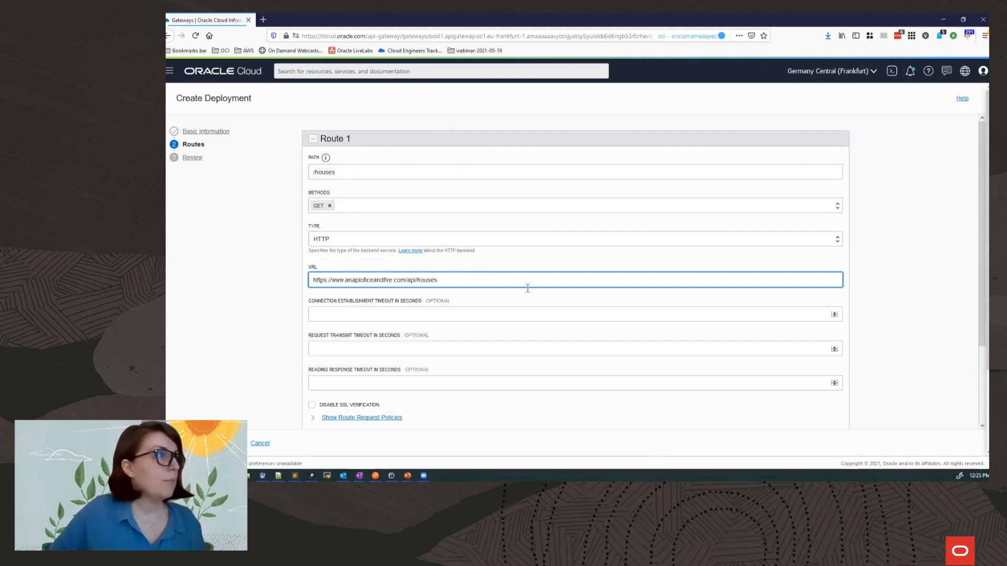
mouse_move(251, 297)
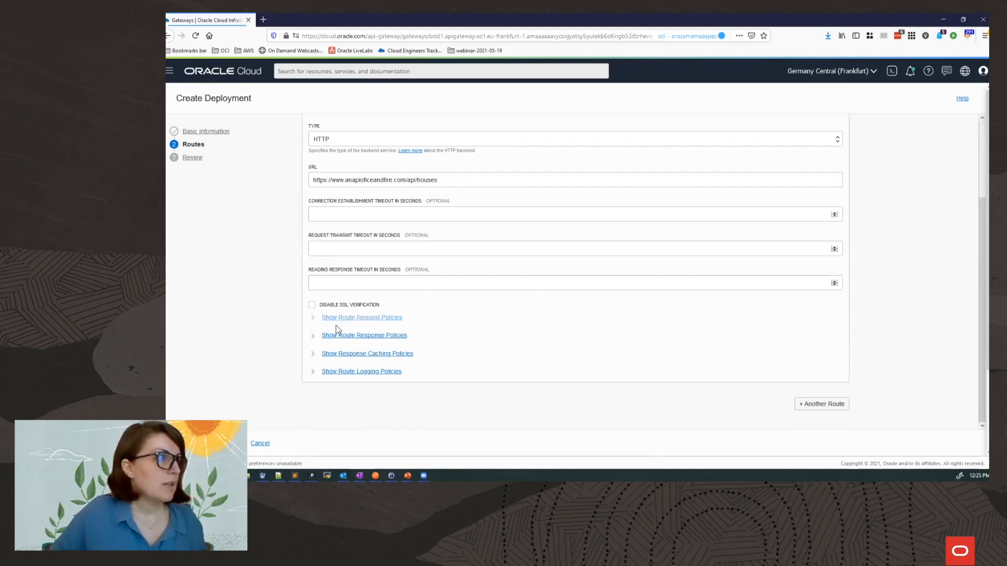
mouse_move(391, 338)
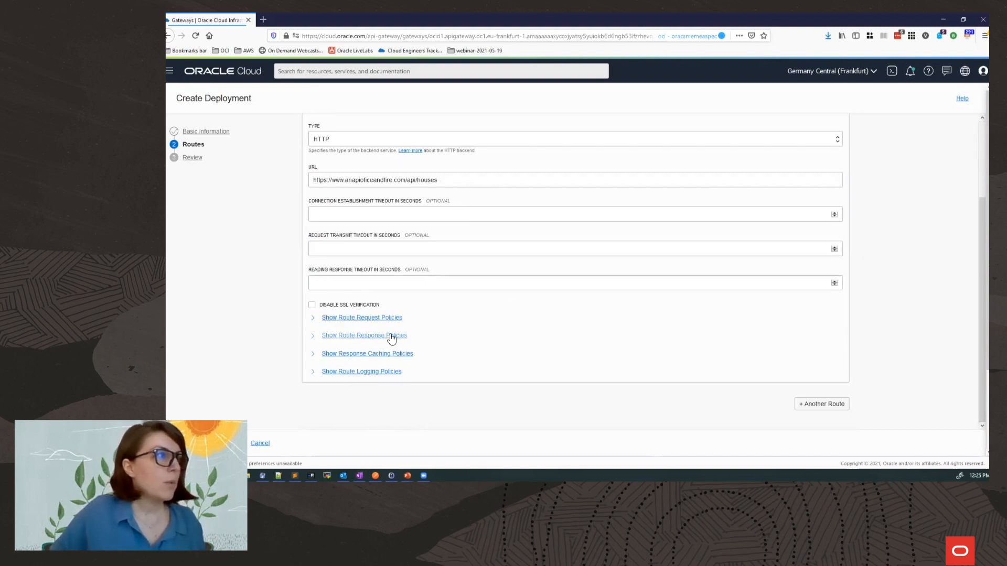
mouse_move(396, 365)
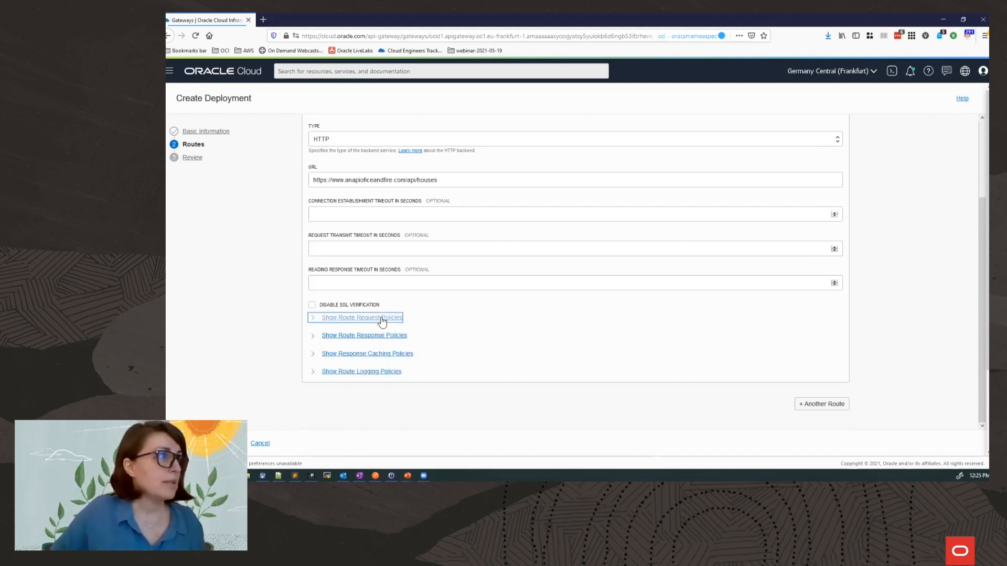
click(361, 317)
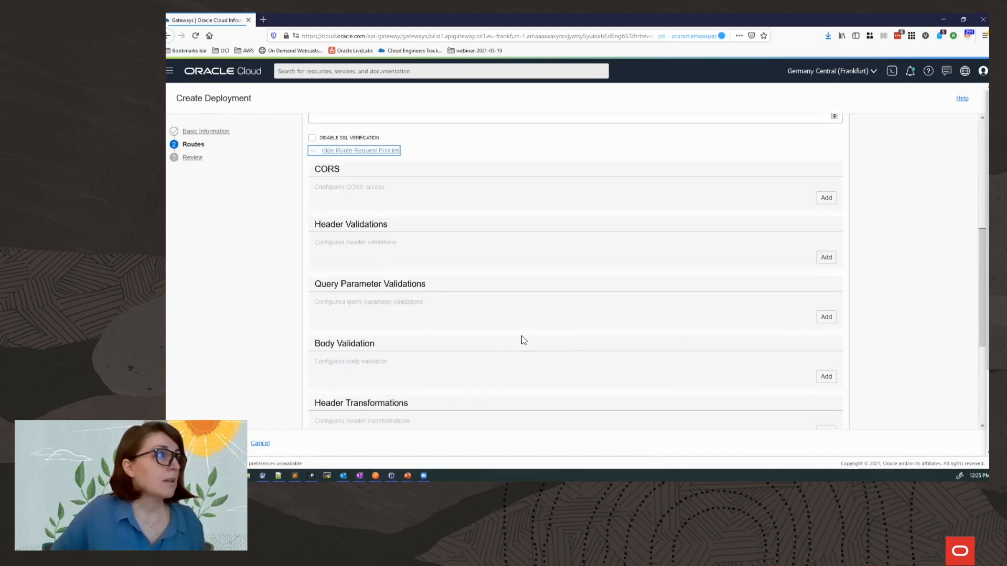
scroll(down, 3)
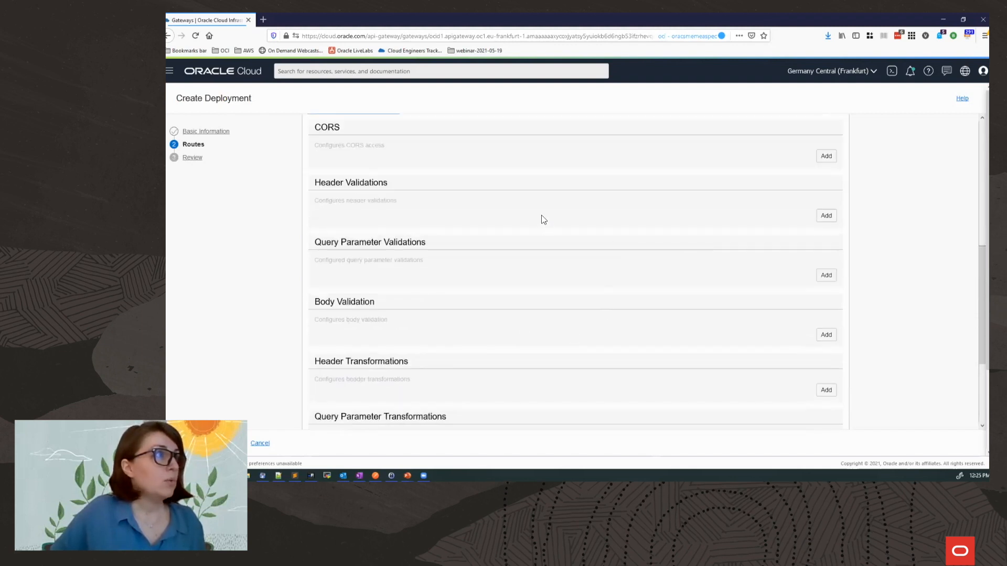
mouse_move(489, 207)
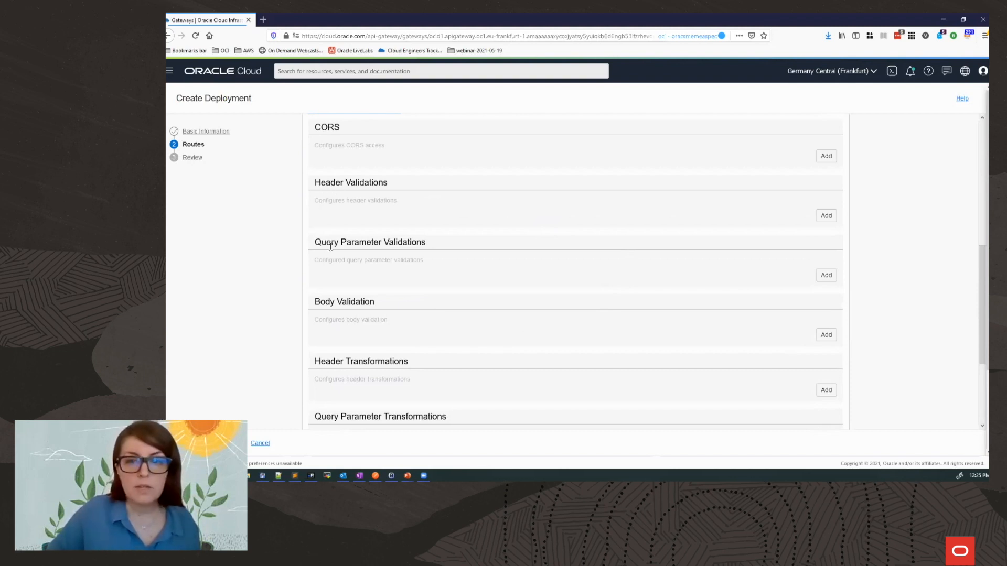
scroll(down, 3)
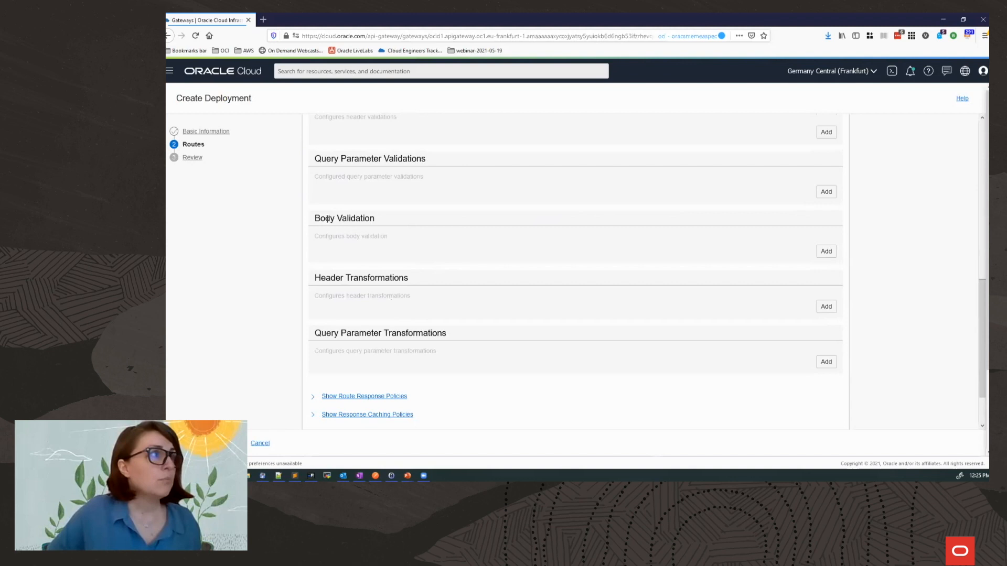
mouse_move(317, 231)
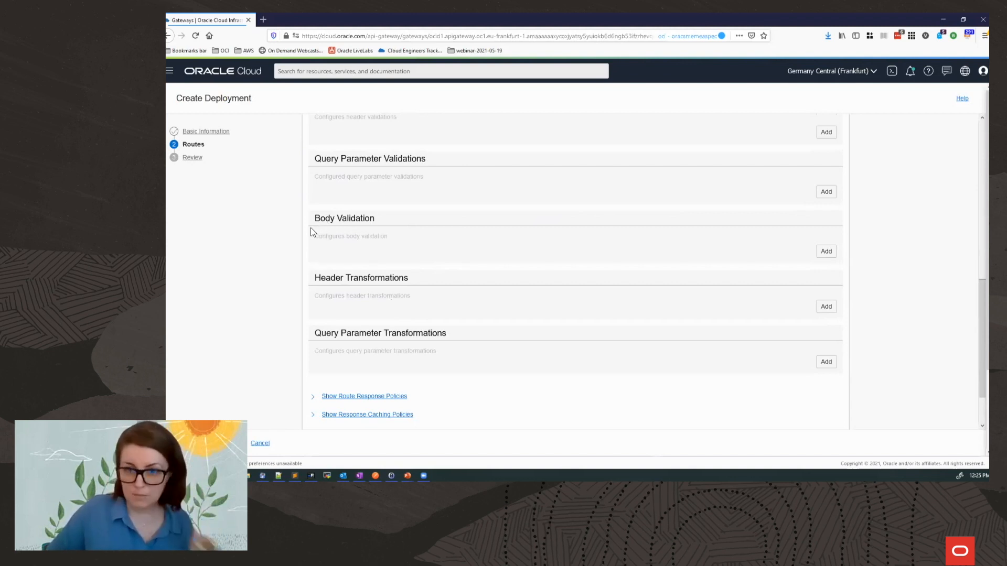
scroll(down, 3)
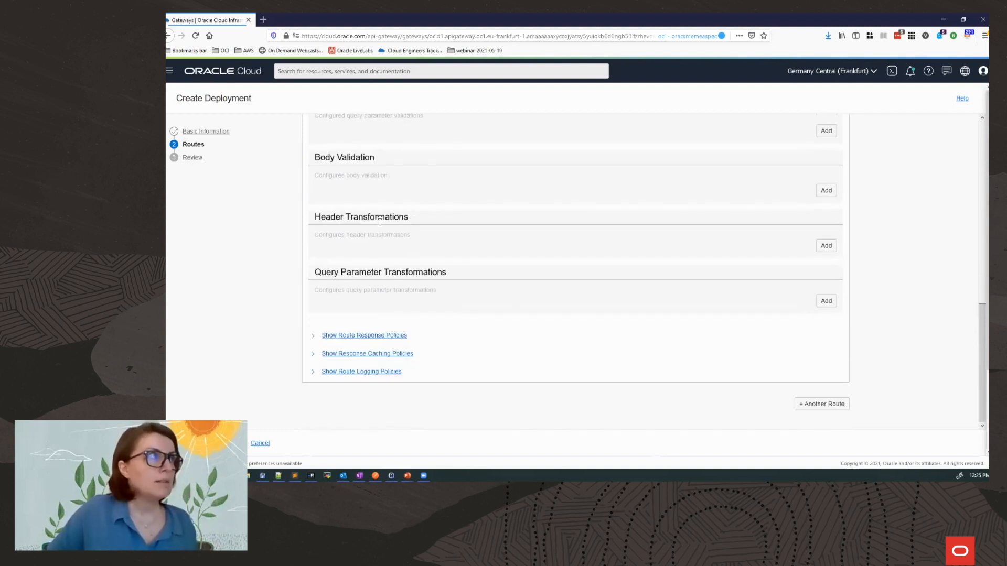
mouse_move(377, 226)
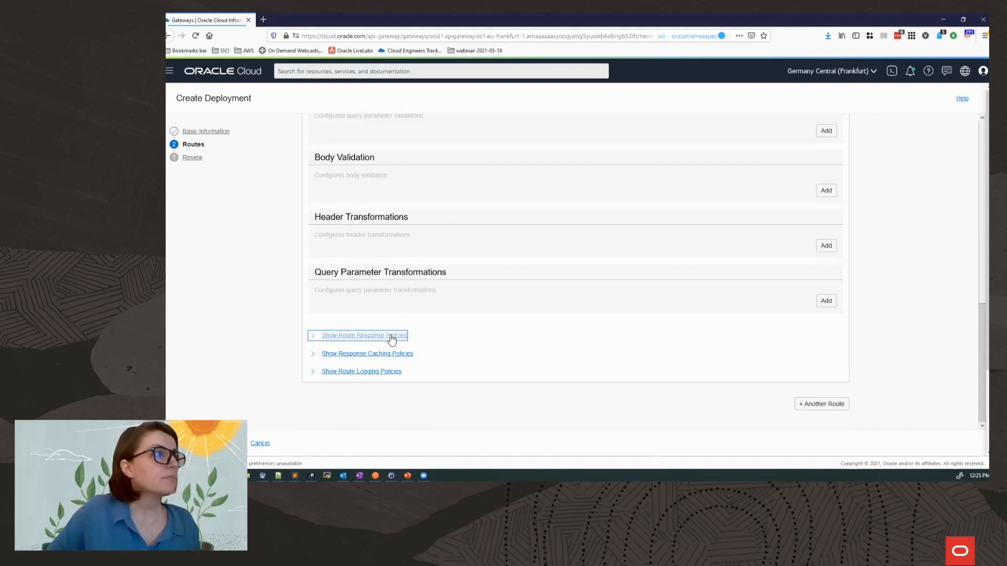
click(364, 336)
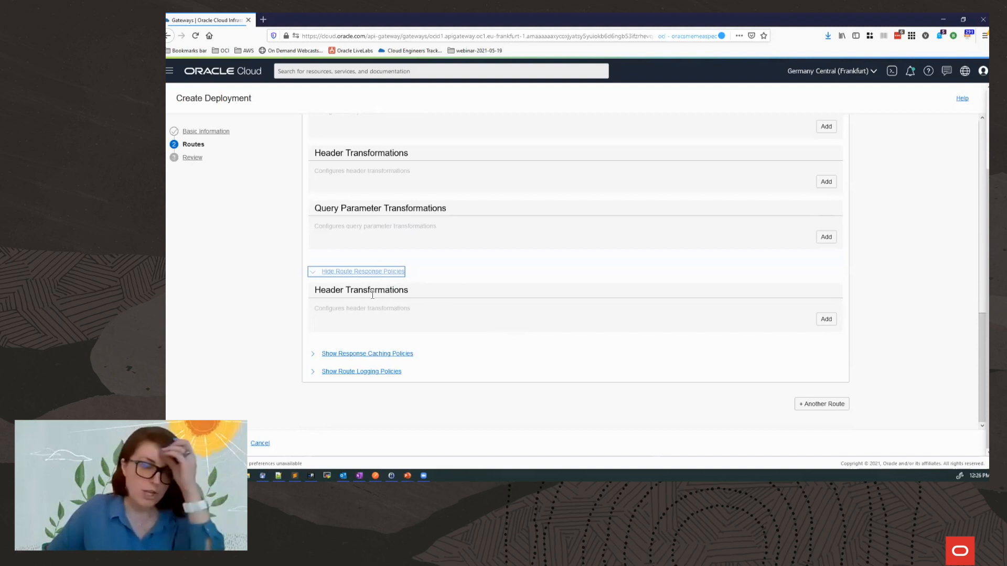
click(368, 353)
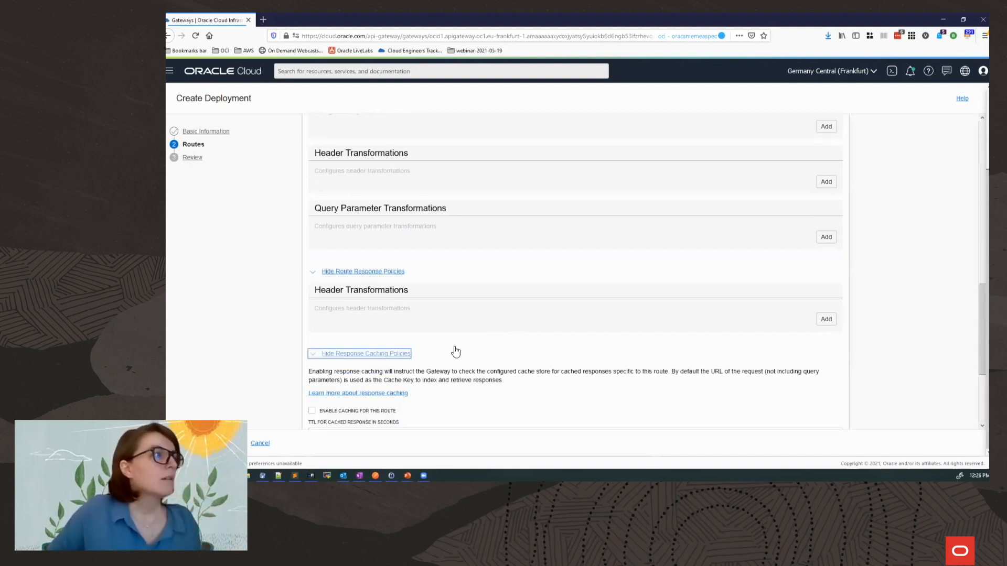
scroll(down, 3)
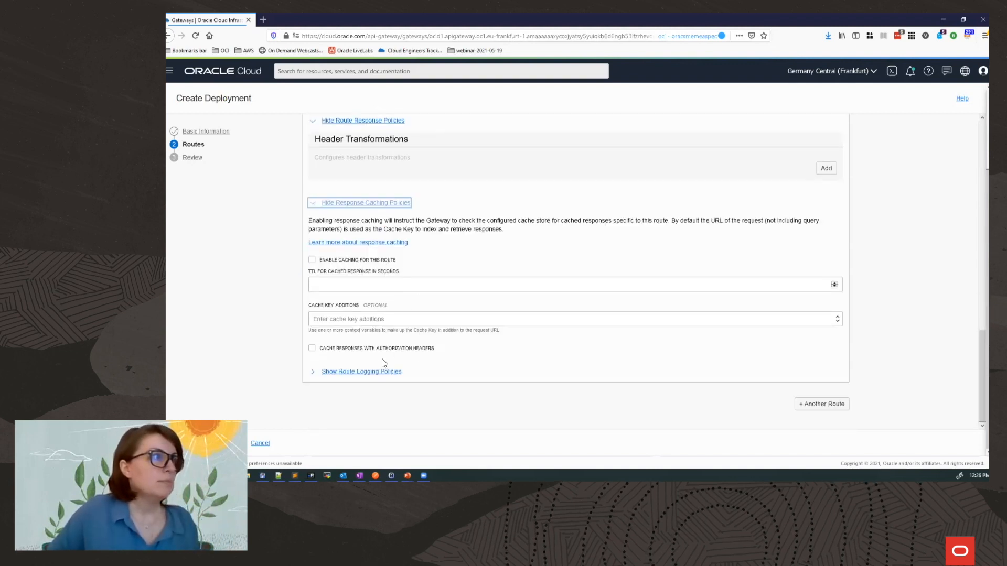
click(361, 371)
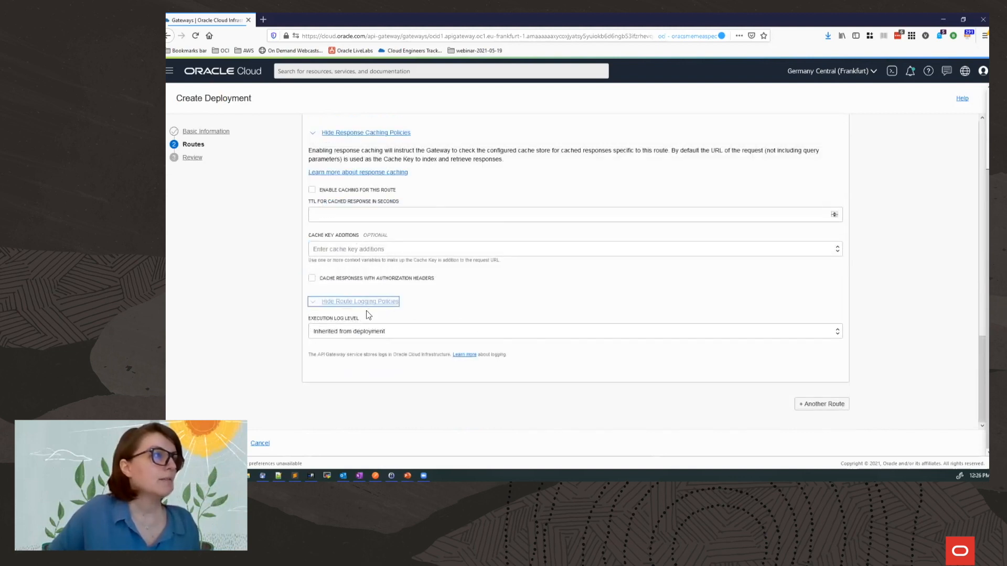
mouse_move(384, 319)
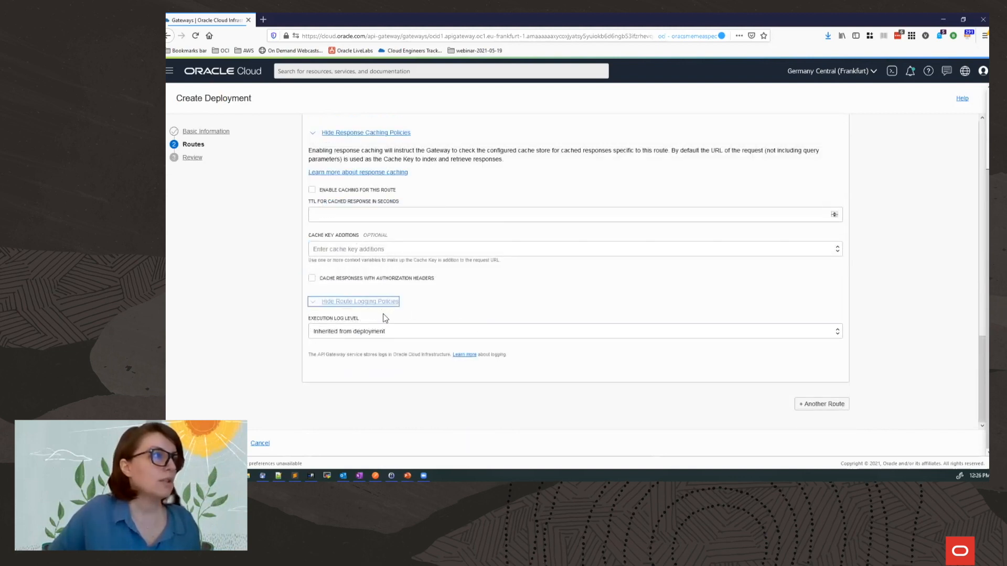
scroll(up, 3)
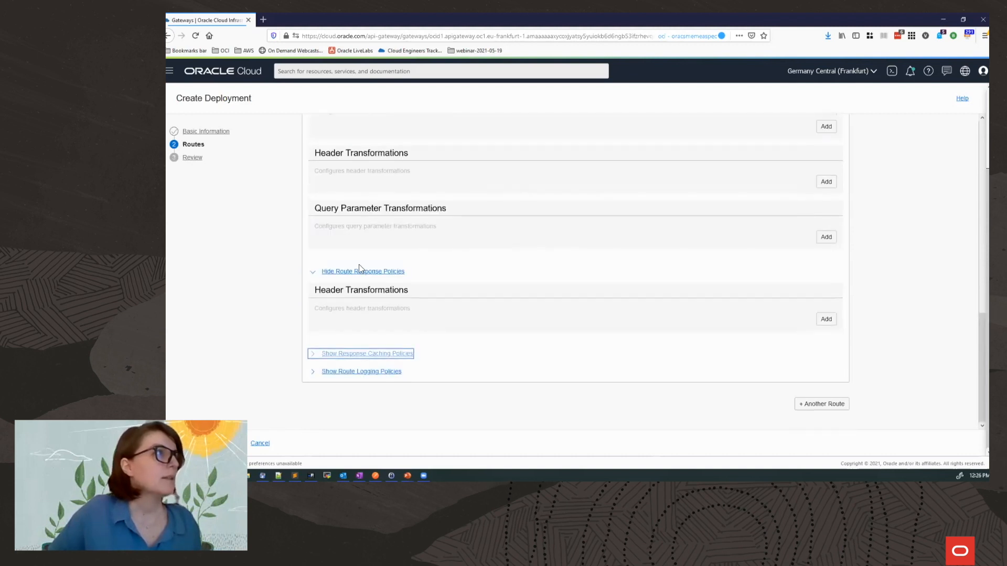
scroll(up, 3)
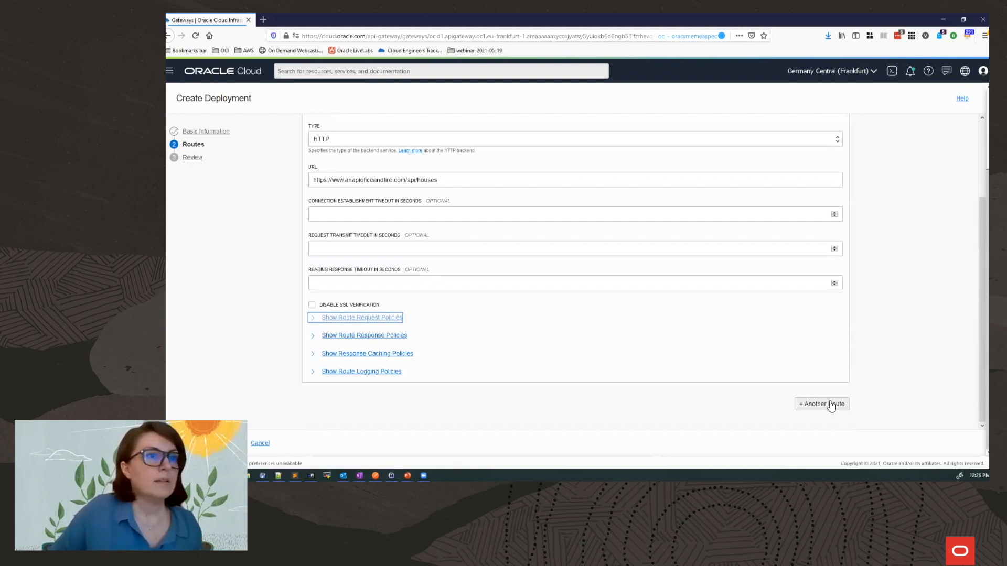
- Add GET route /houses/{houseId} with backend URL ending /houses/${request.path[houseId]}
click(821, 404)
text(/houses/)
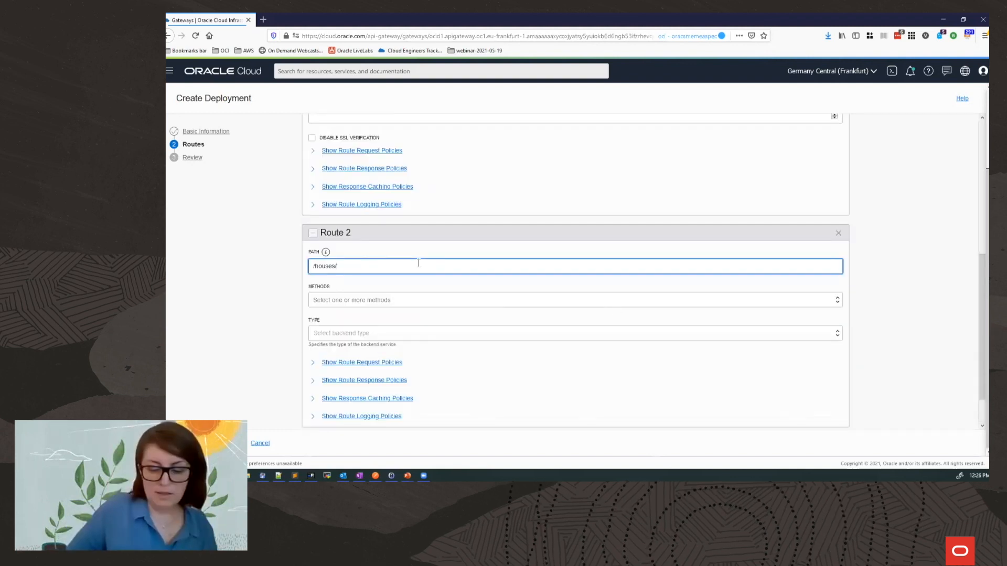
text(i)
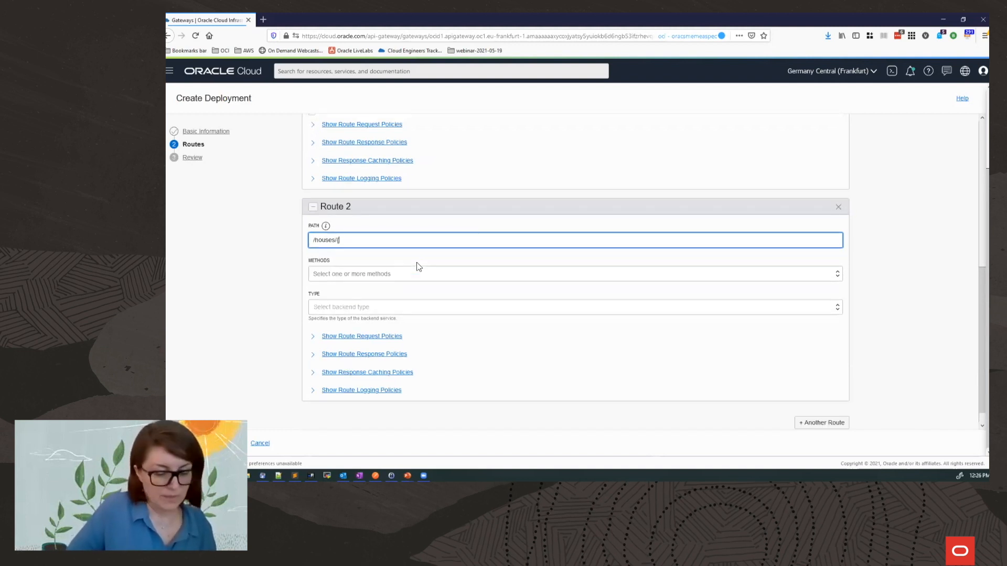
text({house})
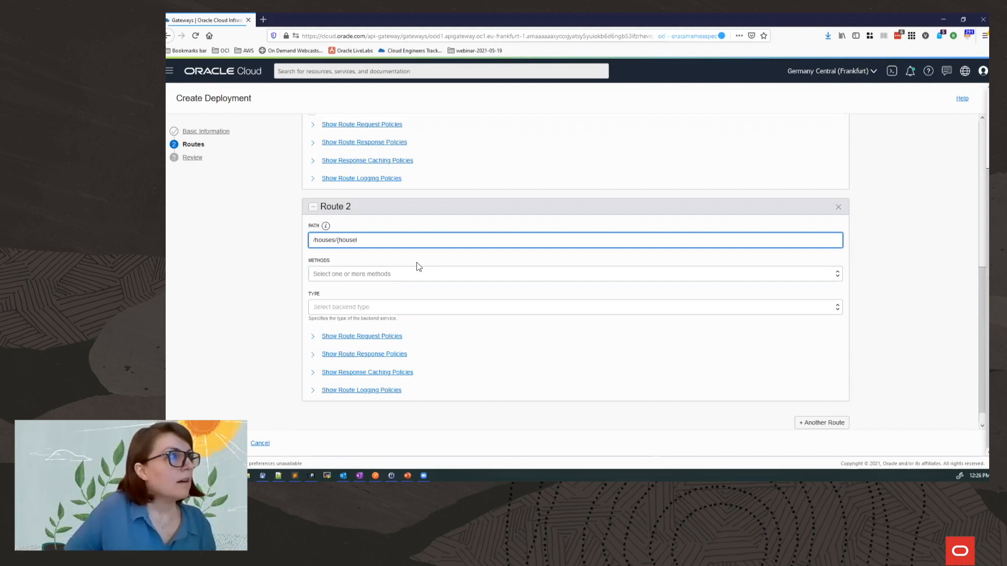
text(Id})
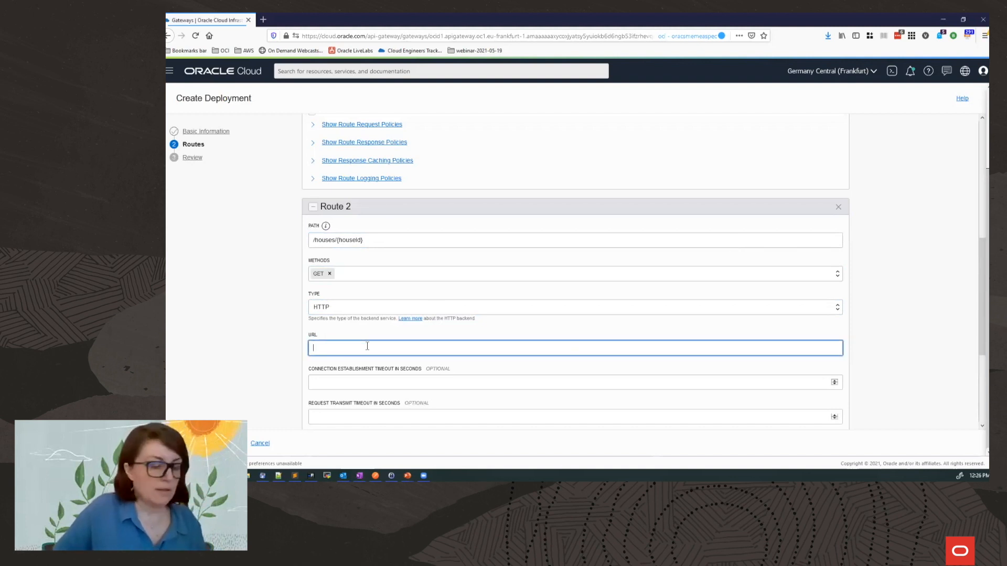
text(https://www.anapioficeandfire.com/api/houses/${request.path[houseId]})
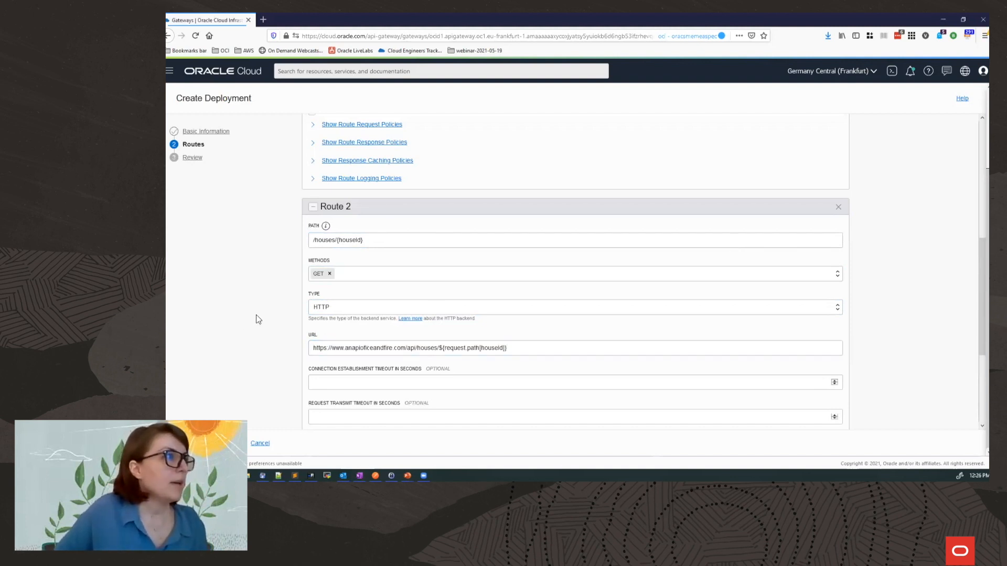
scroll(down, 3)
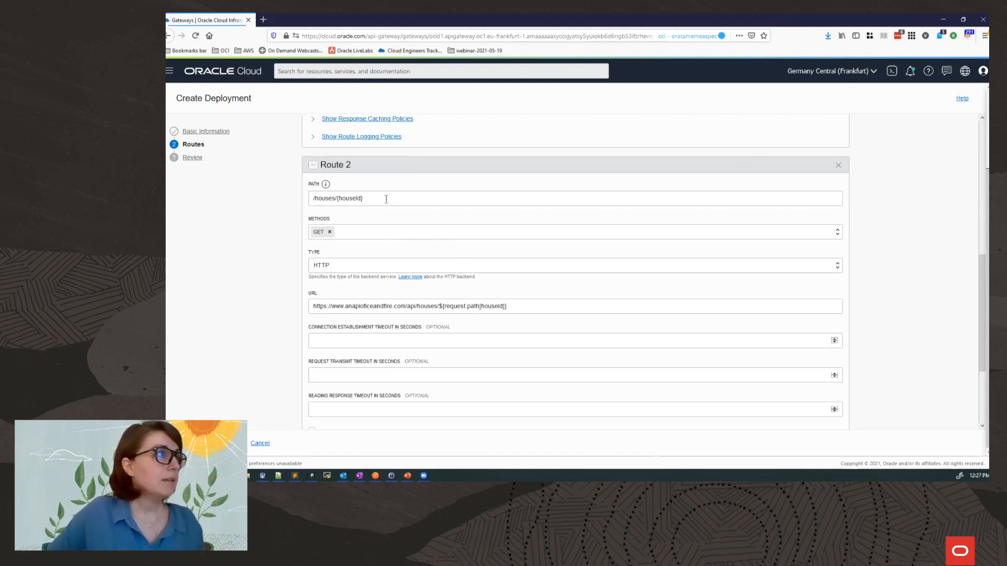
- Highlight the houseId path parameter and its reference in the backend URL
double_click(348, 198)
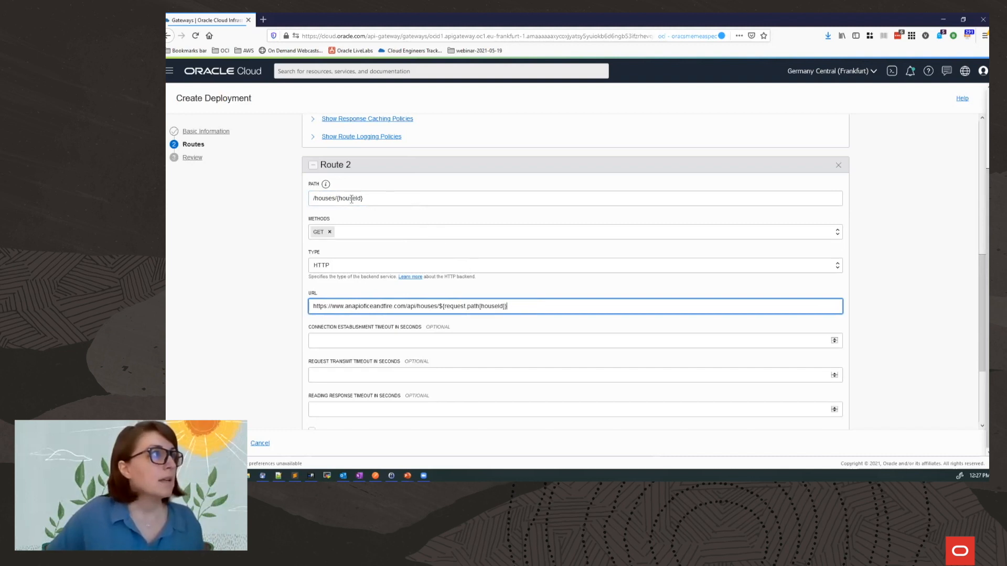
double_click(349, 198)
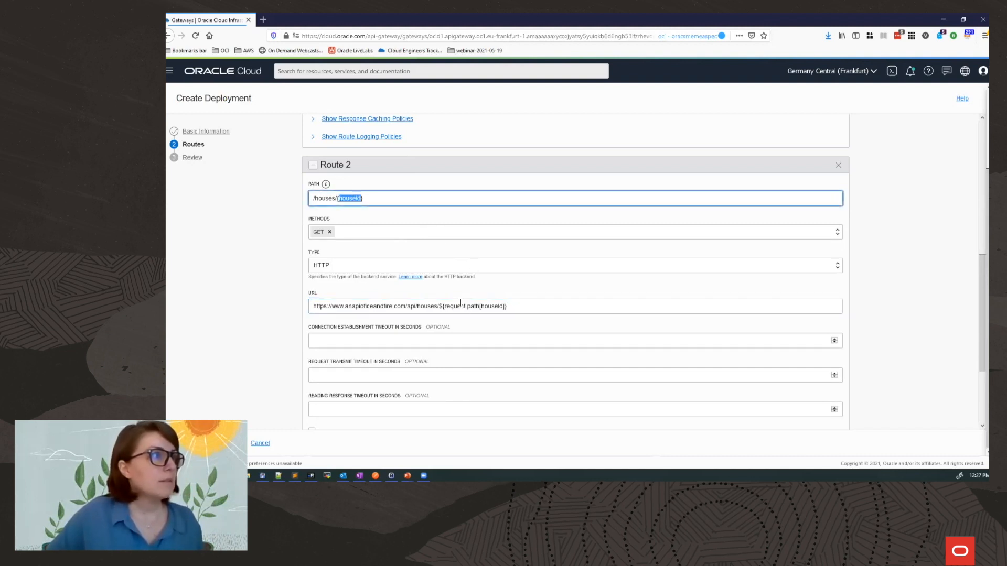
click(473, 306)
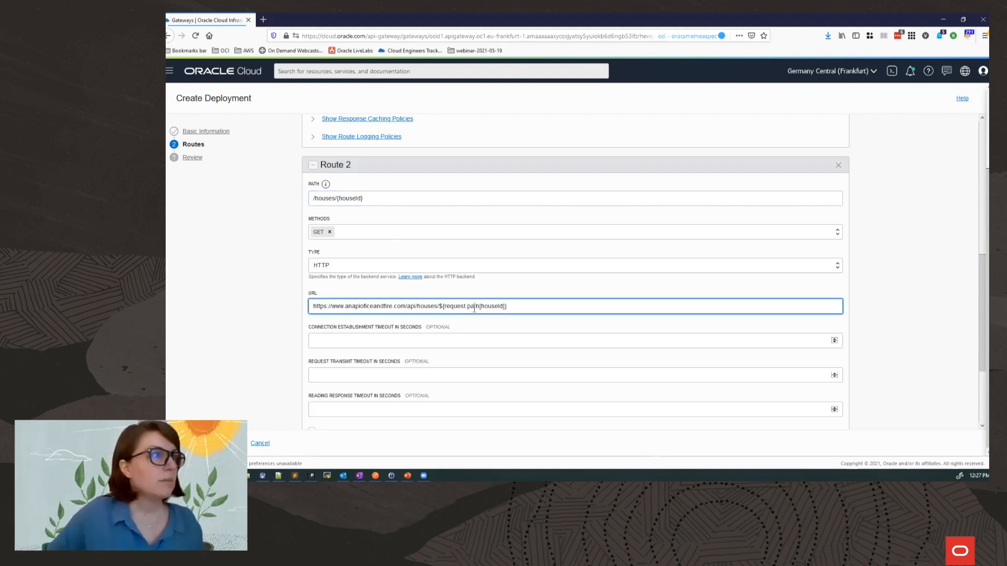
double_click(473, 306)
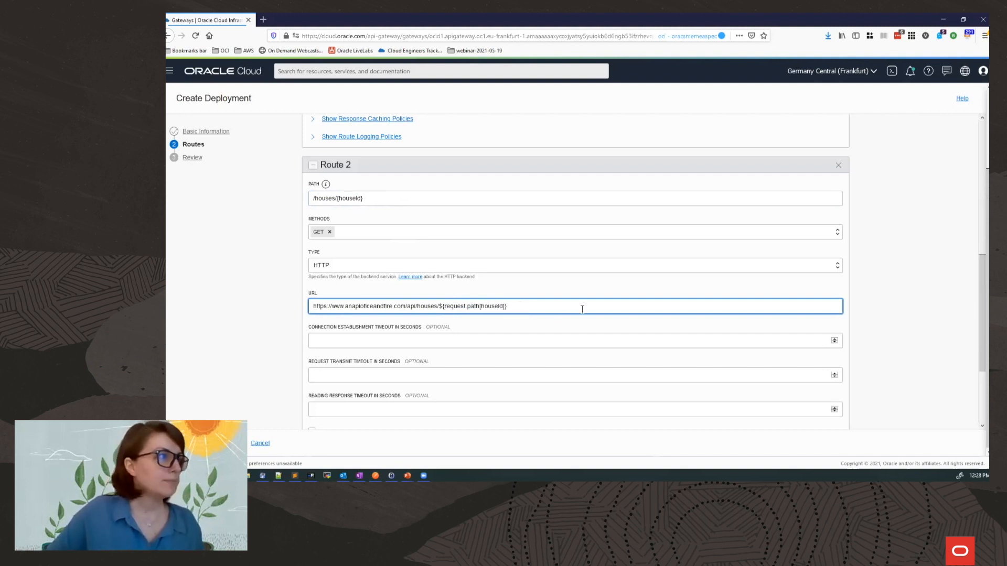
scroll(down, 3)
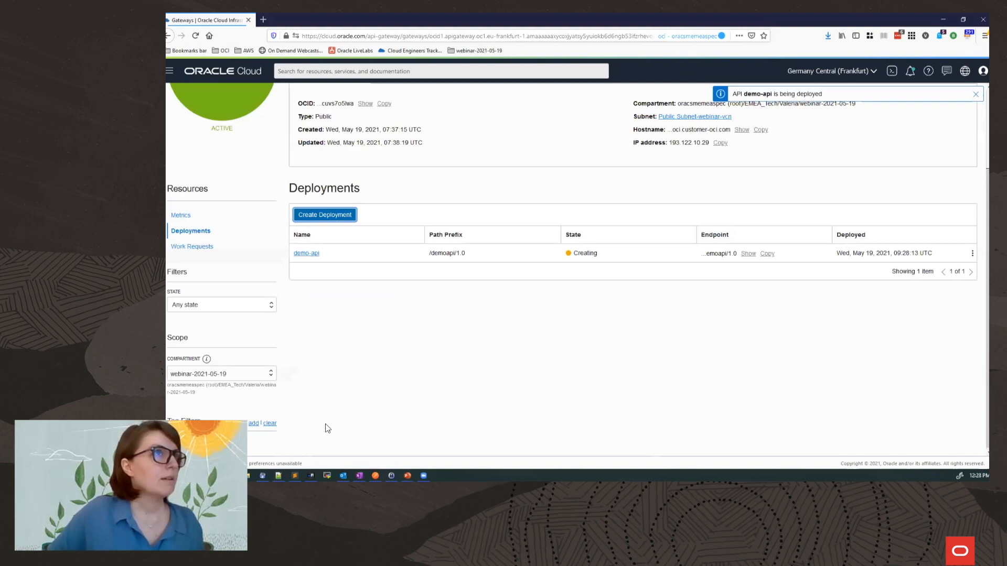
- Review the demo-api deployment still Creating, then switch to Postman
click(975, 93)
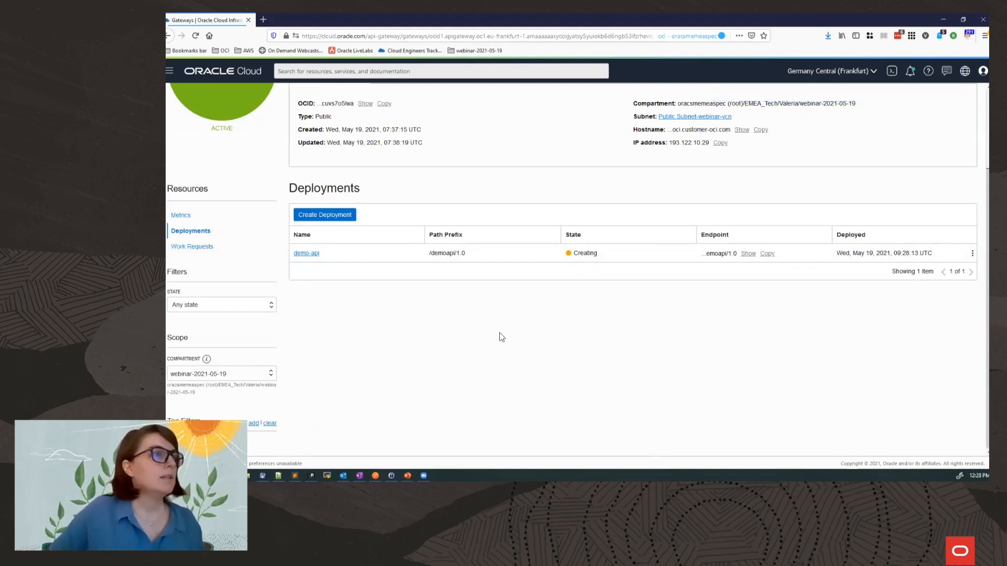
scroll(up, 3)
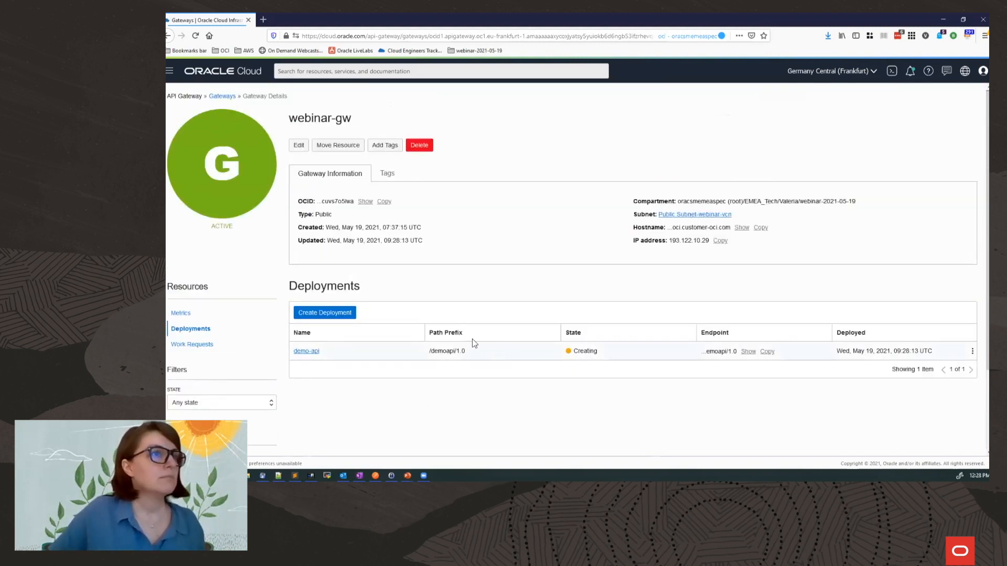
mouse_move(721, 349)
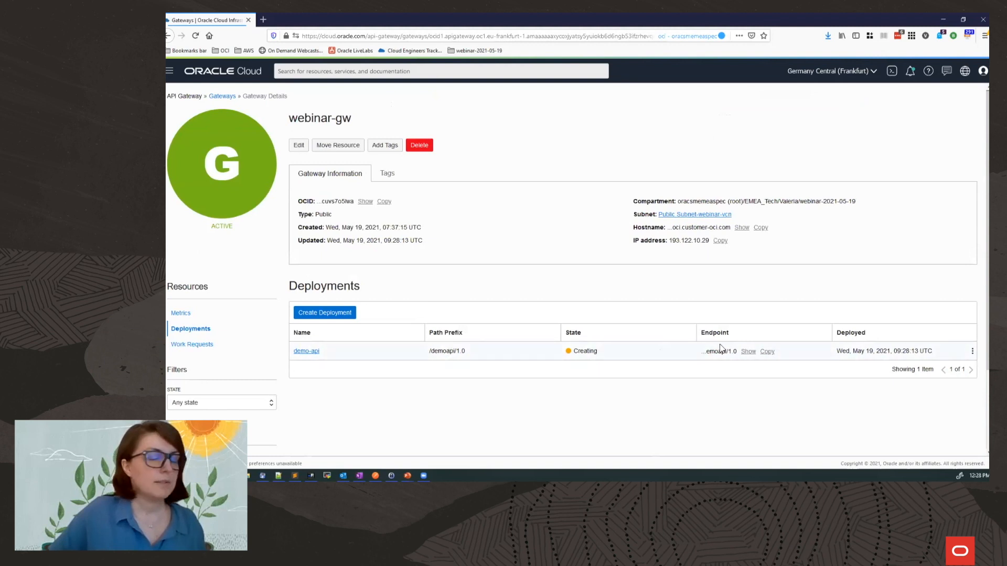
mouse_move(730, 339)
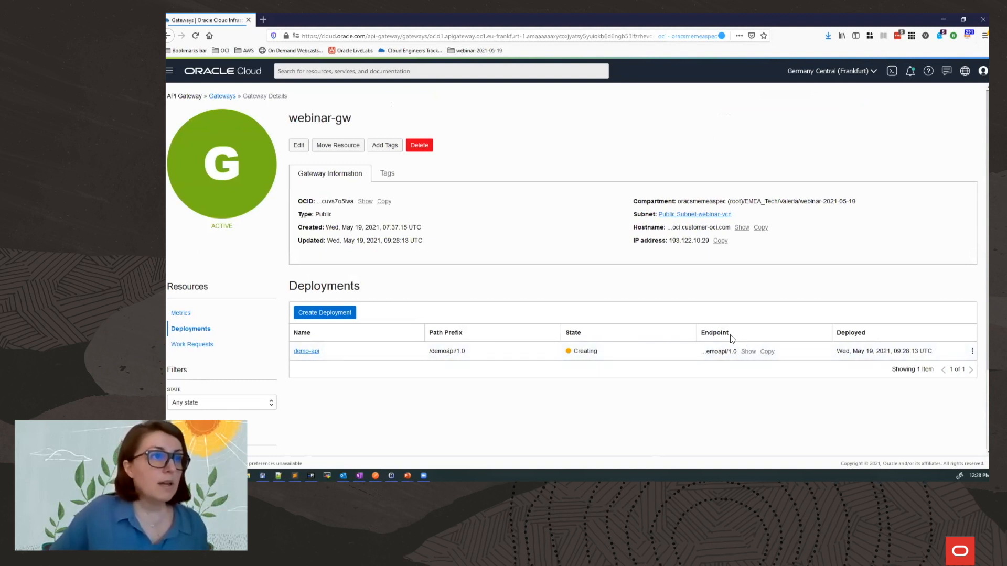
click(748, 351)
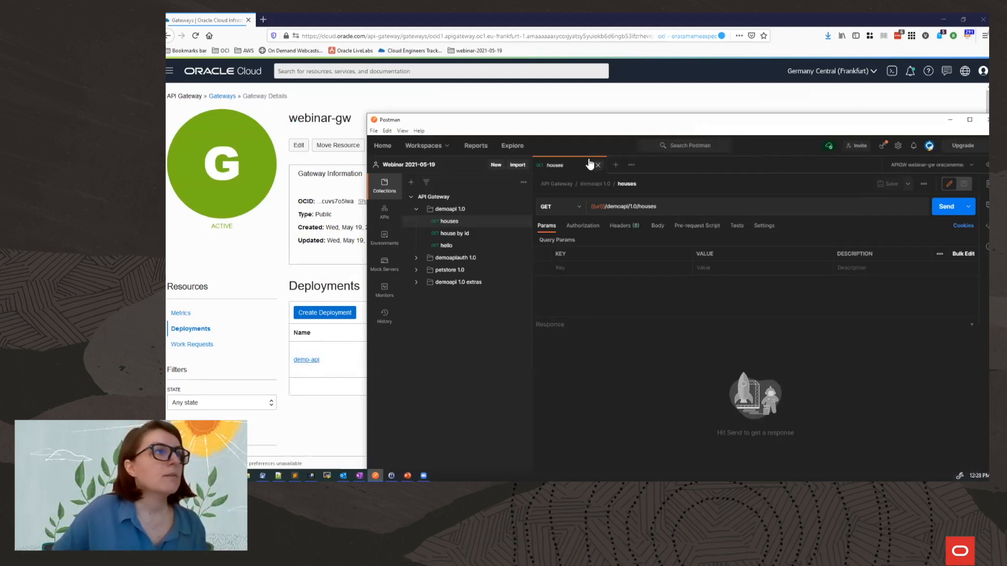
- Point a new Postman GET request at the demo-api endpoint's /demoapi/1.0/houses path
click(614, 165)
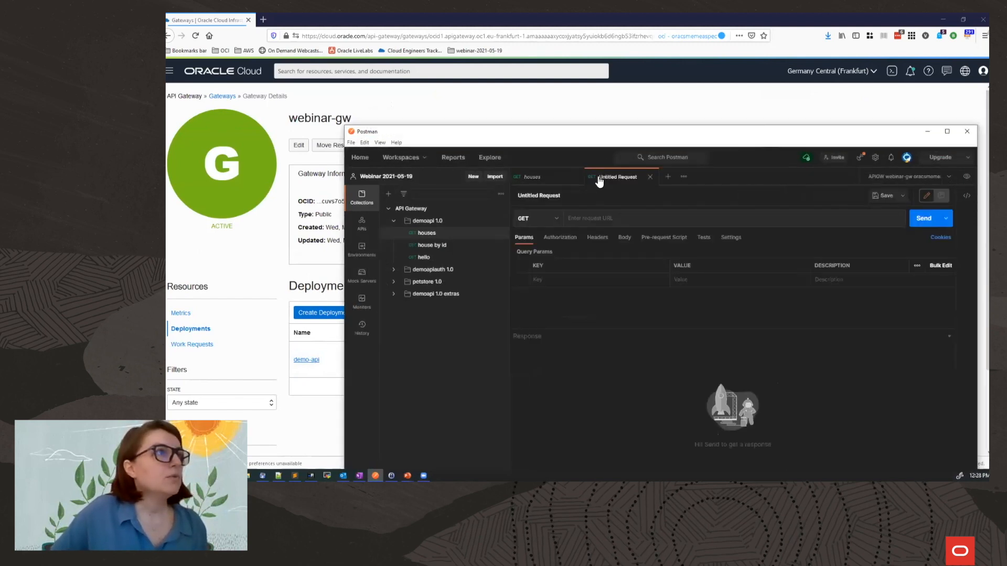
click(649, 177)
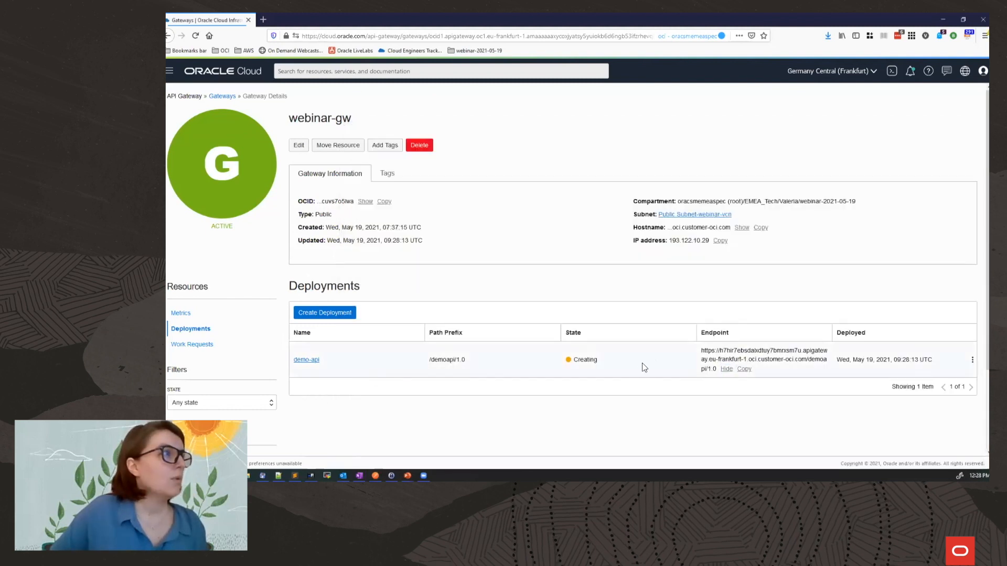
mouse_move(744, 371)
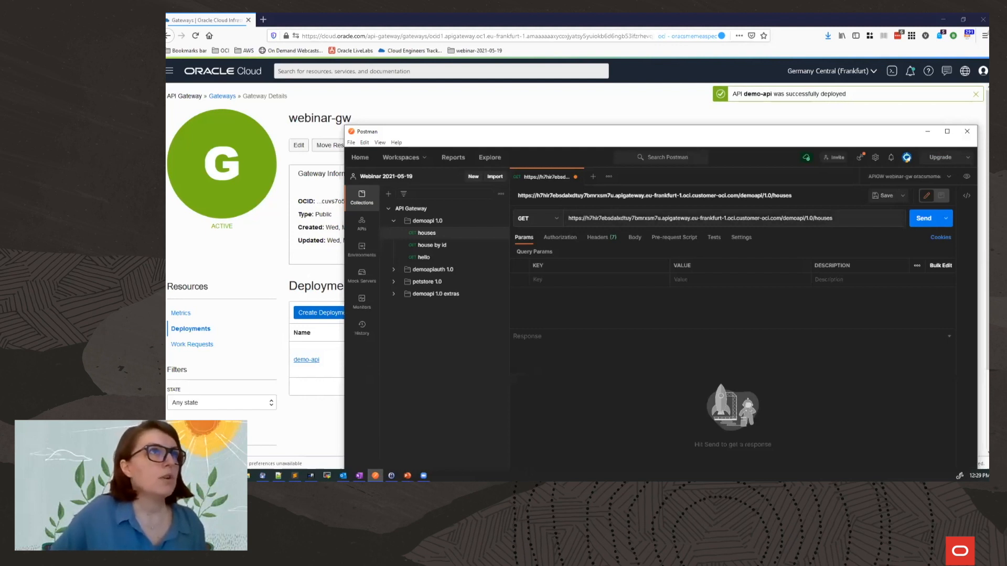
mouse_move(754, 148)
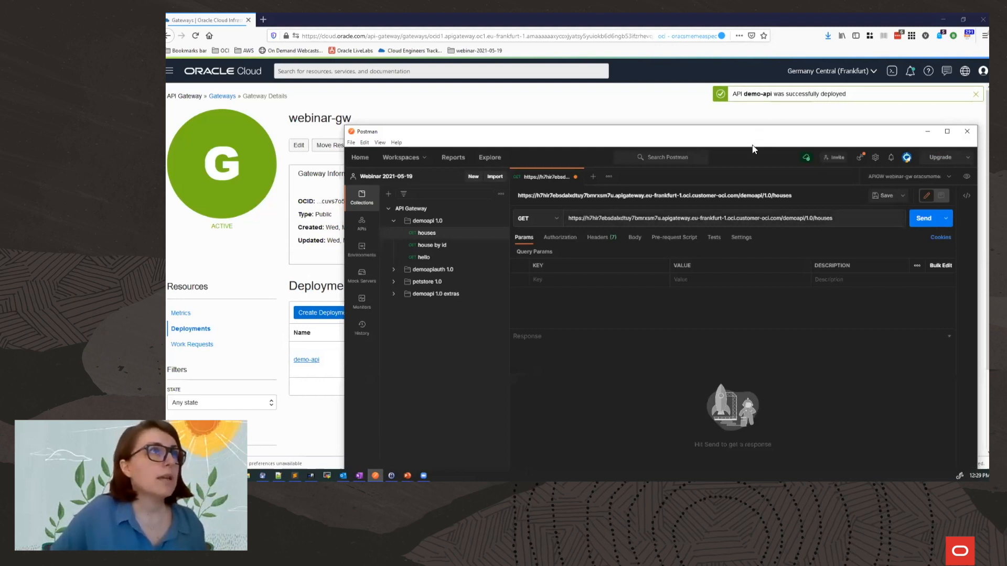
mouse_move(771, 116)
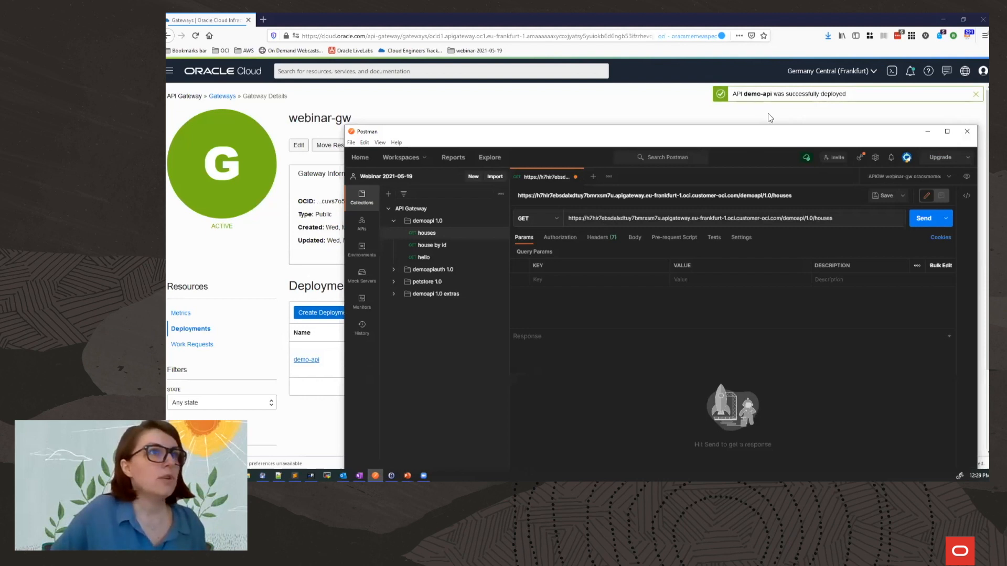
drag(642, 131, 642, 113)
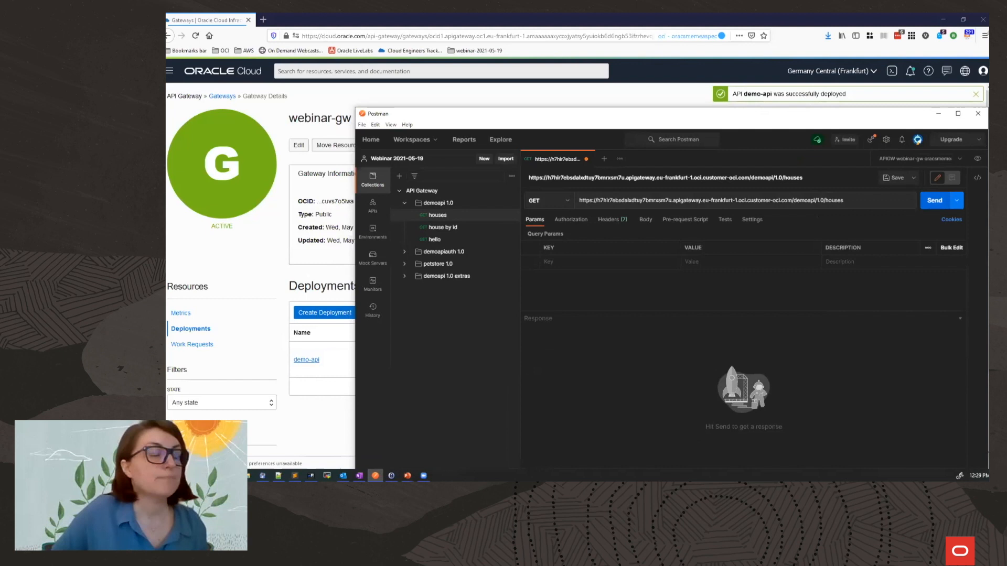
click(935, 201)
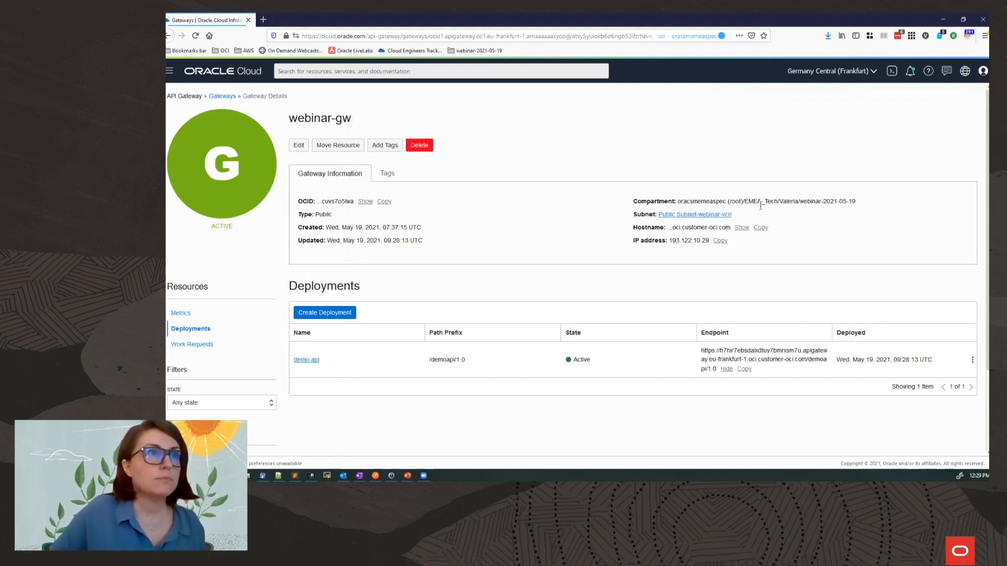
- Review the Default Security List ingress rules for the gateway's public subnet in webinar-vcn
click(693, 214)
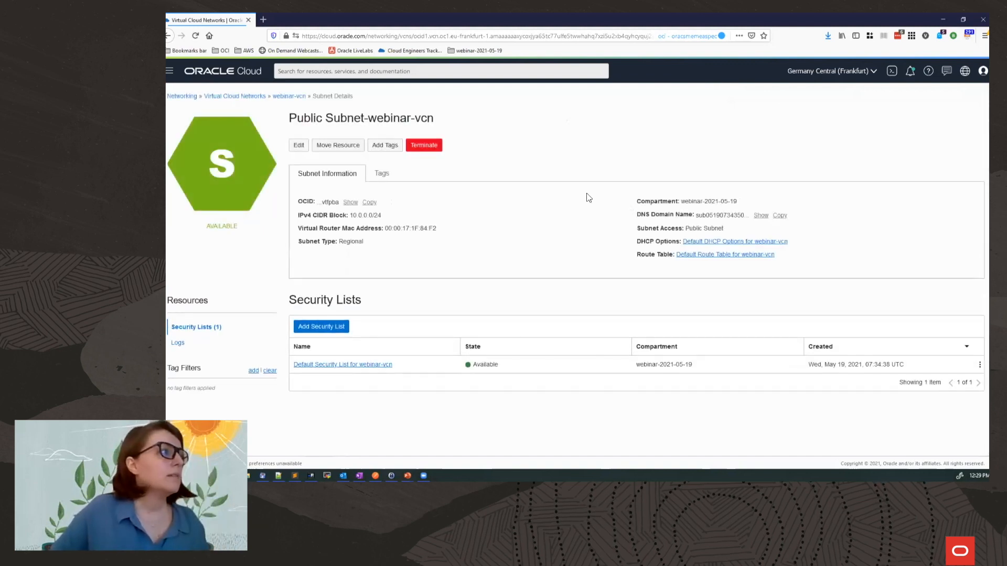
mouse_move(379, 306)
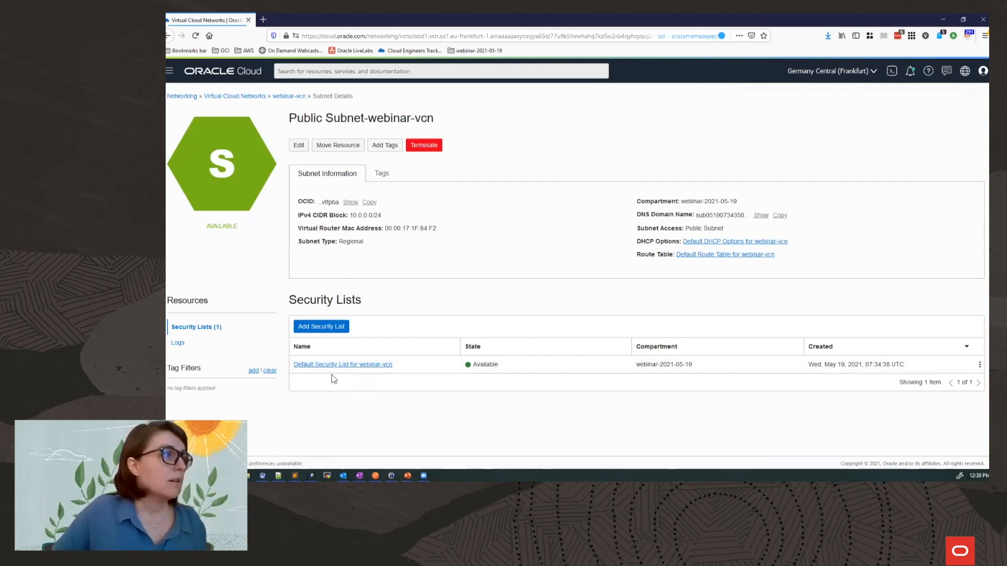
mouse_move(368, 381)
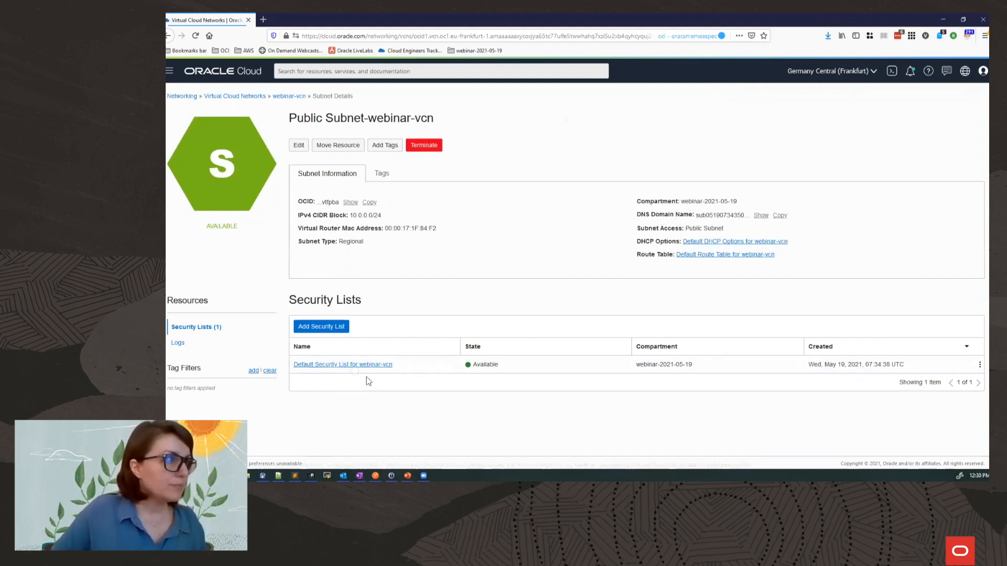
click(342, 364)
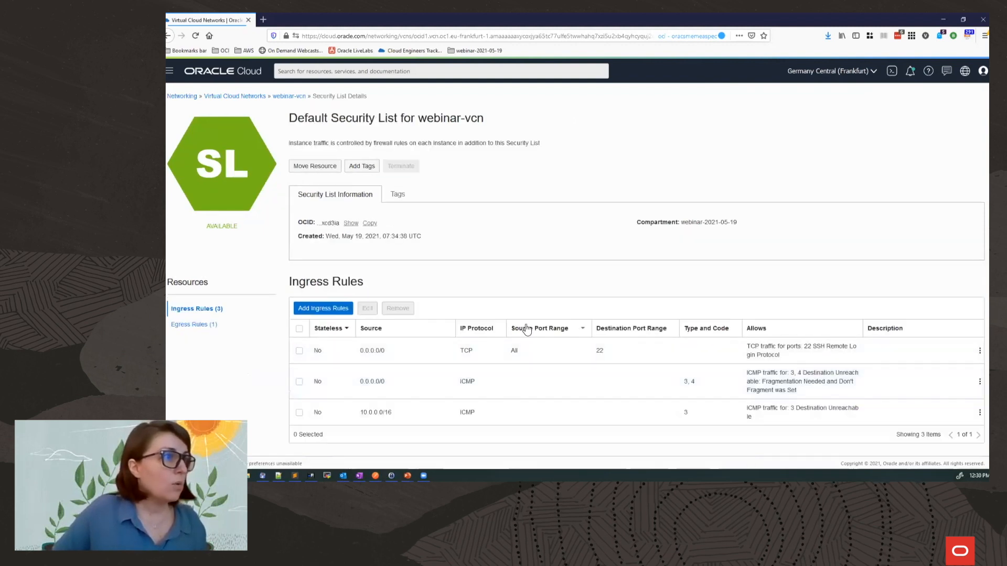
mouse_move(399, 354)
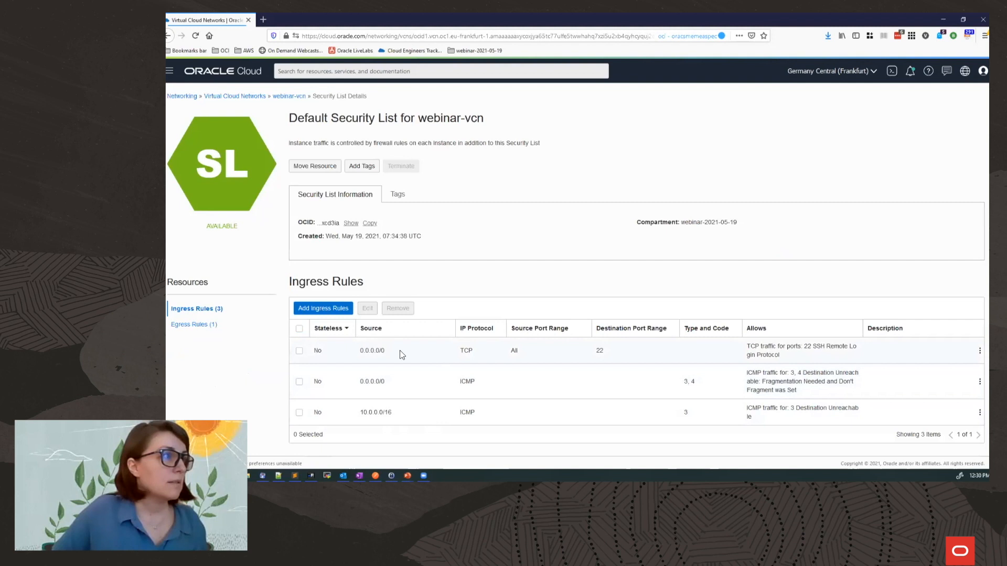
mouse_move(454, 367)
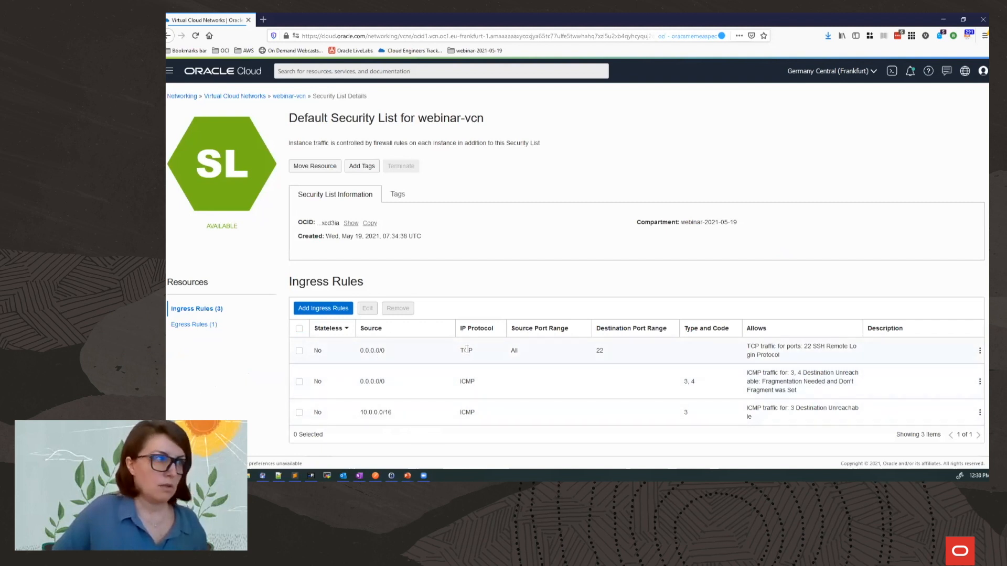
mouse_move(537, 258)
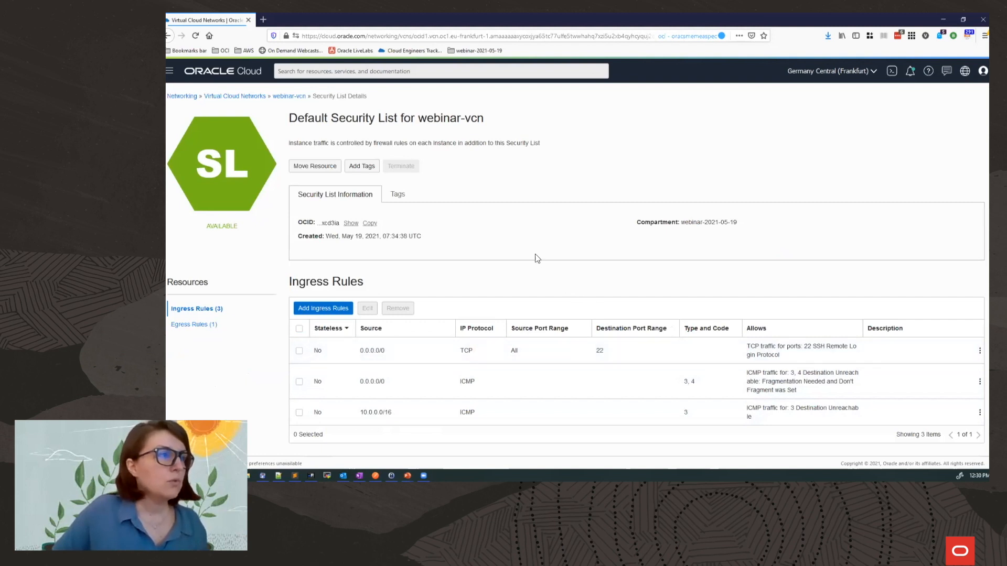
mouse_move(502, 233)
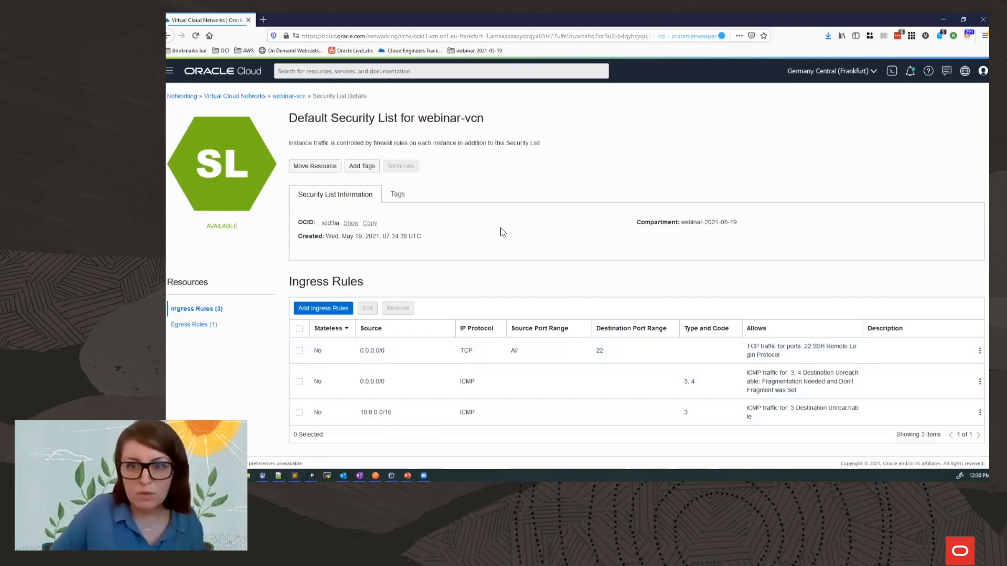
mouse_move(479, 221)
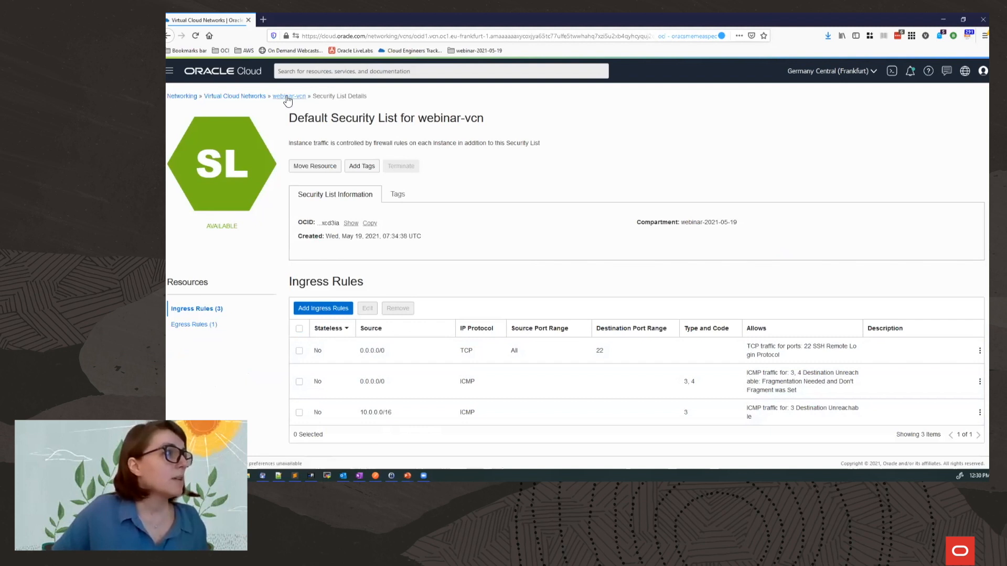
click(290, 95)
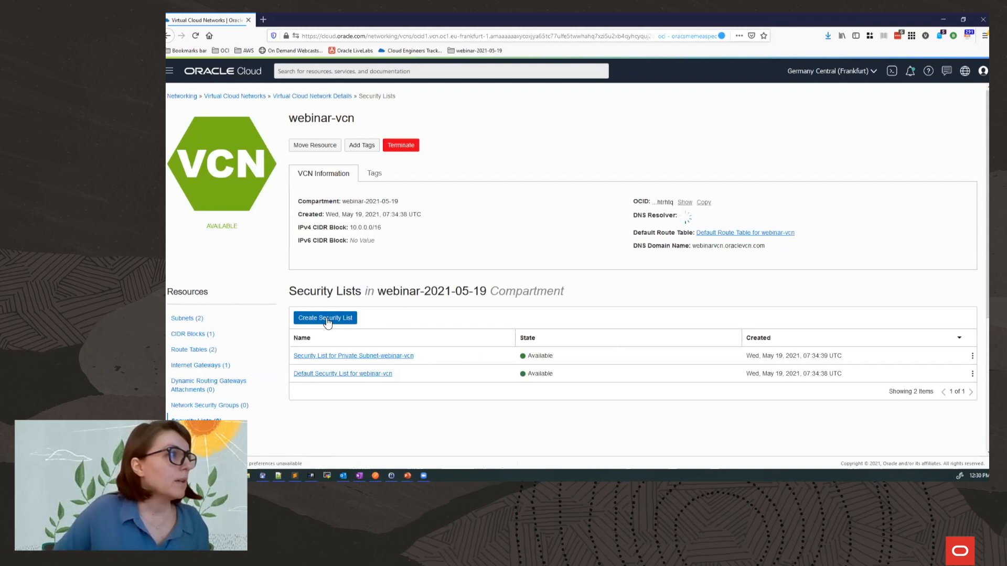
- Start a new security list named apigw-sl with an ingress rule
click(325, 318)
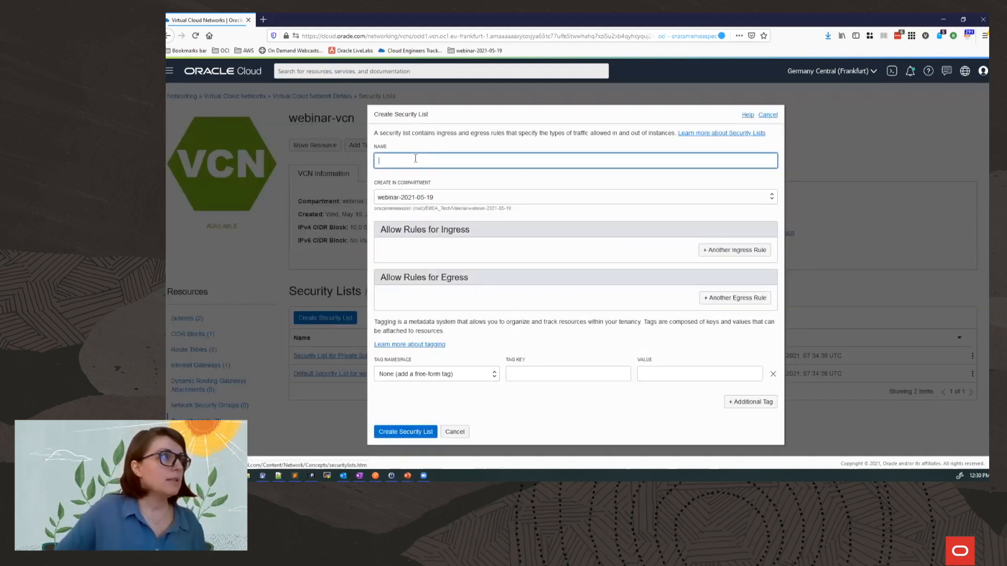
text(apig)
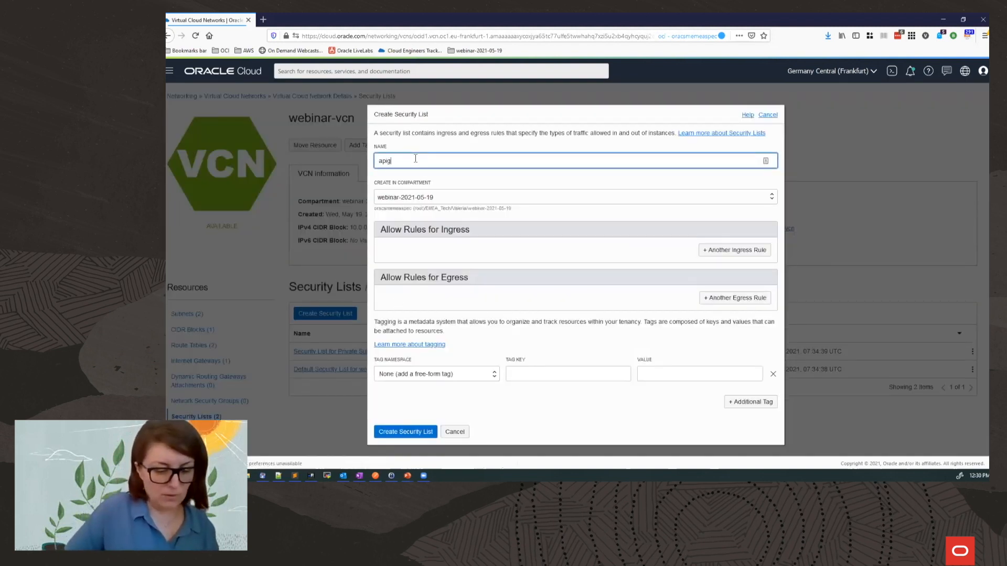
text(gw-sl)
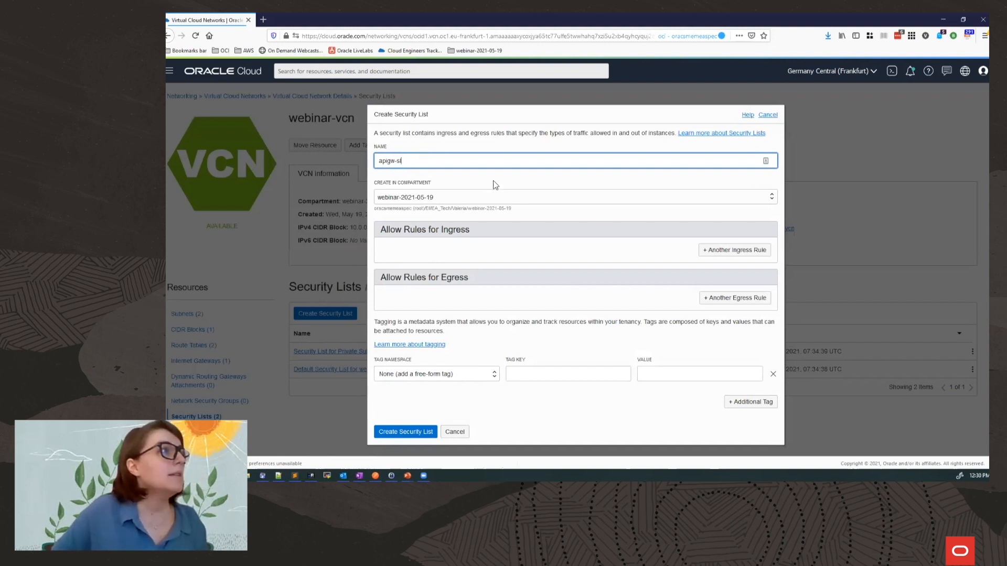
click(734, 250)
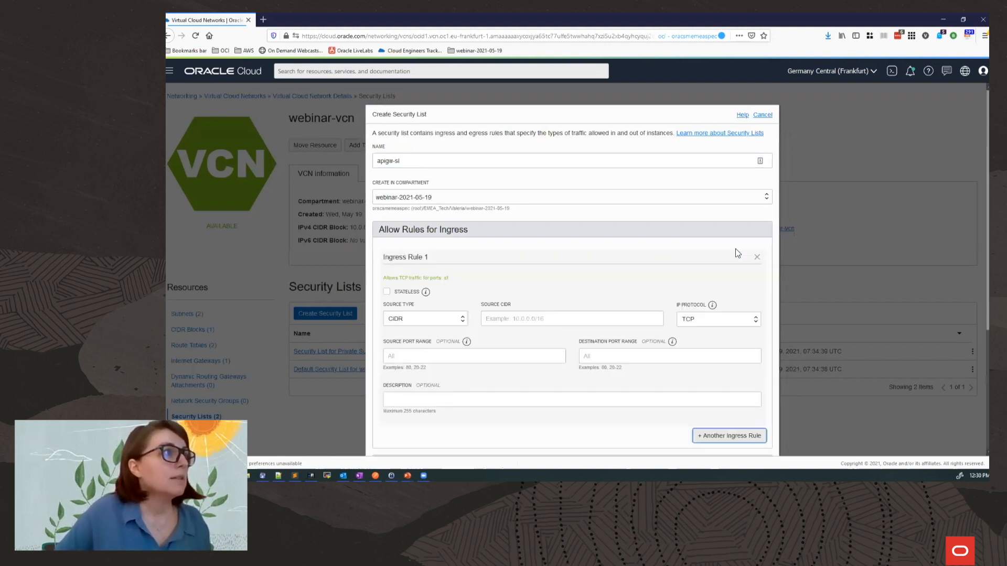
- Set the ingress rule to TCP destination port 443 from source CIDR 0.0.0.0/0
click(669, 355)
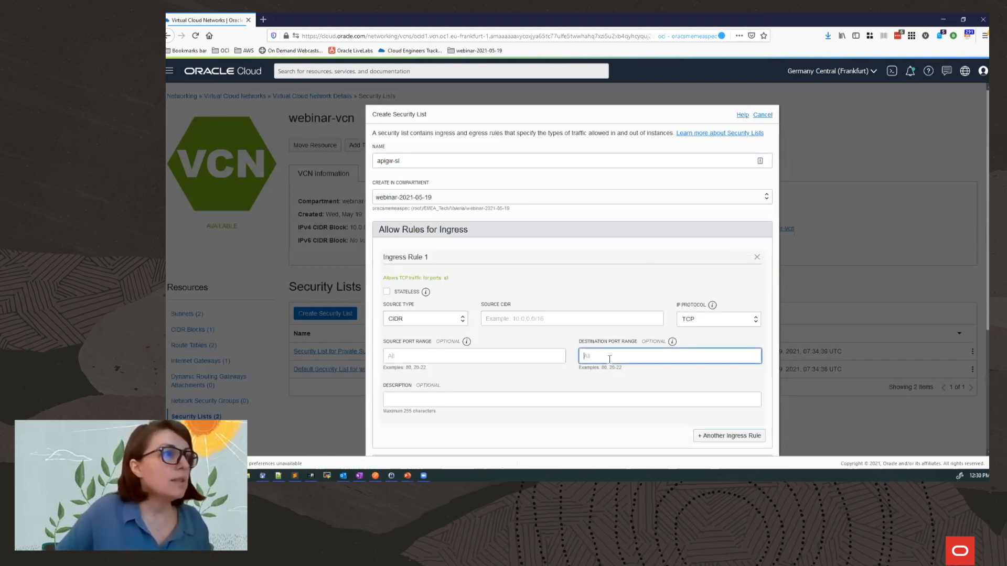
text(443)
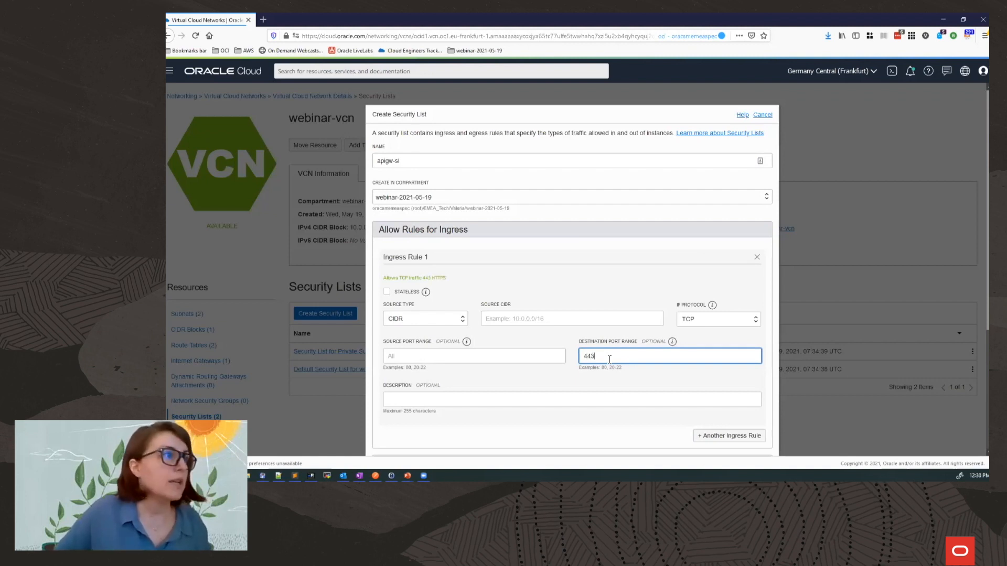
click(571, 318)
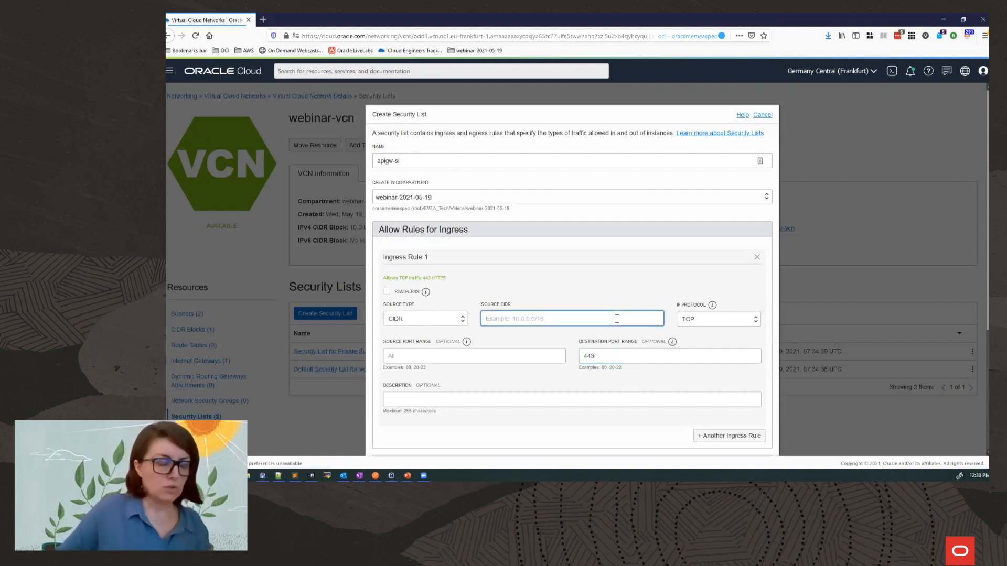
text(0)
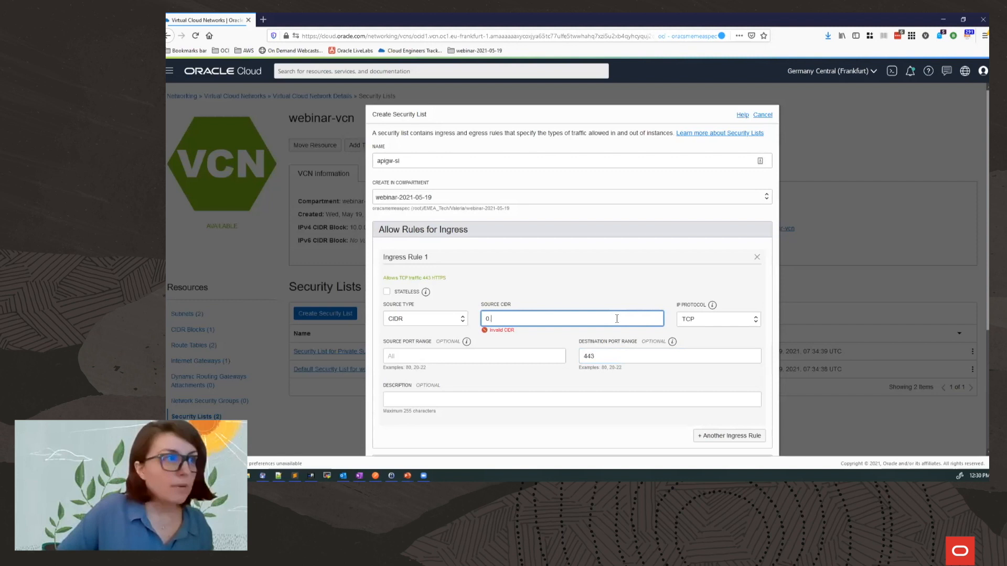
text(.0.0.0)
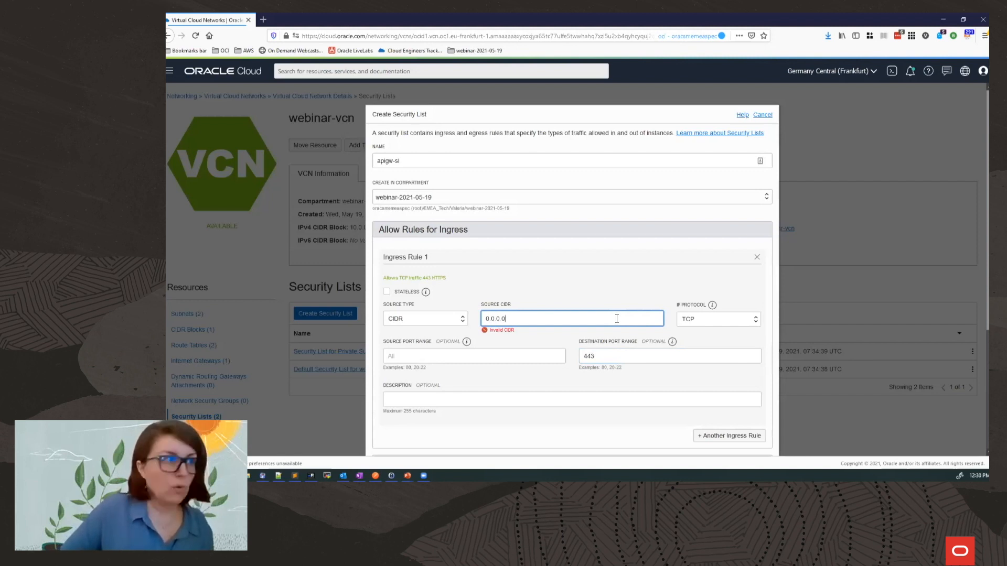
text(/0)
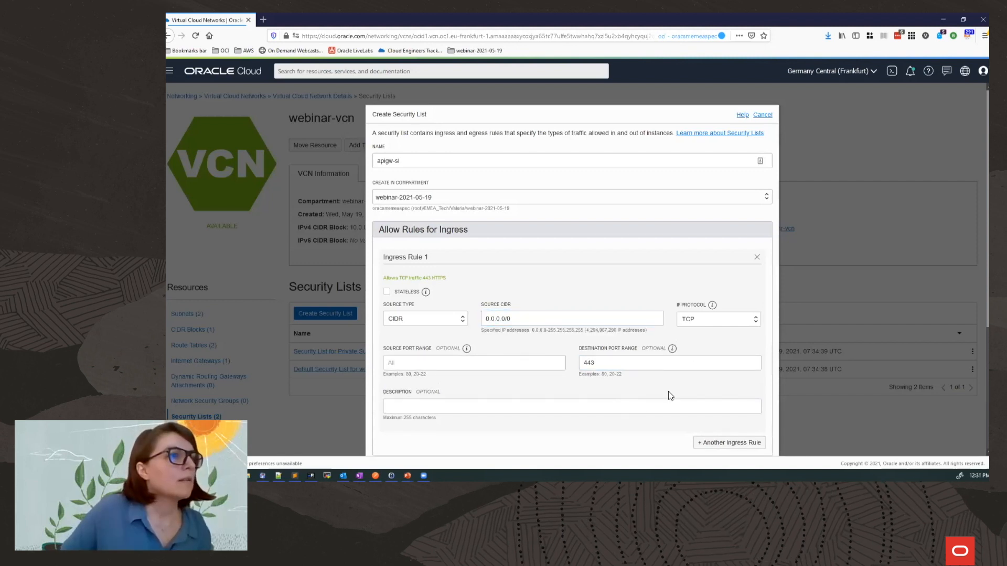
scroll(down, 3)
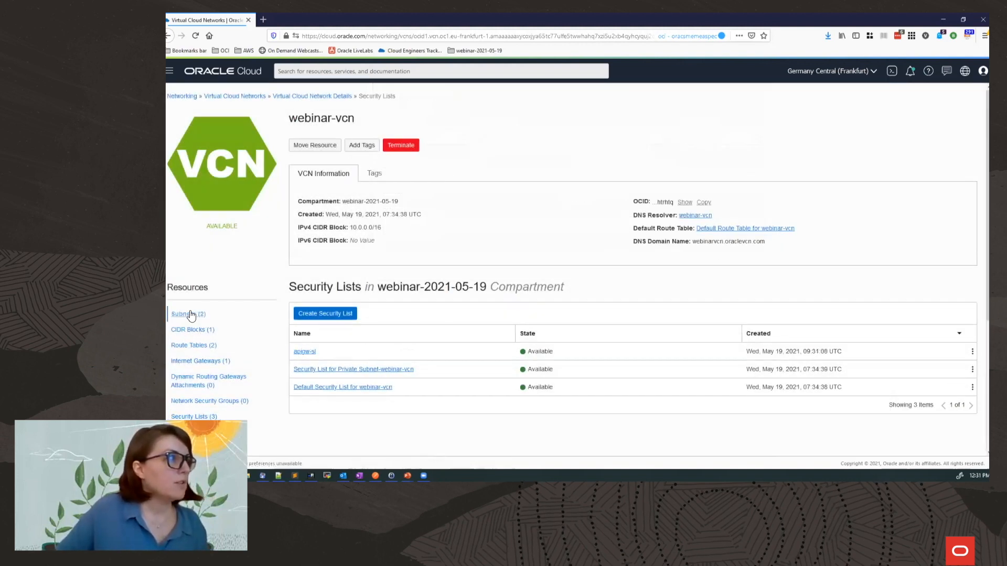
- Add apigw-sl as a second security list on Public Subnet-webinar-vcn
click(183, 314)
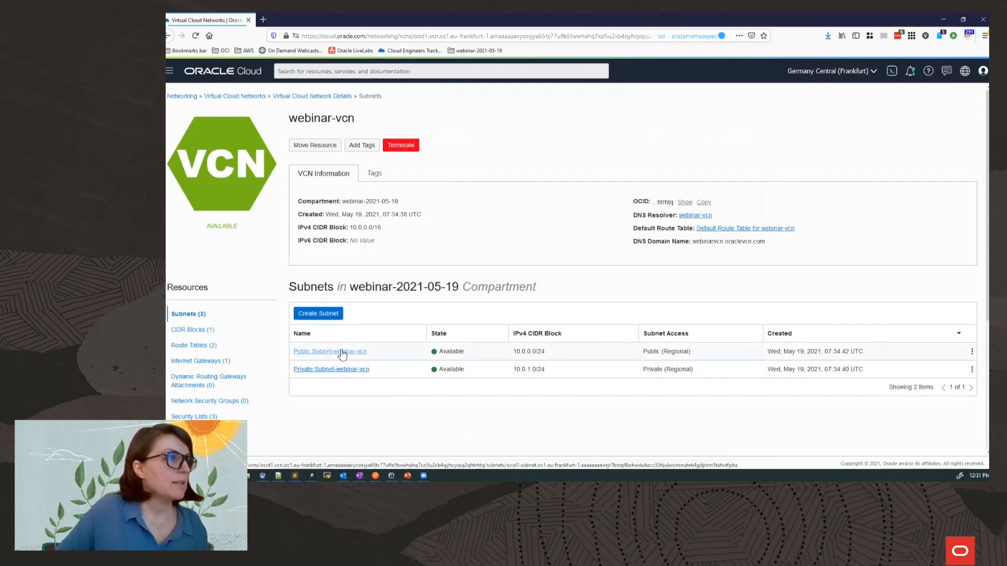
click(329, 352)
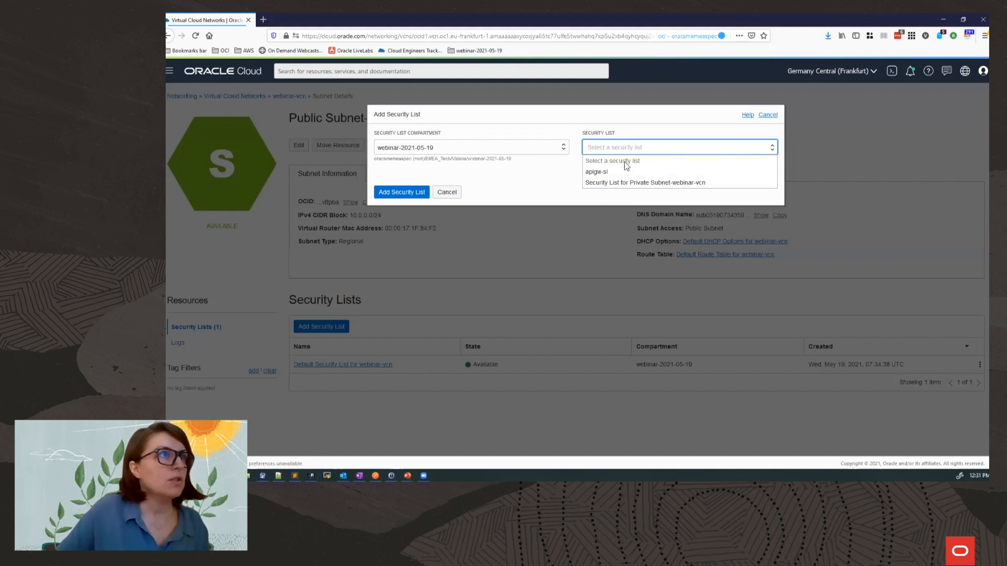
click(612, 161)
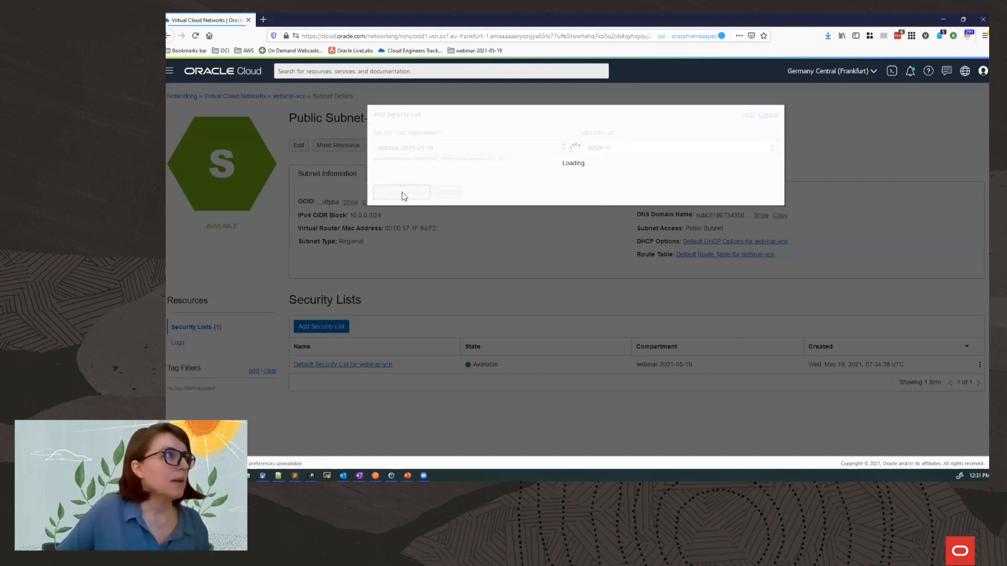
click(401, 190)
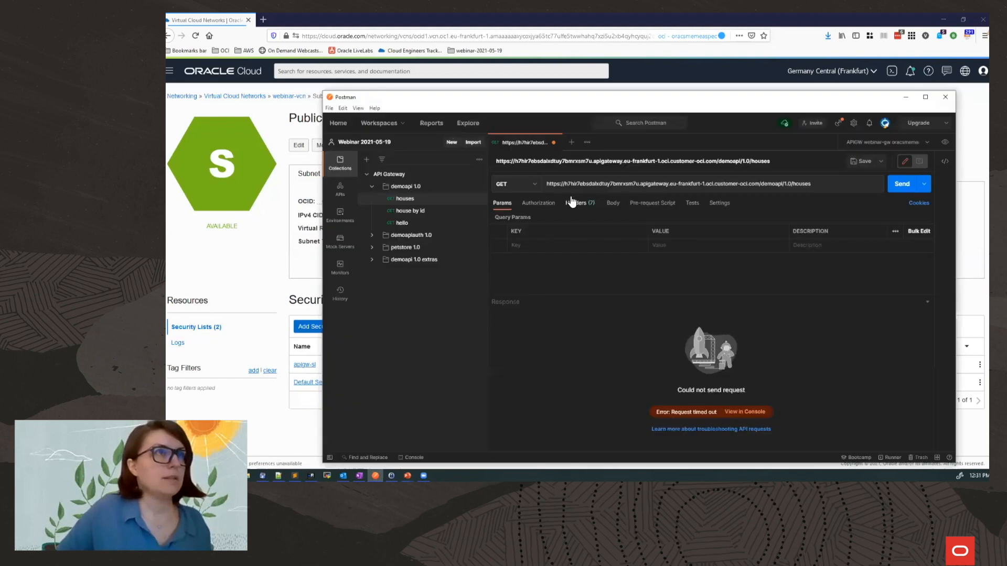
- Send the GET houses request and receive 200 OK with the houses JSON
click(902, 184)
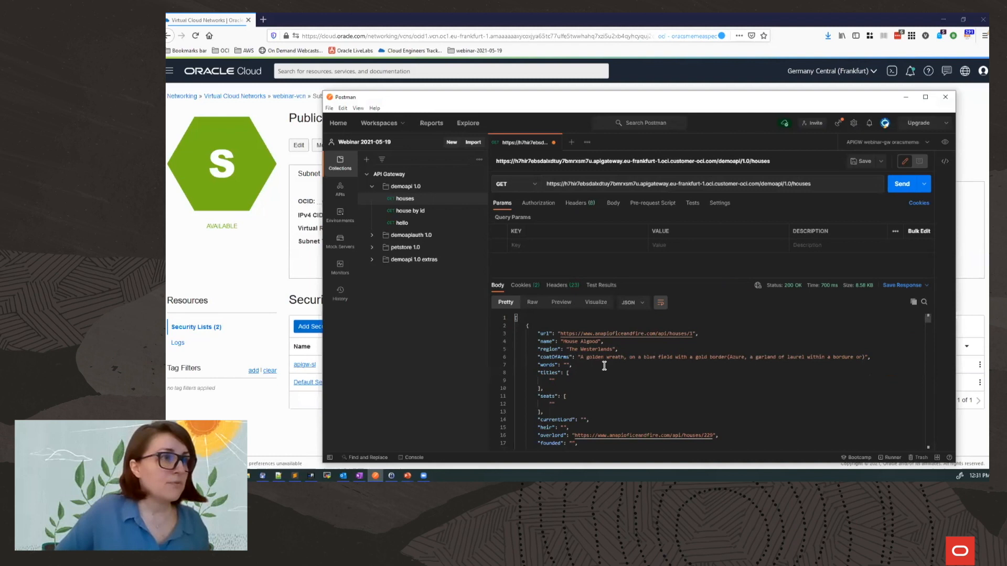
mouse_move(648, 358)
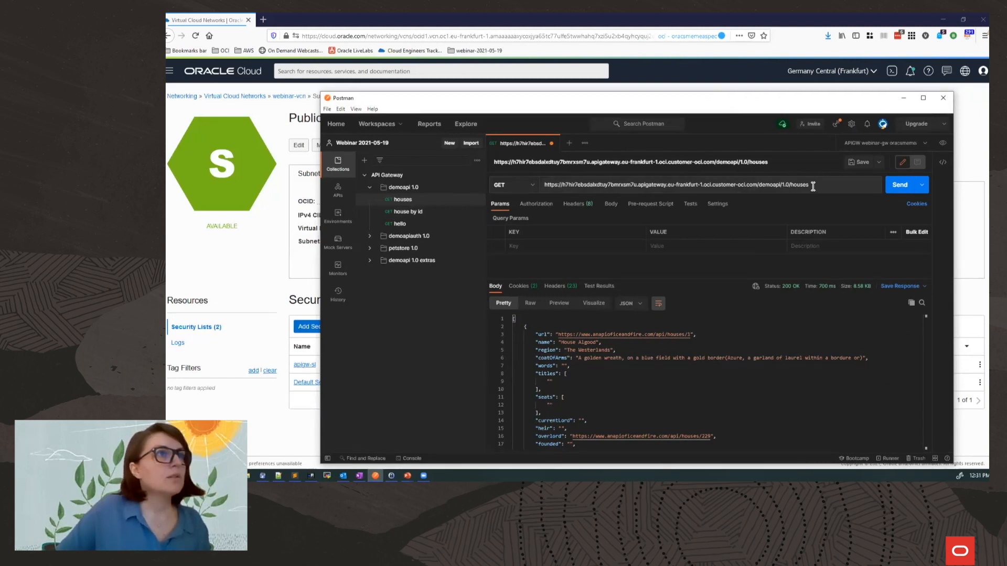
- Send a GET to /houses/378 and receive House Targaryen with 200 OK
triple_click(675, 184)
text(/)
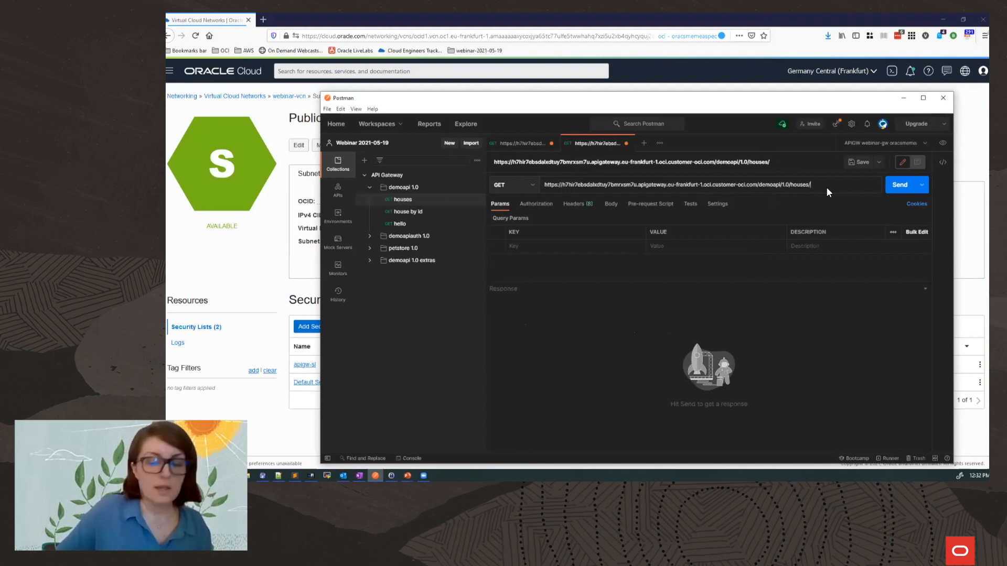
text(378)
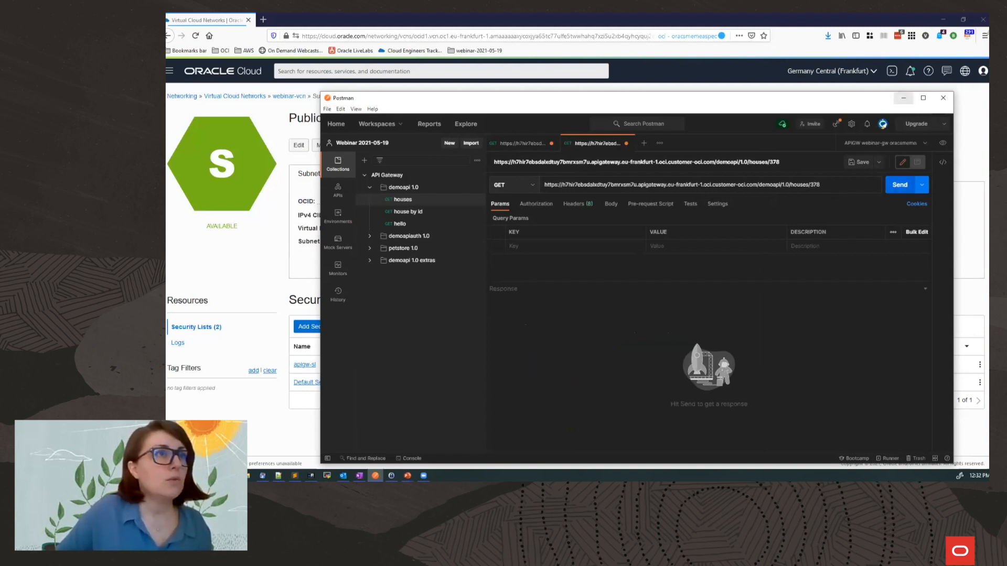
click(899, 184)
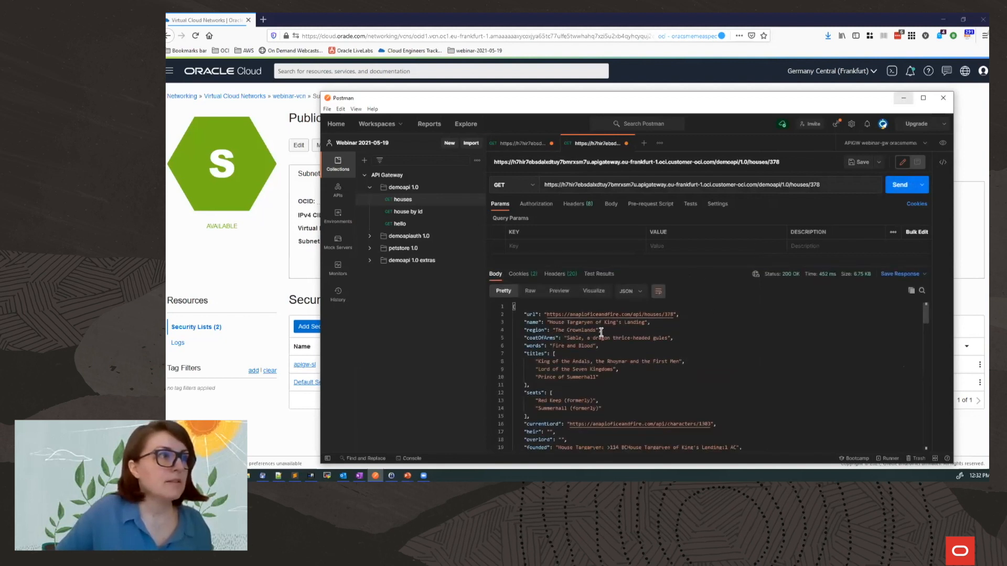
mouse_move(710, 99)
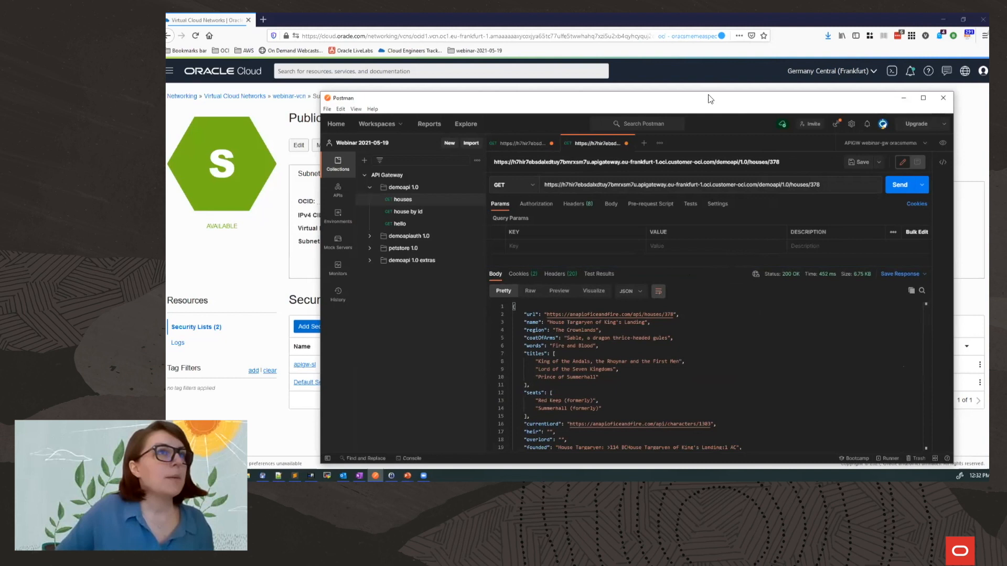
mouse_move(673, 145)
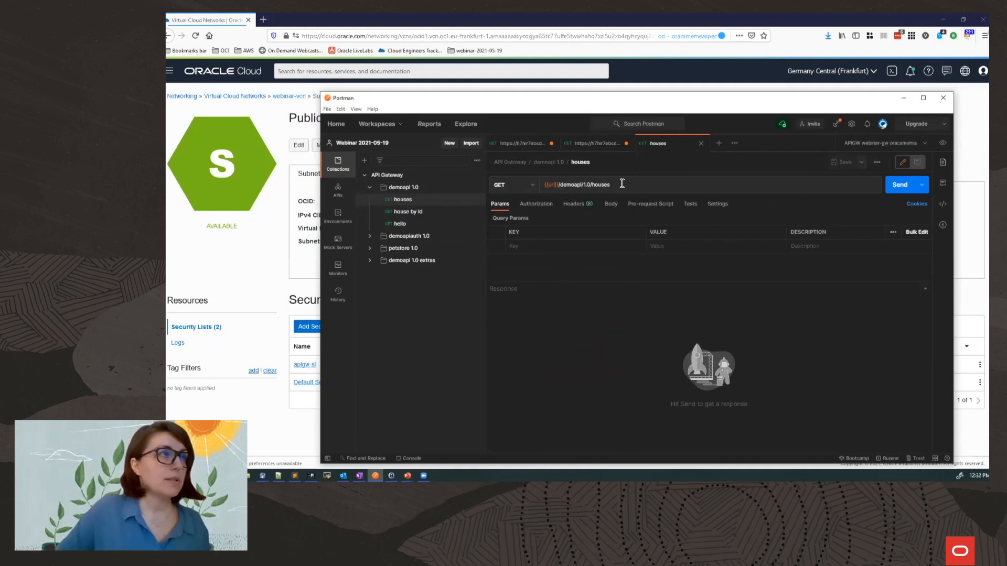
mouse_move(785, 113)
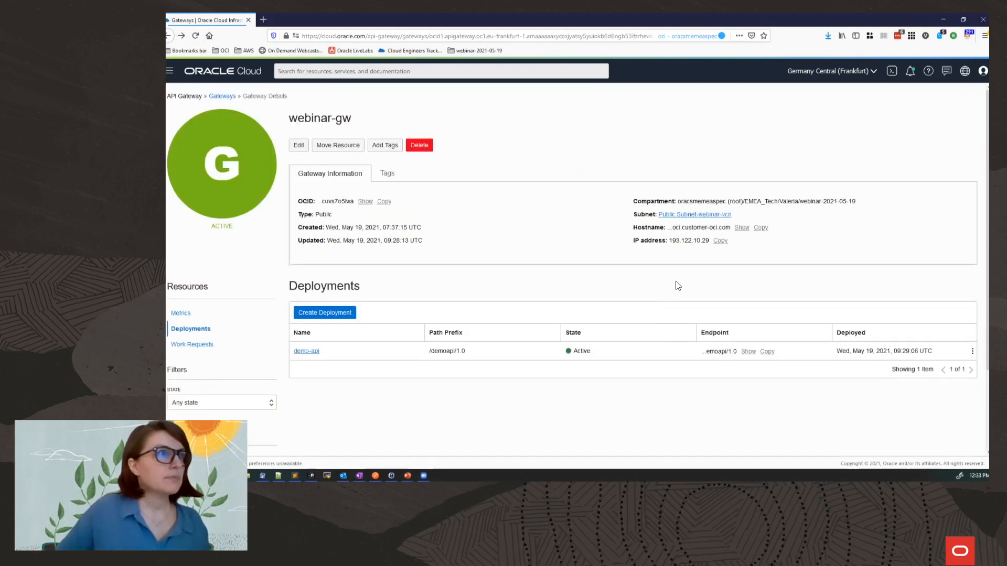
mouse_move(757, 259)
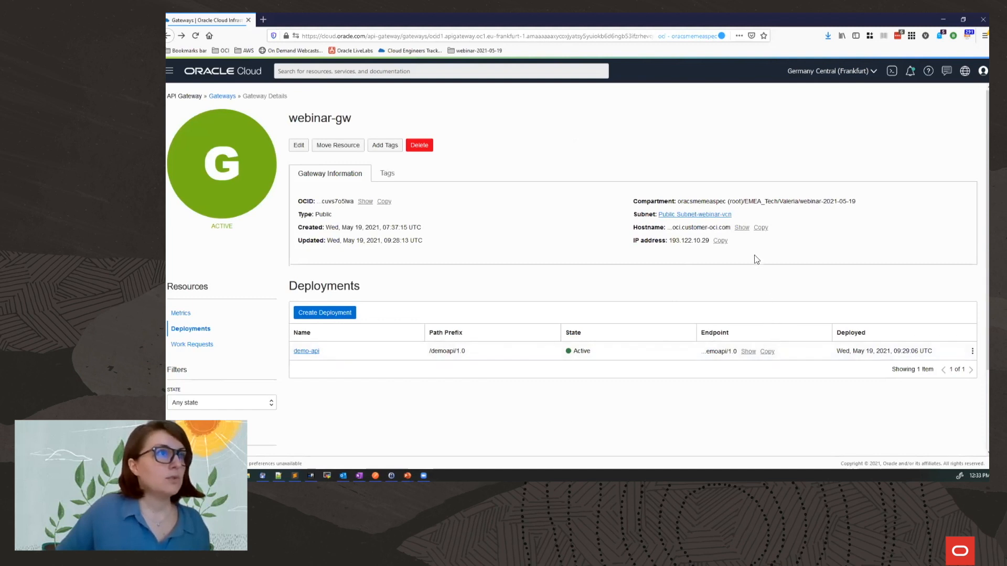
mouse_move(756, 245)
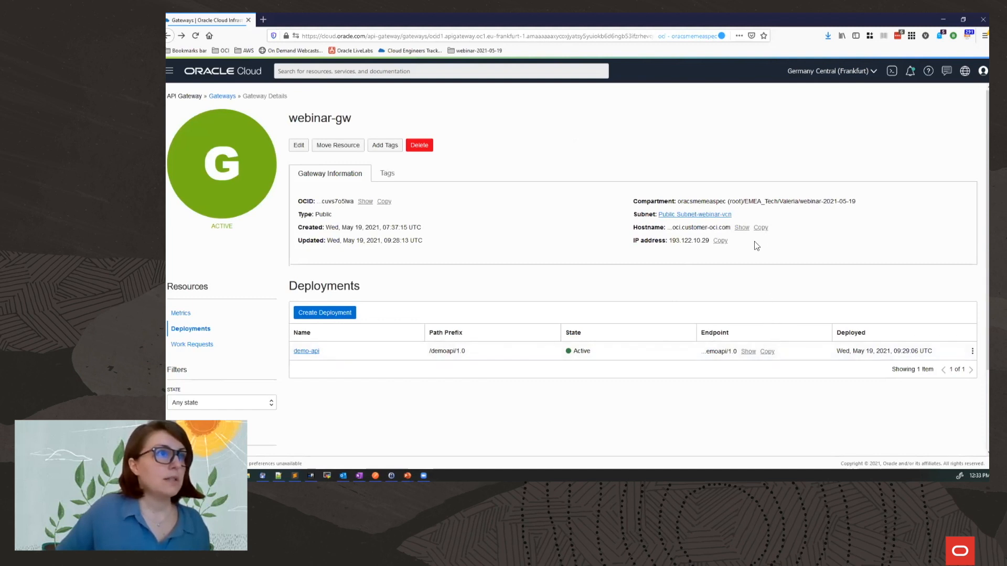
mouse_move(761, 231)
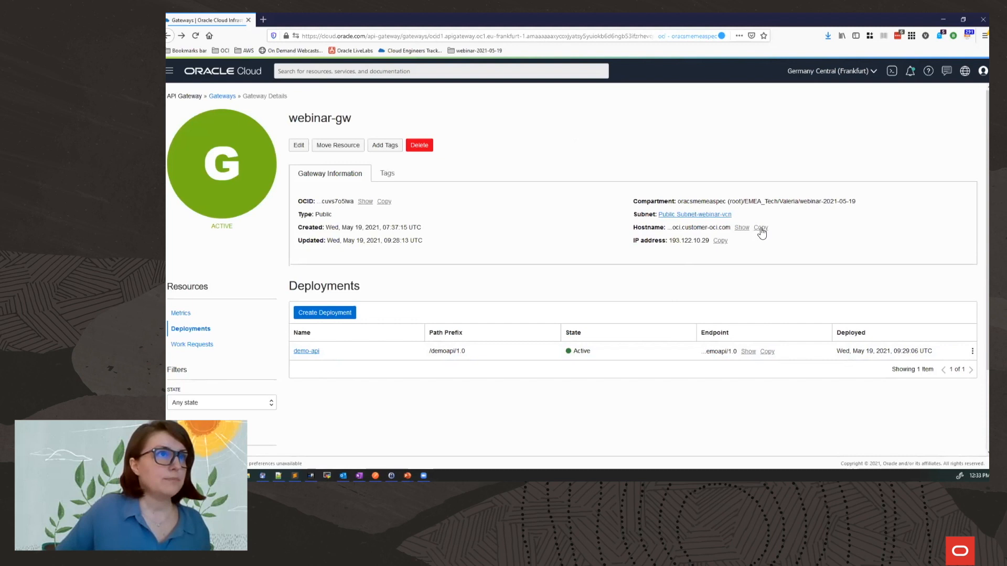
- Copy the webinar-gw hostname and demo-api endpoint into Postman's url variable
click(375, 476)
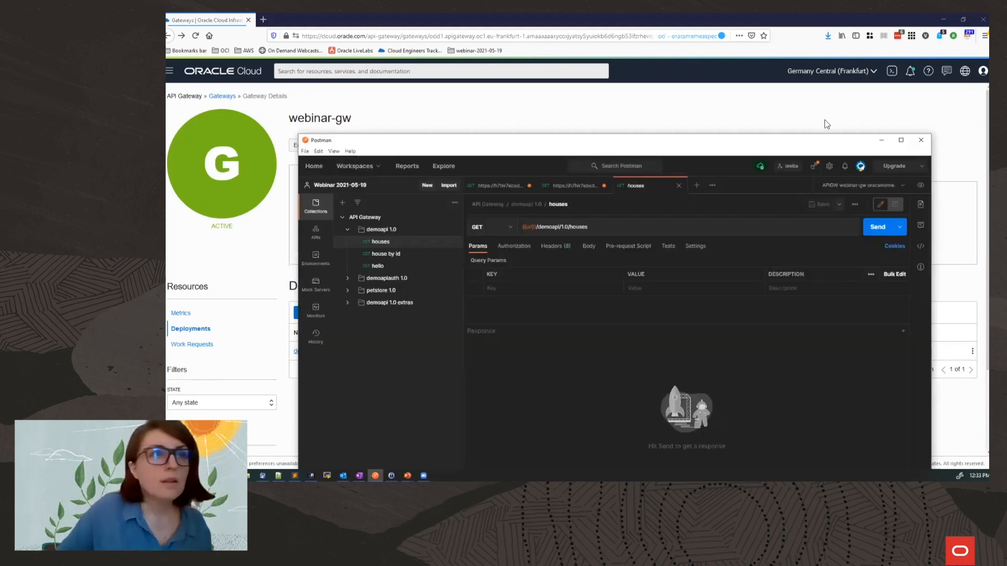
click(920, 184)
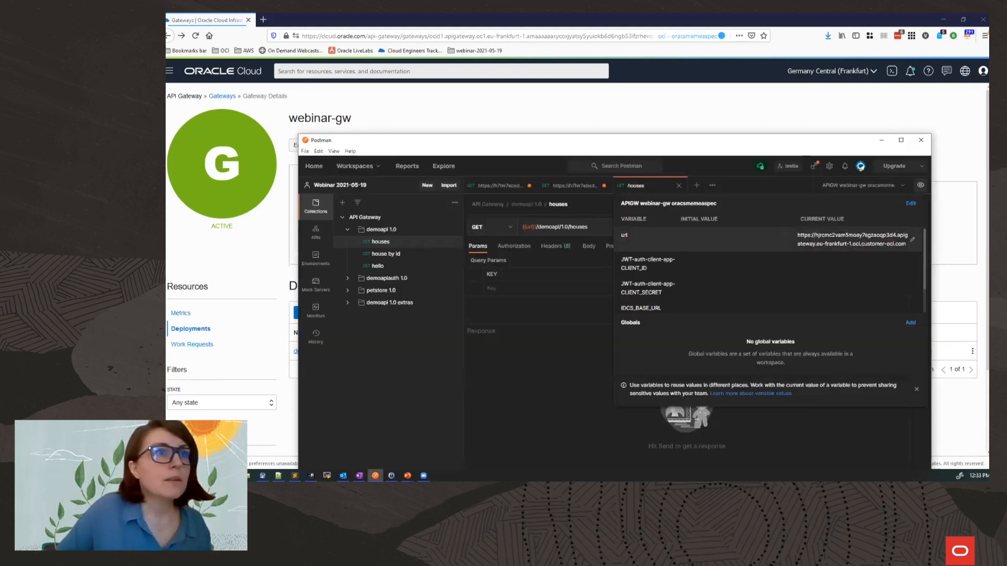
click(835, 236)
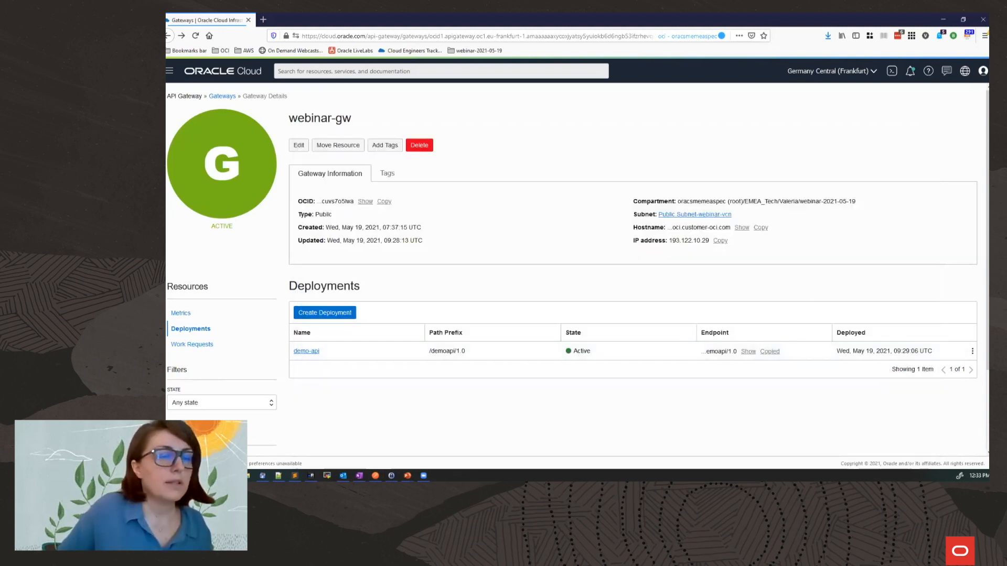
click(376, 477)
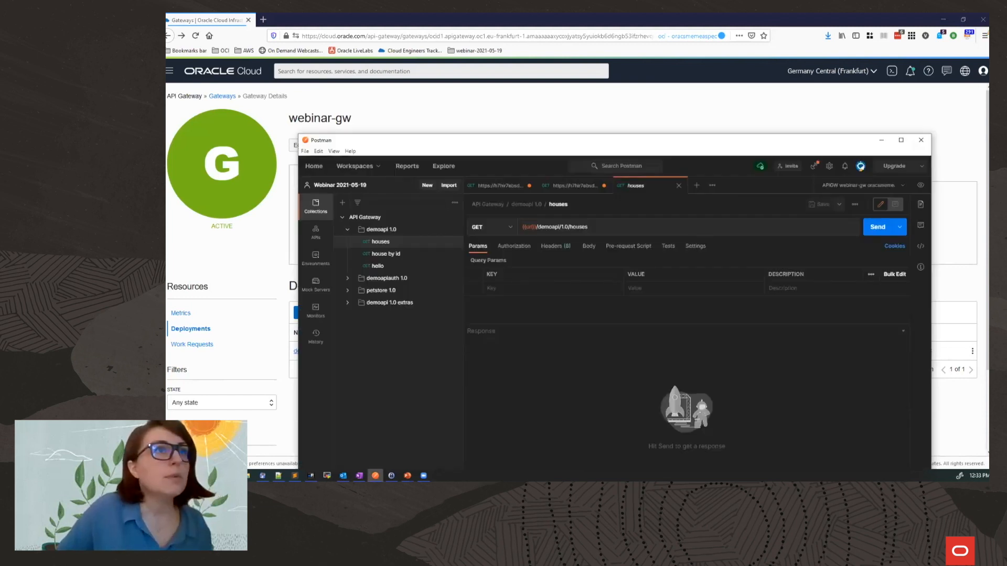
click(920, 185)
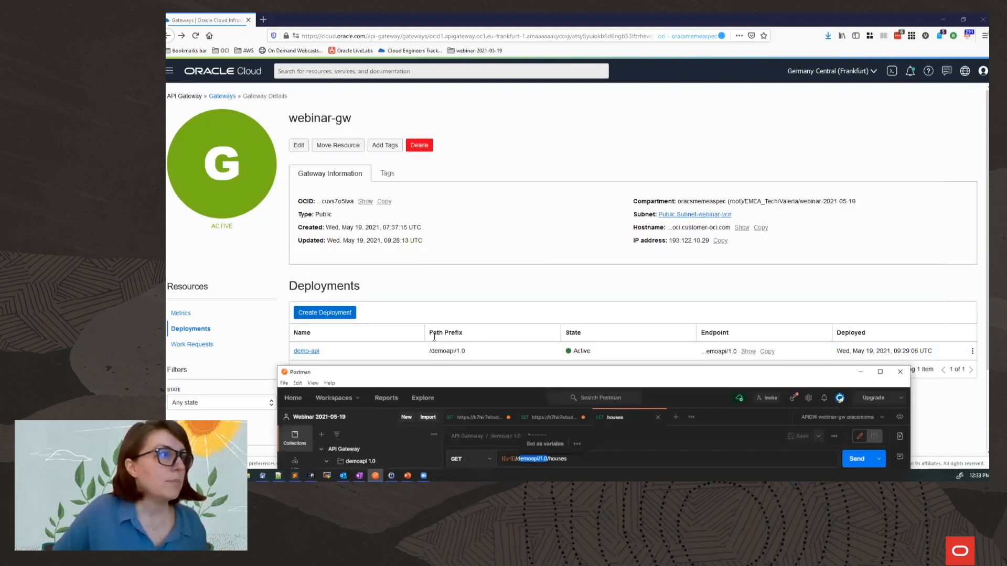
mouse_move(486, 399)
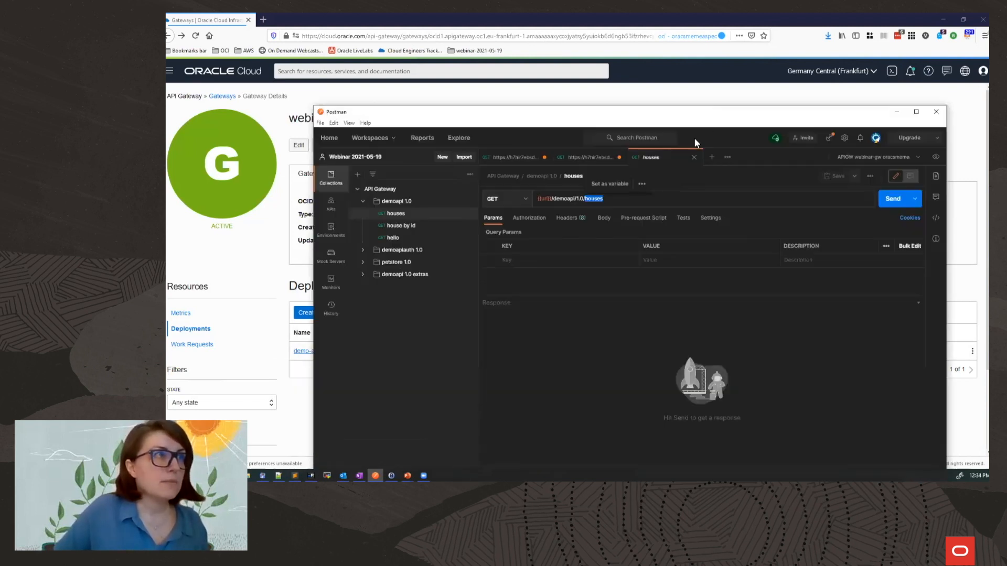
- Send the saved houses and house-by-id requests, both returning 200 OK
click(893, 198)
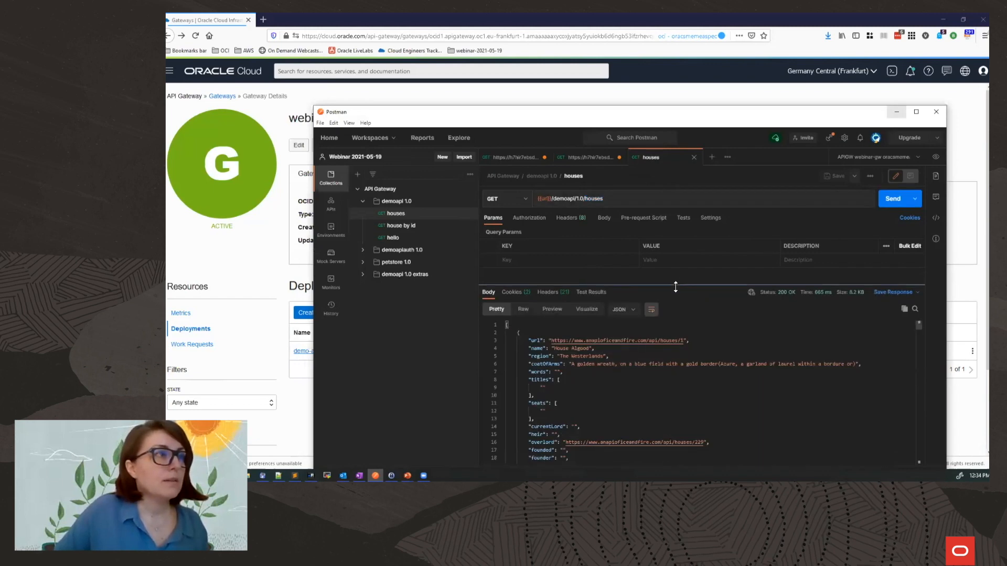
click(399, 225)
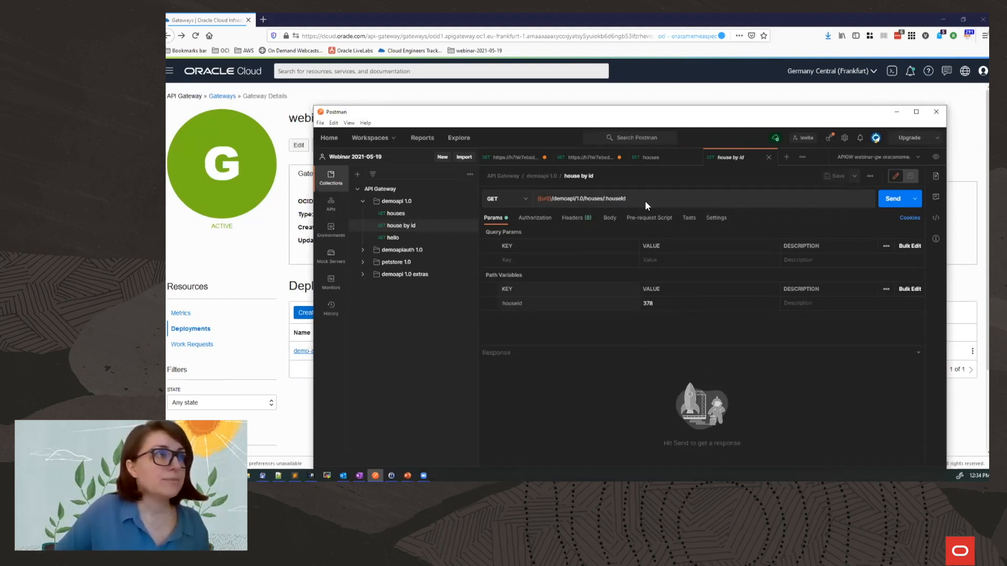
click(891, 198)
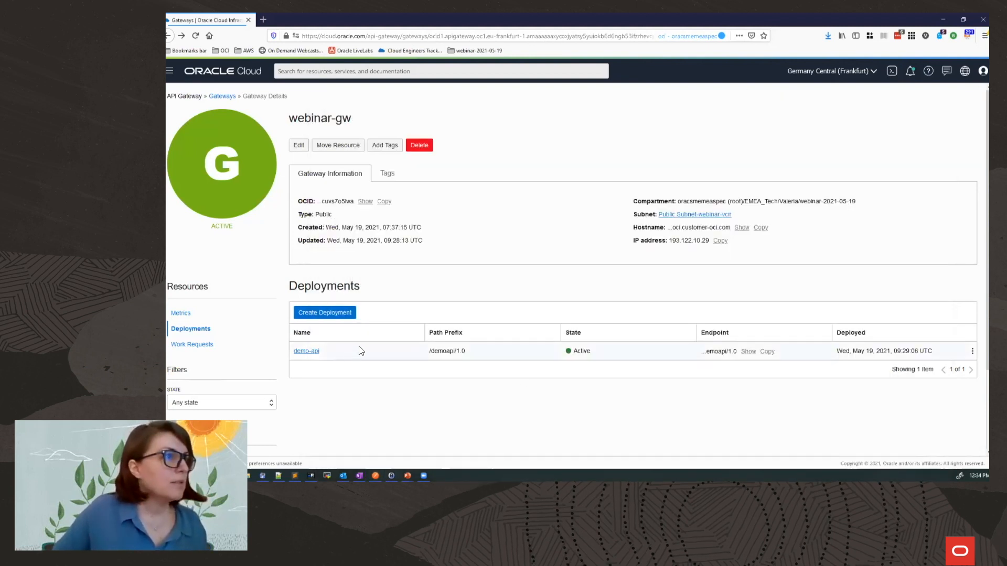
mouse_move(307, 350)
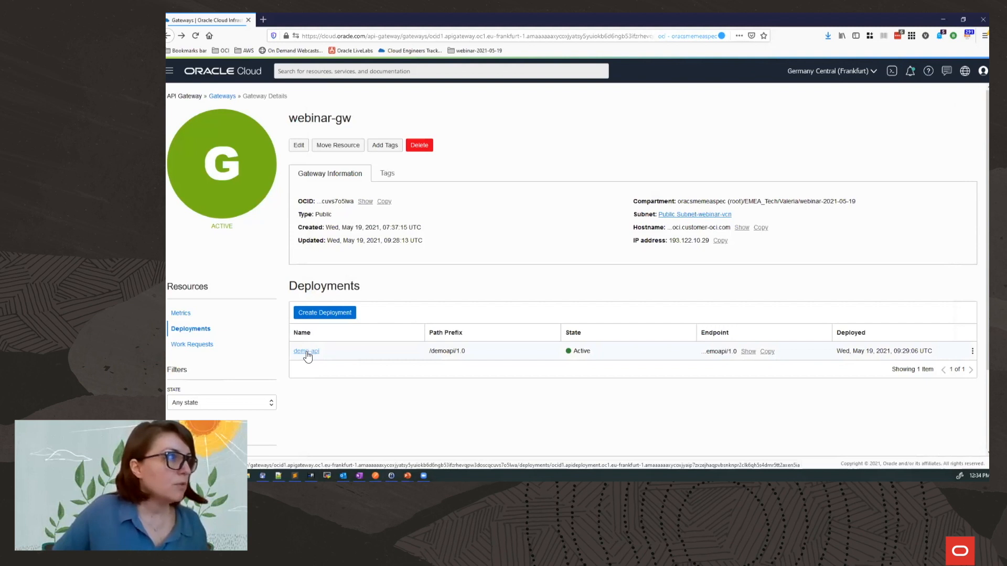
- Edit the demo-api deployment and move to its Routes settings
click(305, 351)
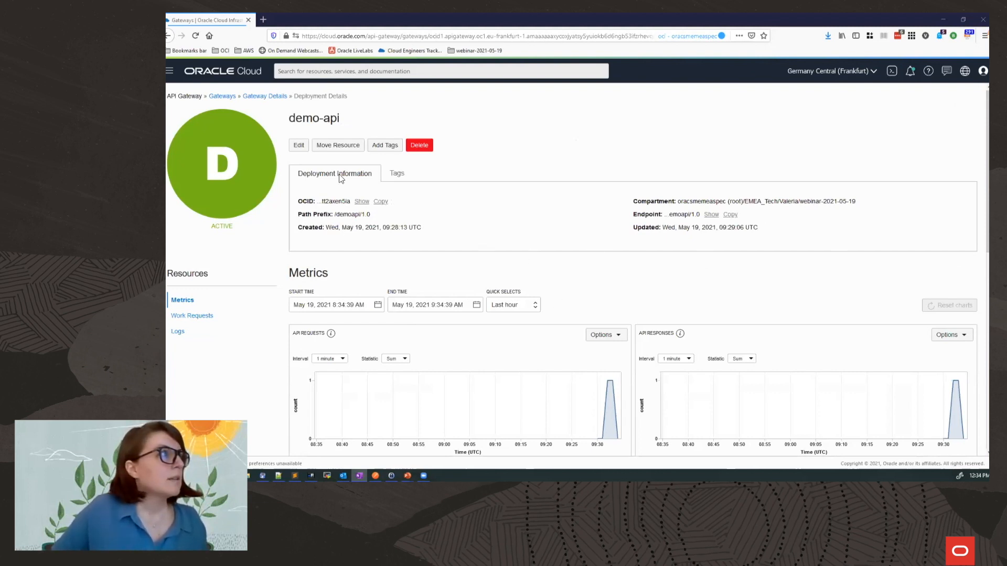
click(297, 144)
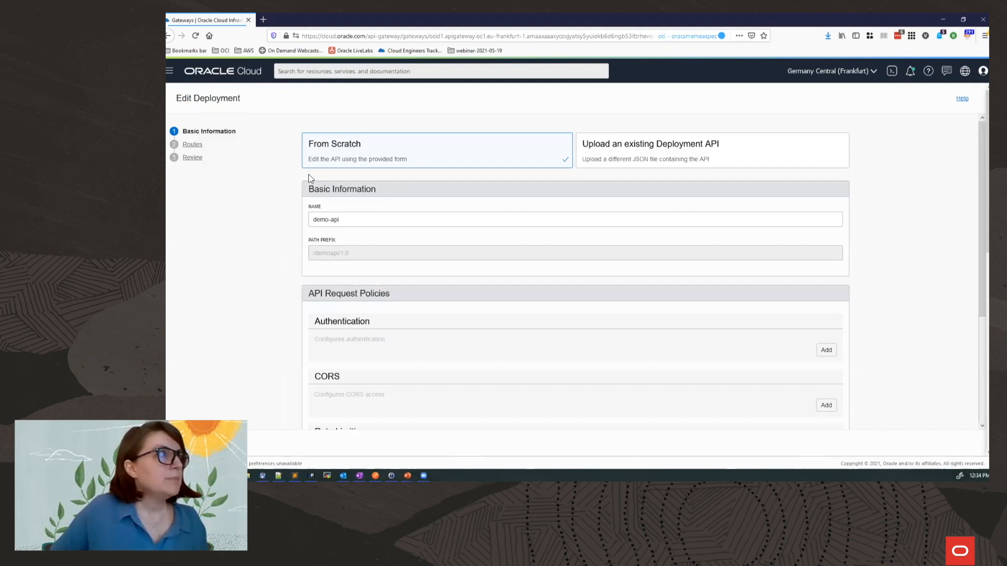
click(192, 144)
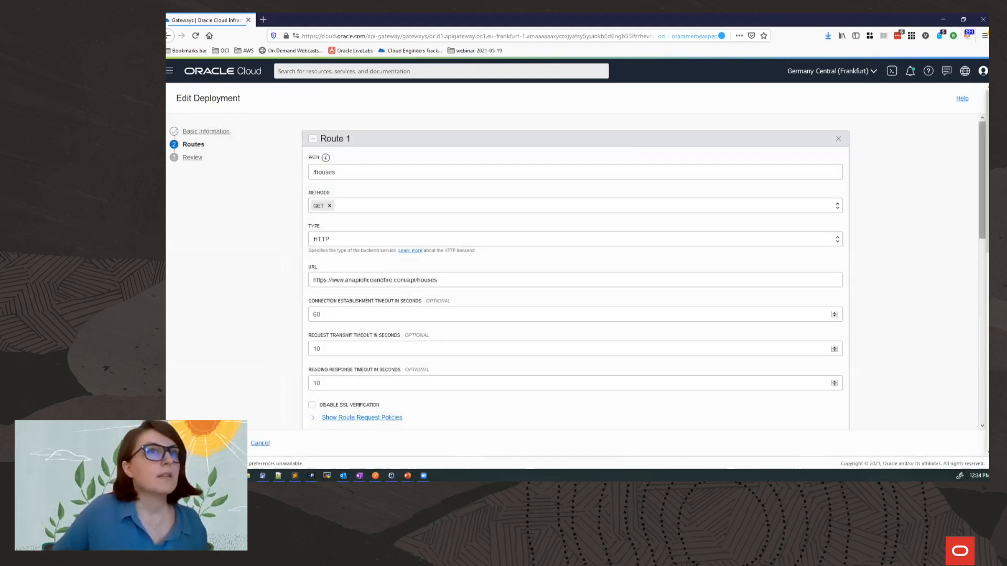
scroll(down, 3)
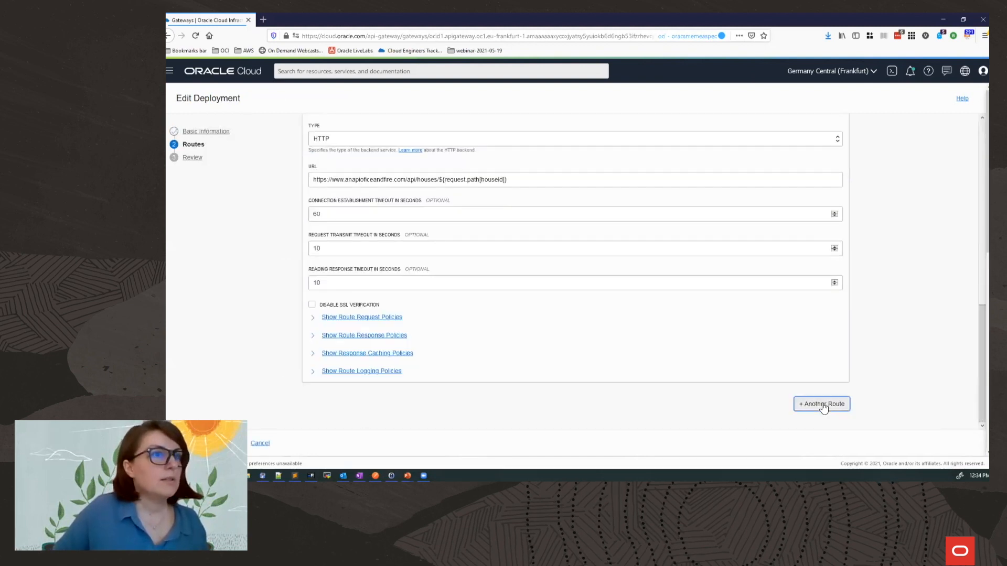
- Add a /hello GET route backed by Oracle Functions and choose the function's compartment
click(822, 404)
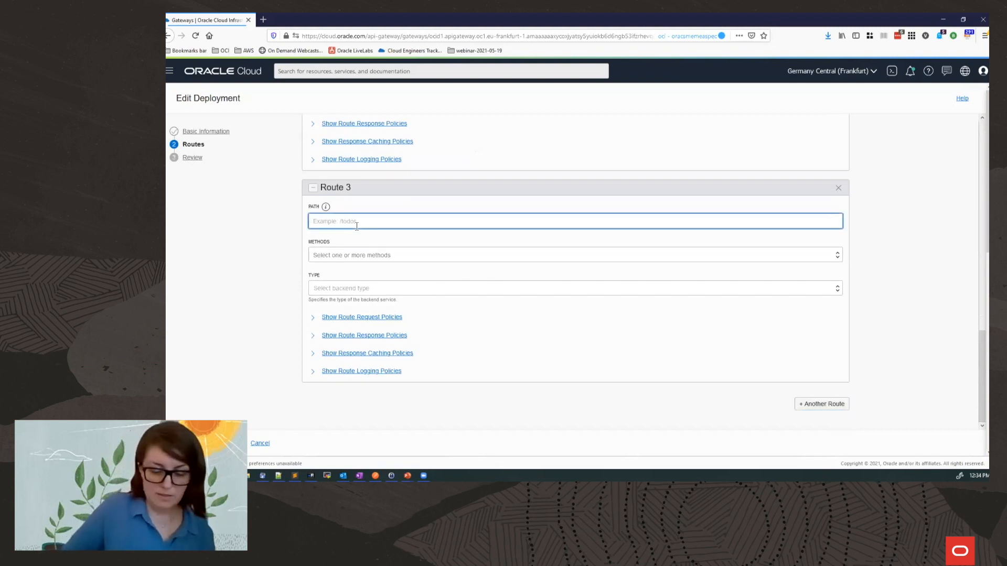
text(/hello)
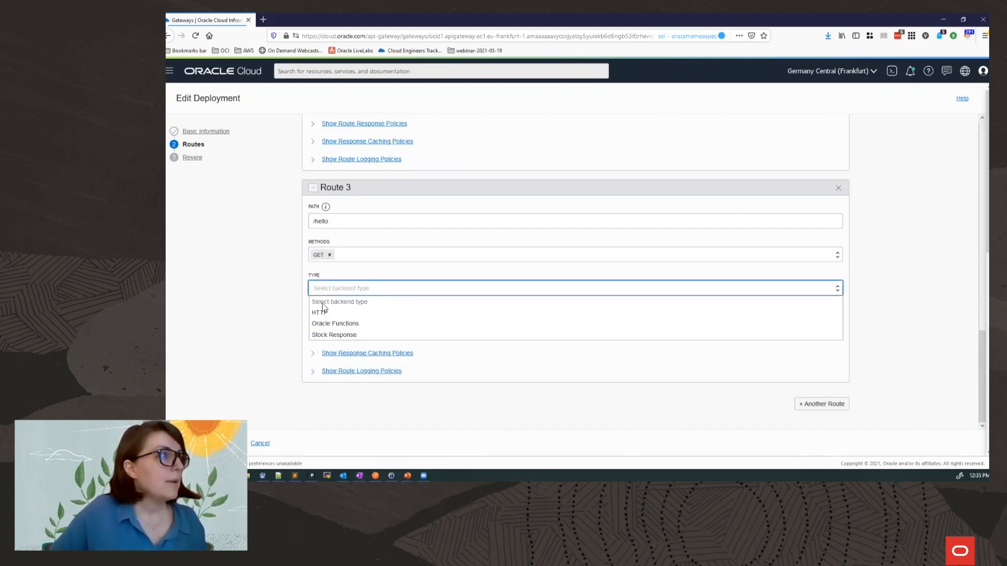
mouse_move(334, 323)
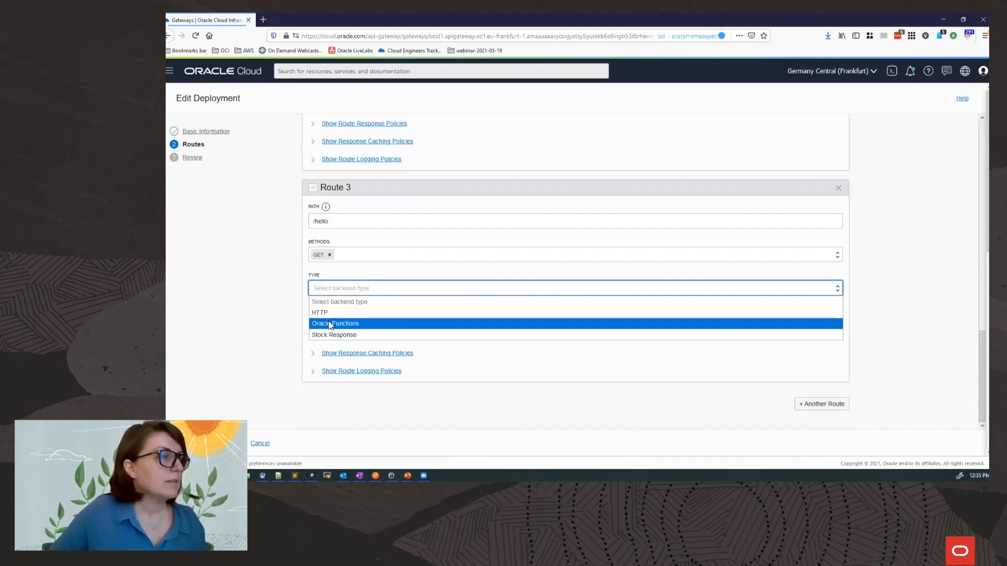
mouse_move(353, 326)
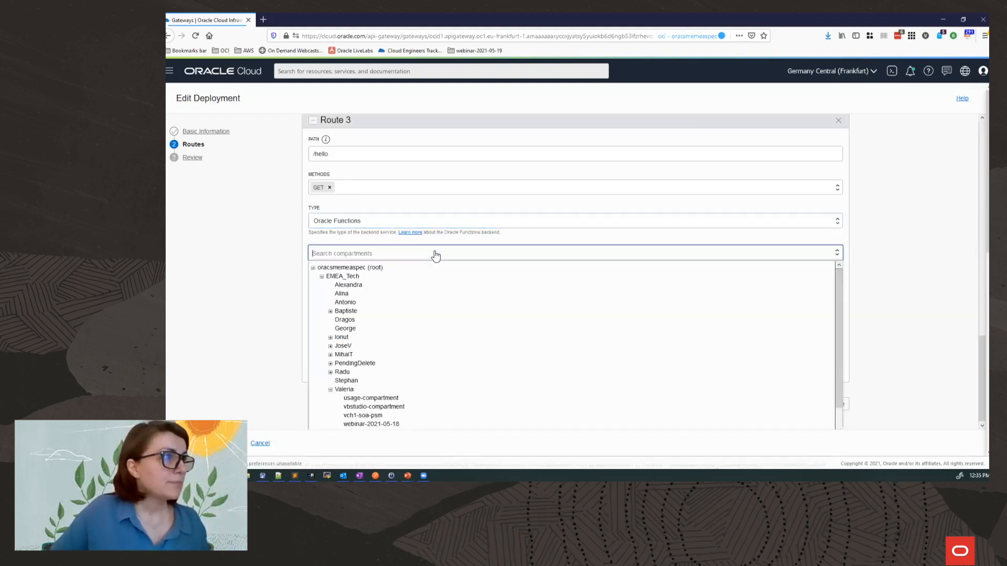
click(344, 390)
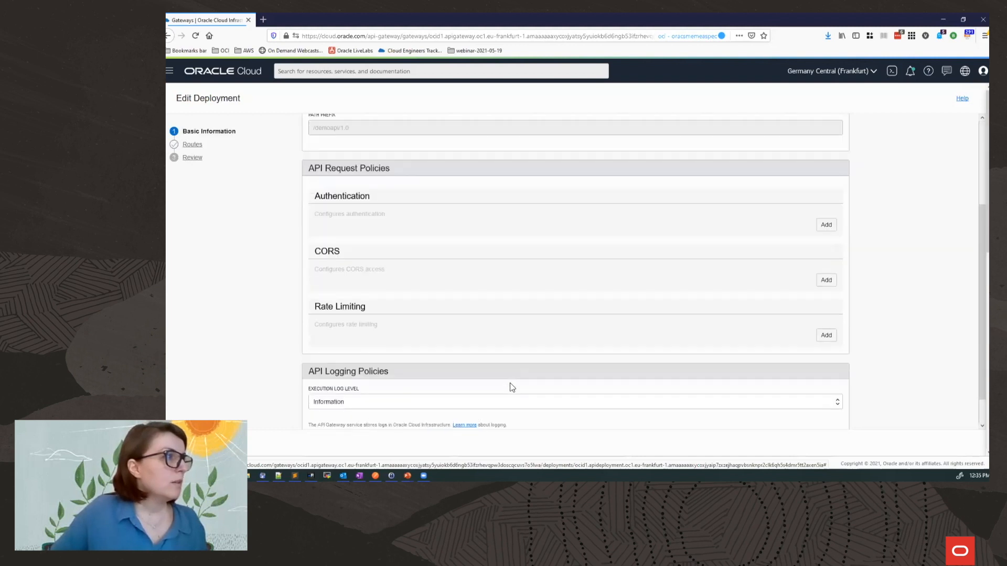
- Add a rate limiting policy of 1 request per second on Total traffic and continue to Review
click(826, 335)
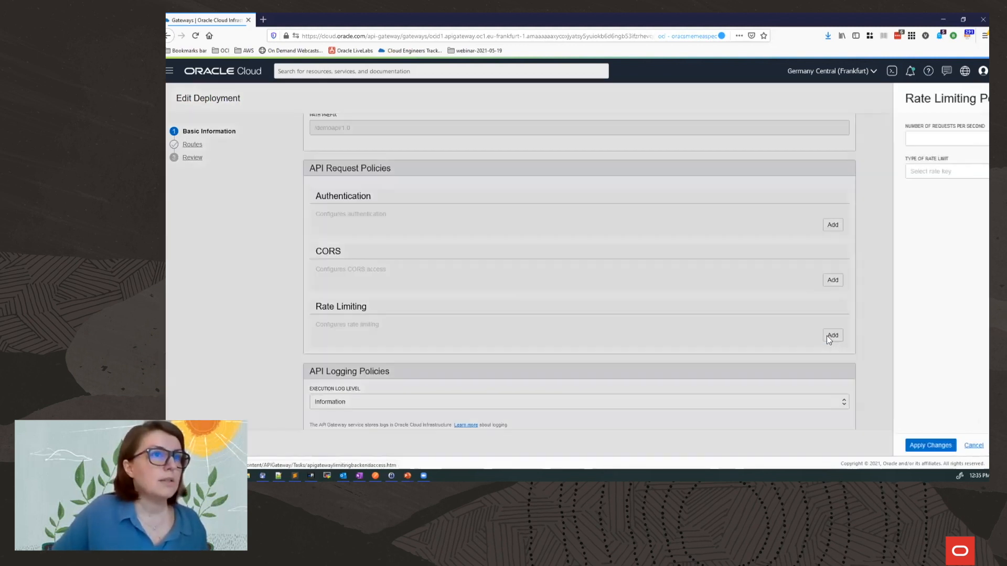
click(832, 336)
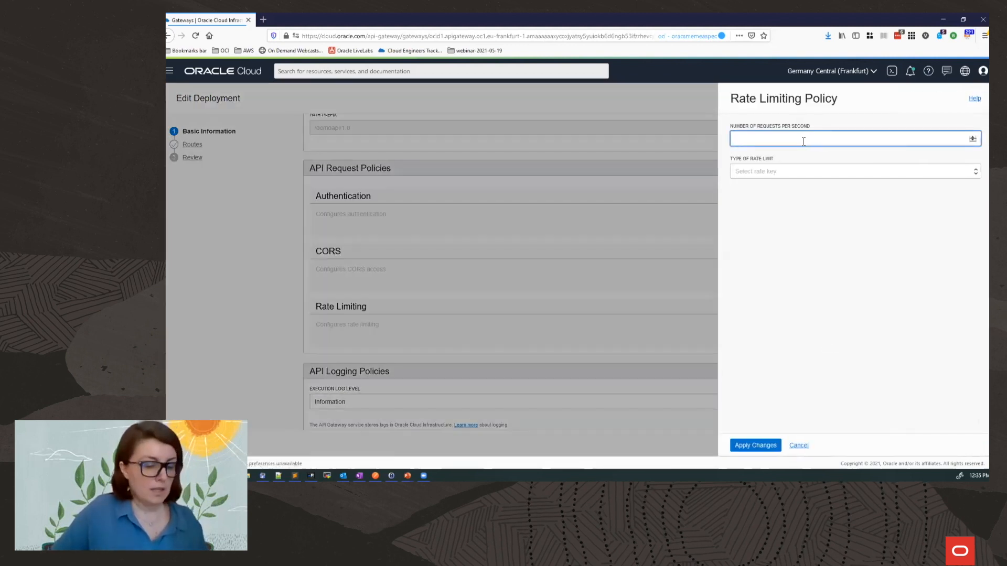
text(1)
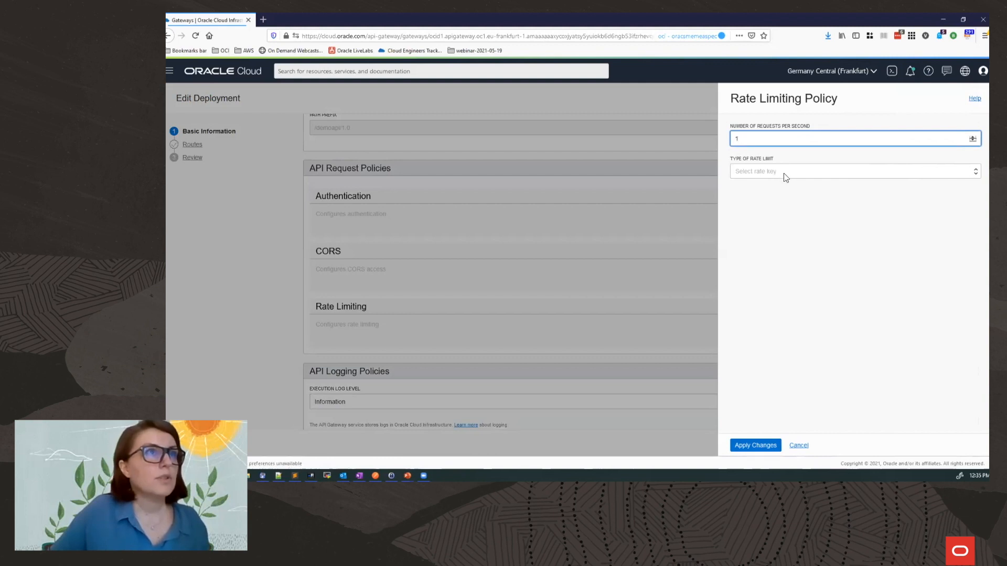
click(853, 171)
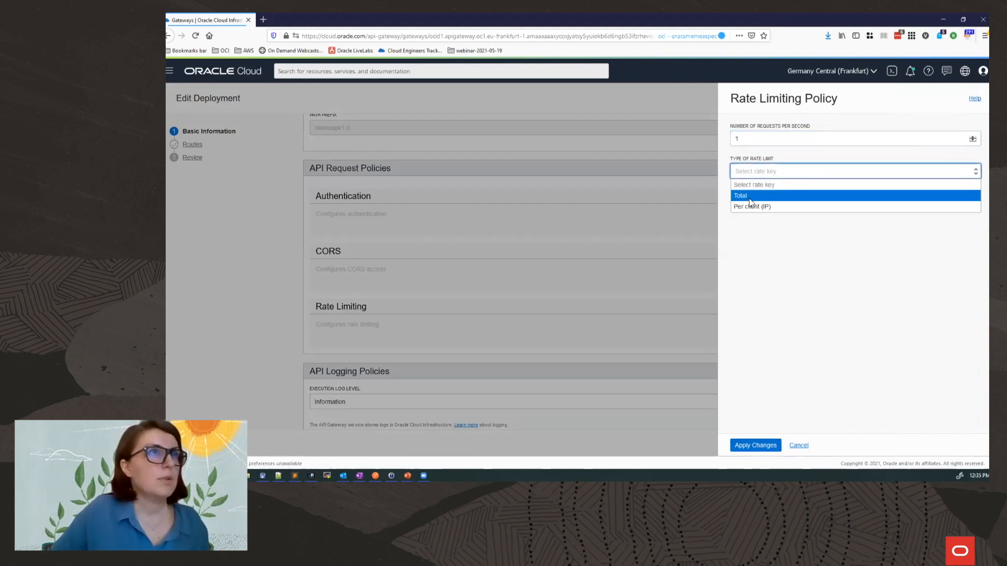
click(740, 195)
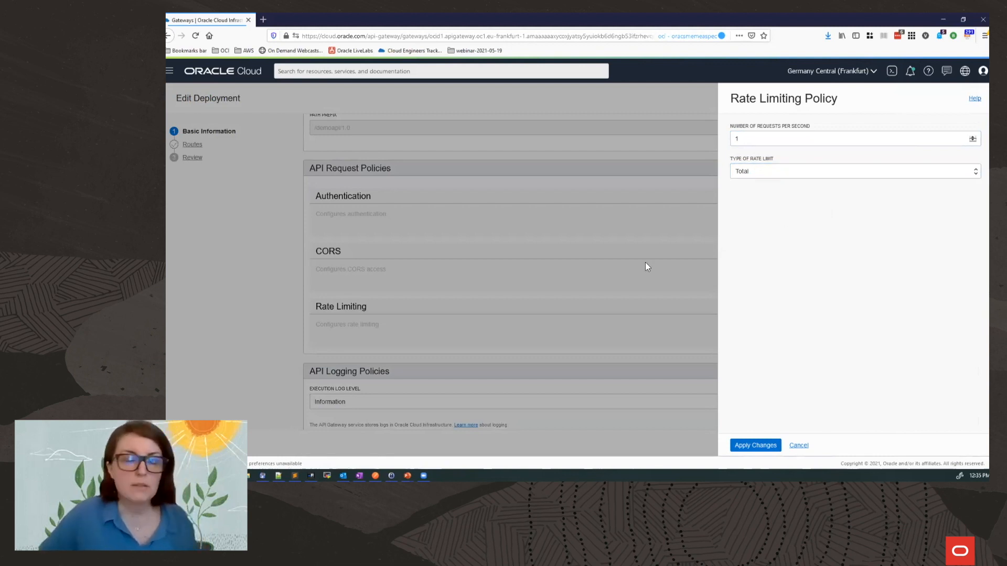
mouse_move(780, 320)
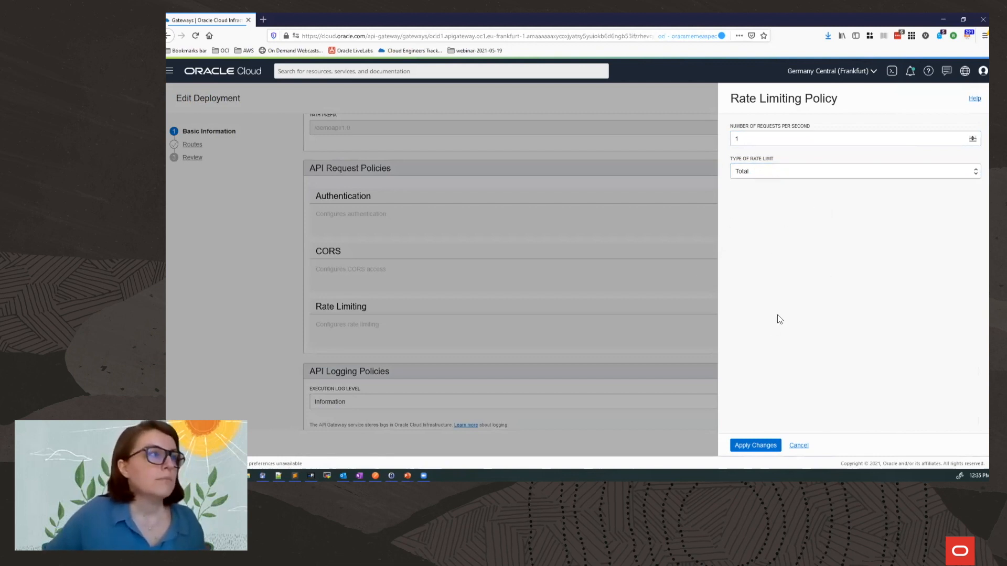
click(755, 445)
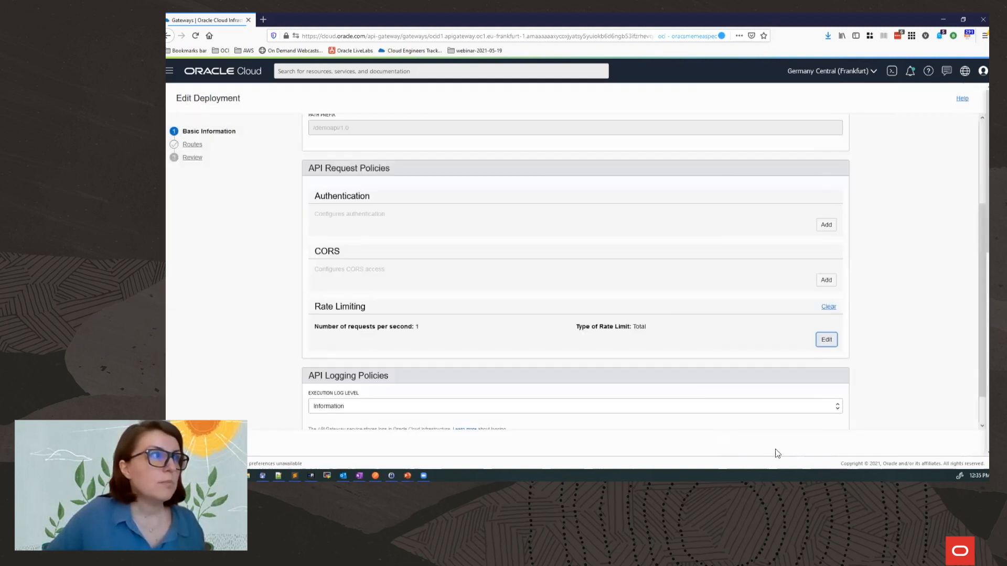
click(192, 143)
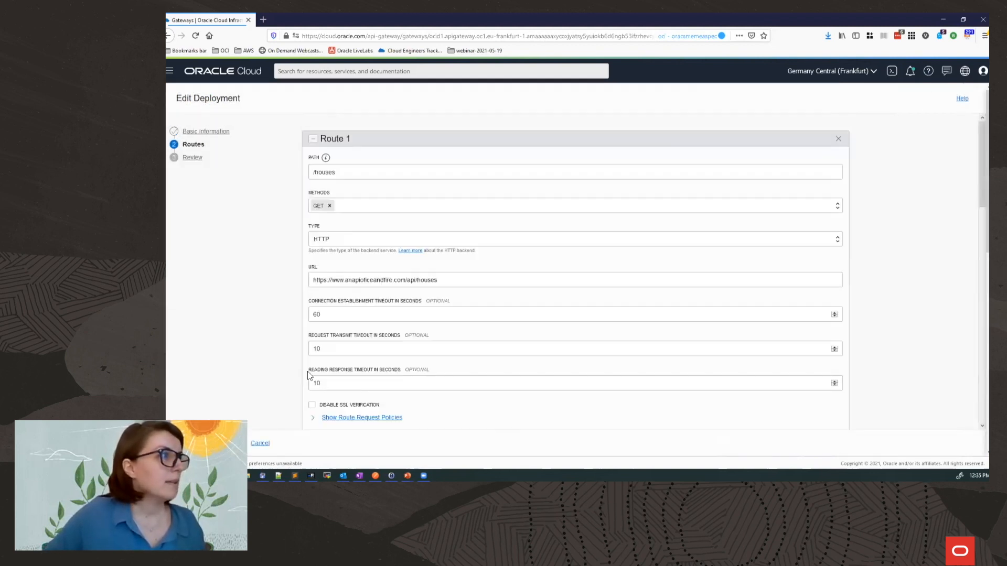
scroll(down, 3)
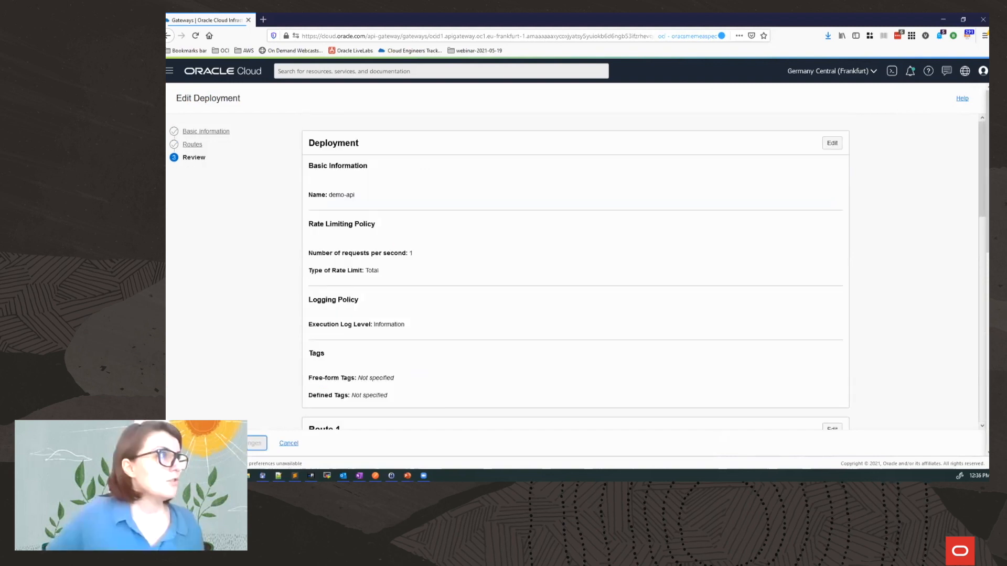
- Save the demo-api deployment changes so it starts updating, checking its recent request metrics
click(253, 443)
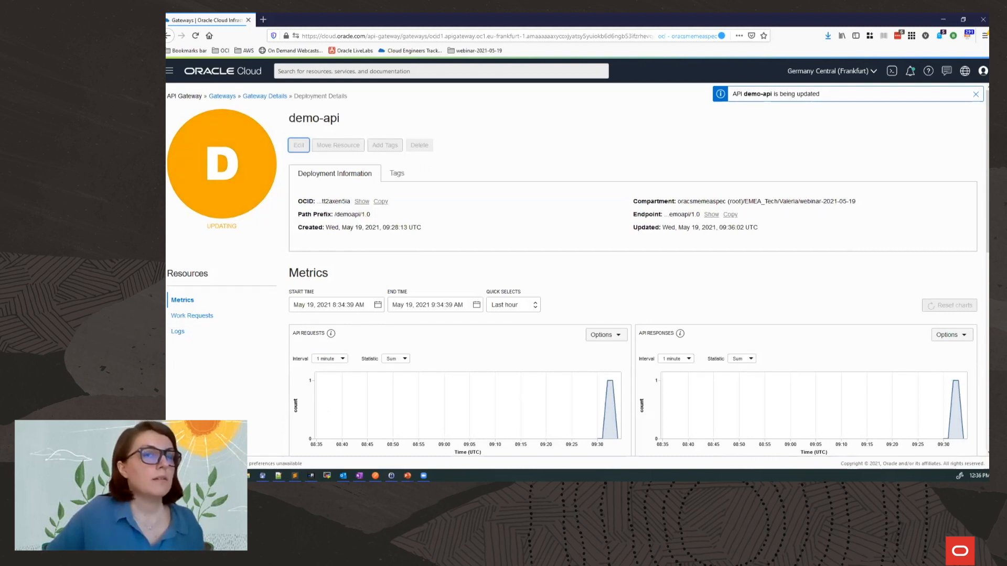
mouse_move(779, 285)
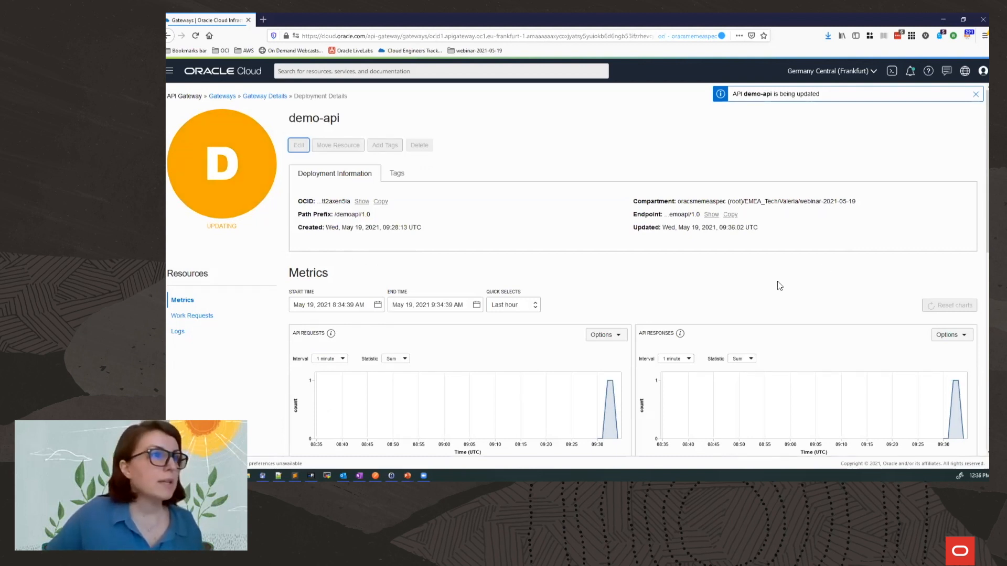
mouse_move(789, 141)
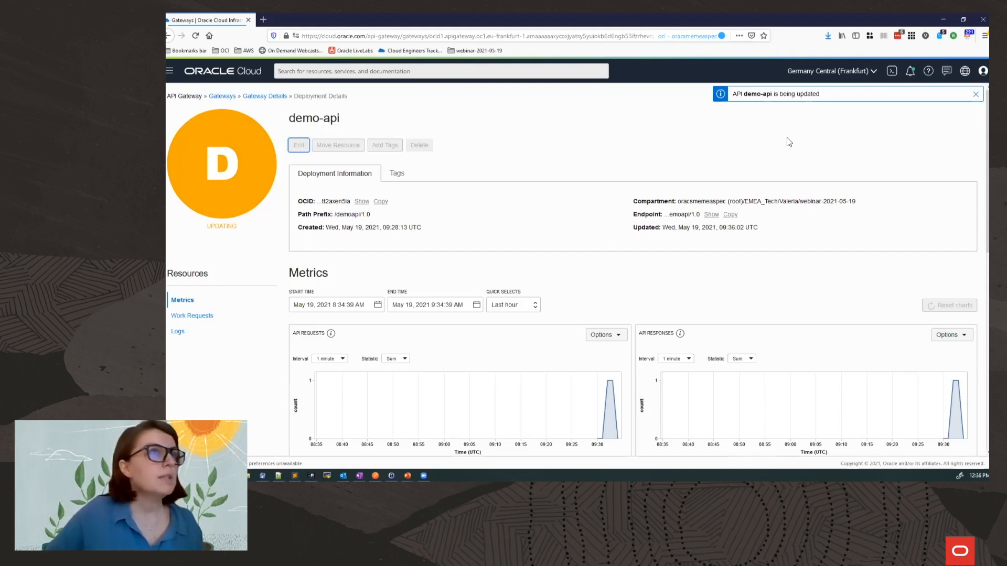
scroll(down, 3)
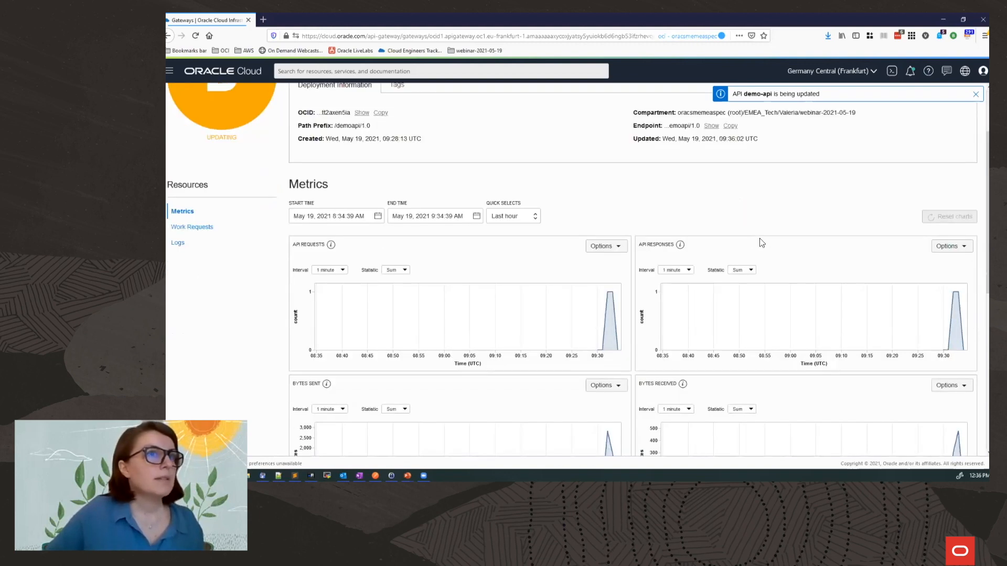
mouse_move(640, 309)
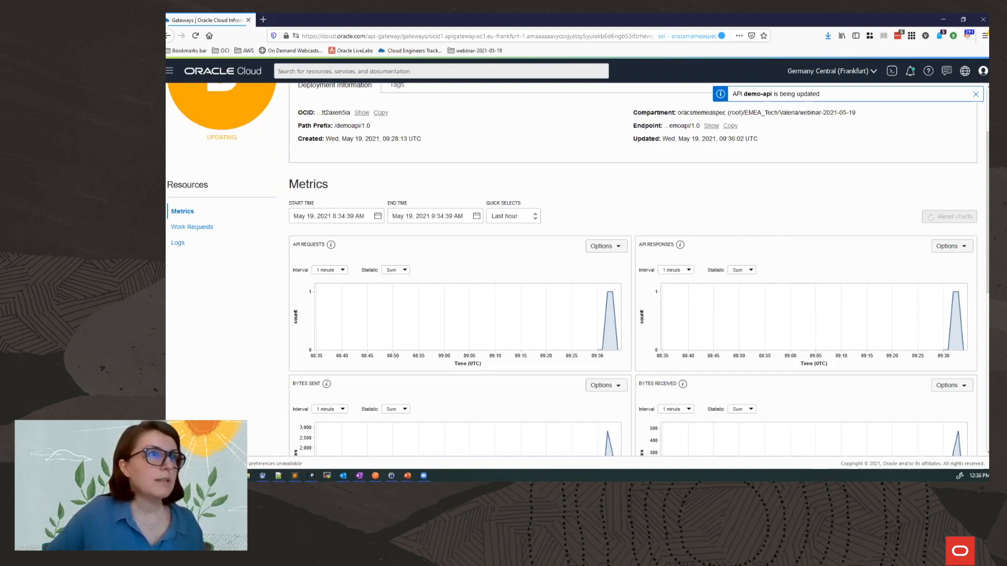
scroll(down, 3)
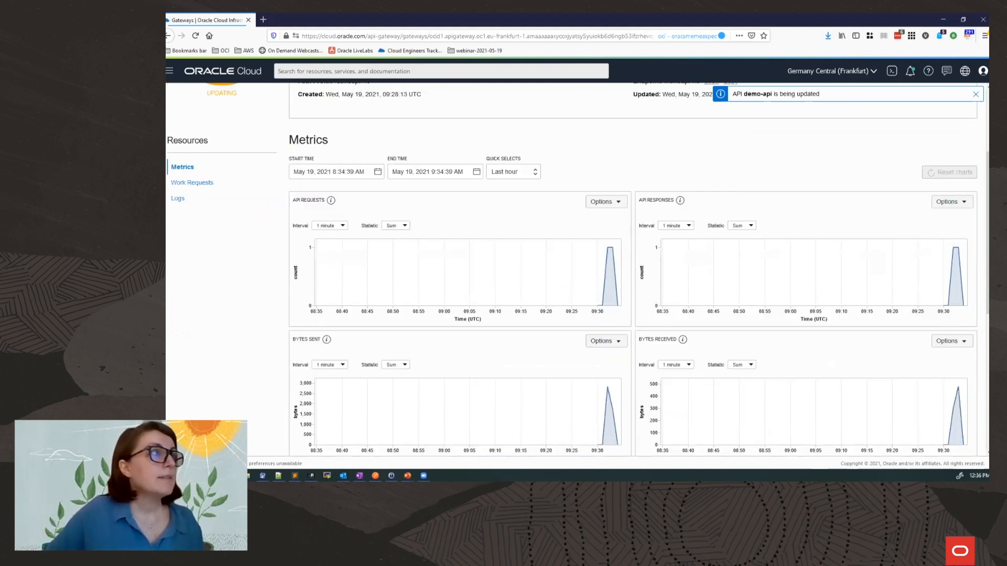
mouse_move(609, 267)
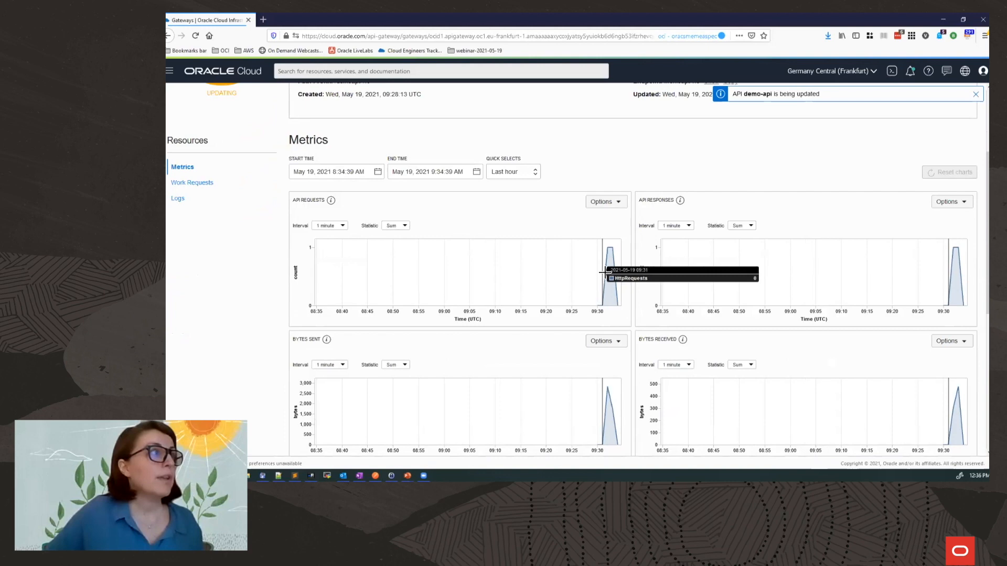
mouse_move(816, 276)
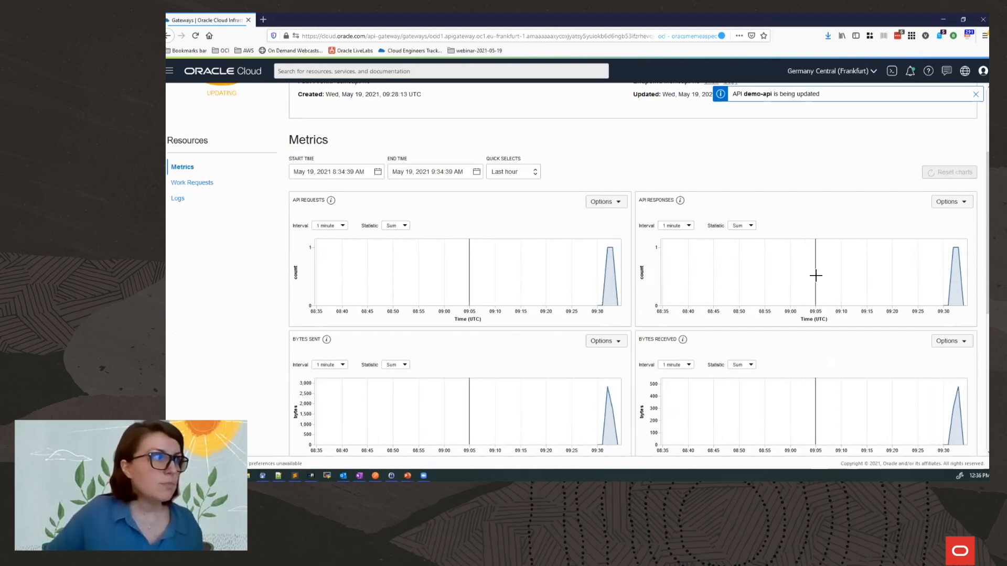
scroll(down, 3)
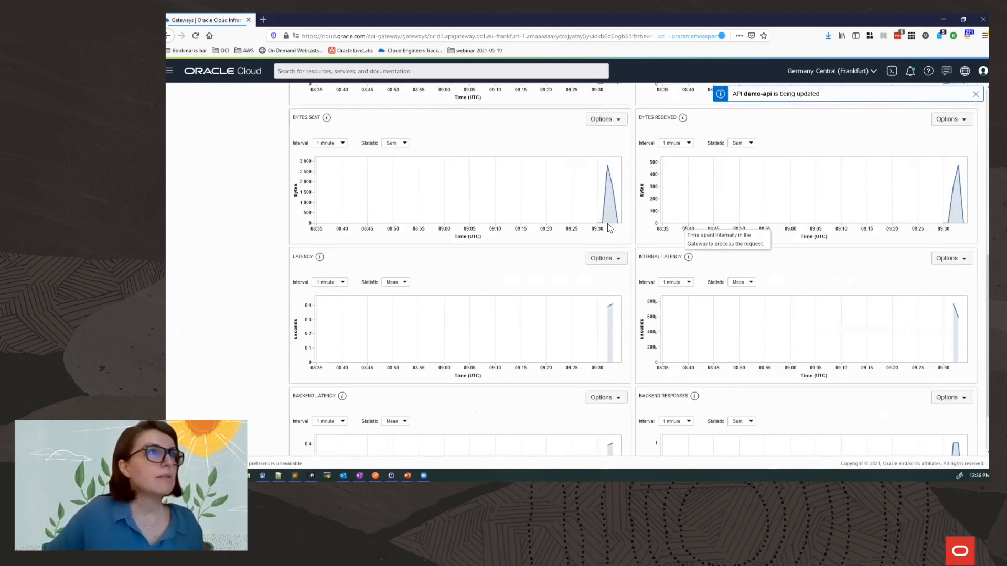
scroll(down, 3)
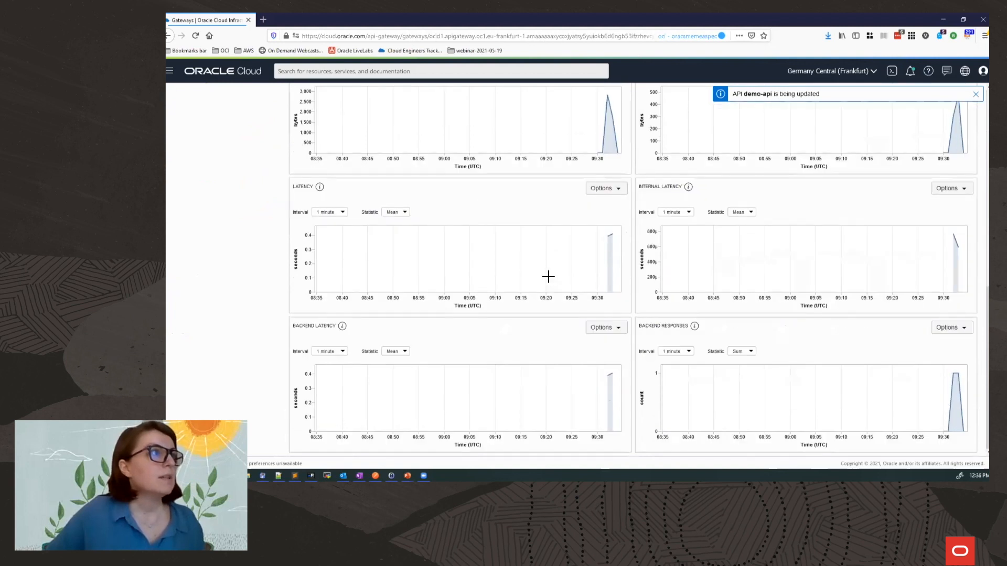
mouse_move(305, 197)
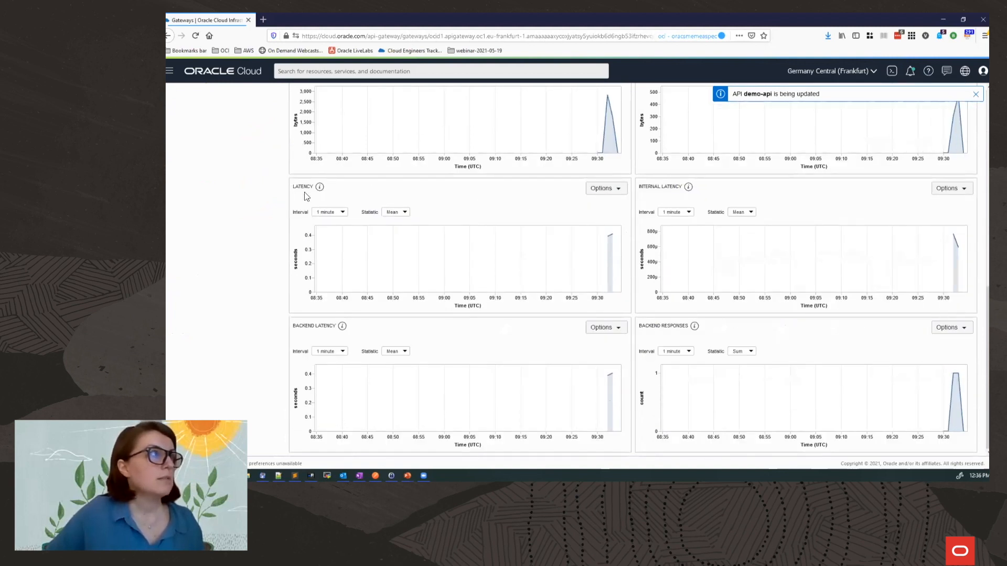
mouse_move(556, 218)
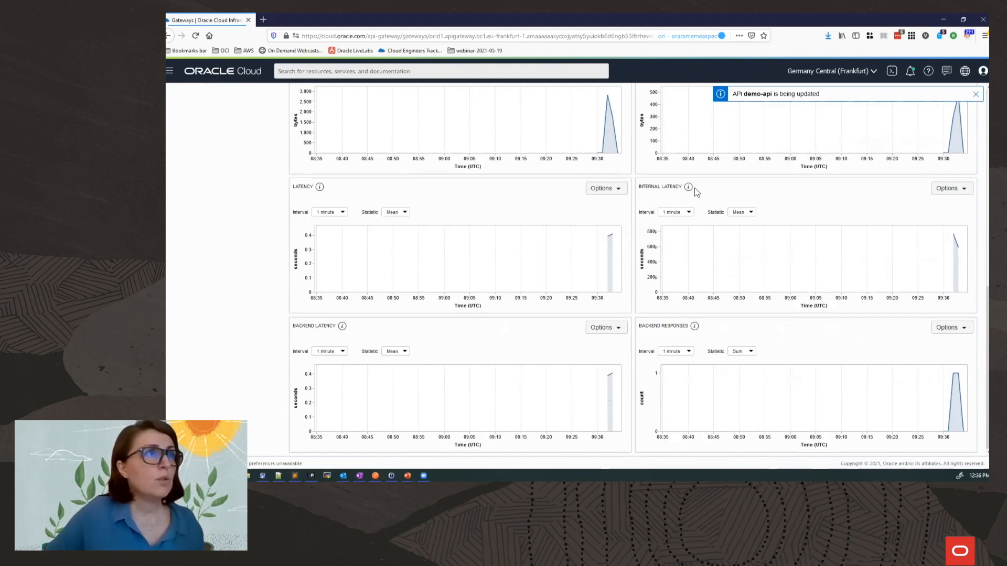
mouse_move(733, 204)
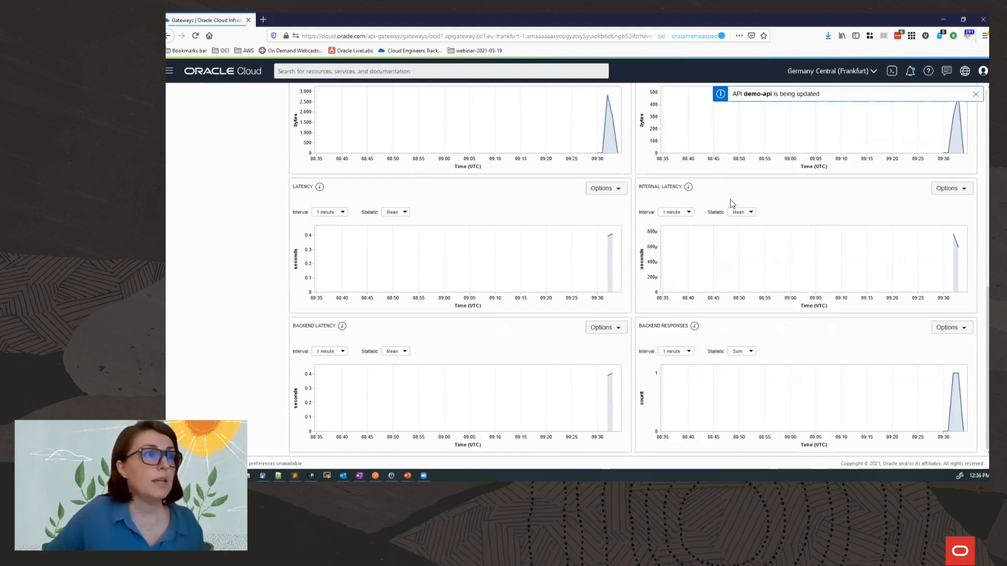
mouse_move(450, 328)
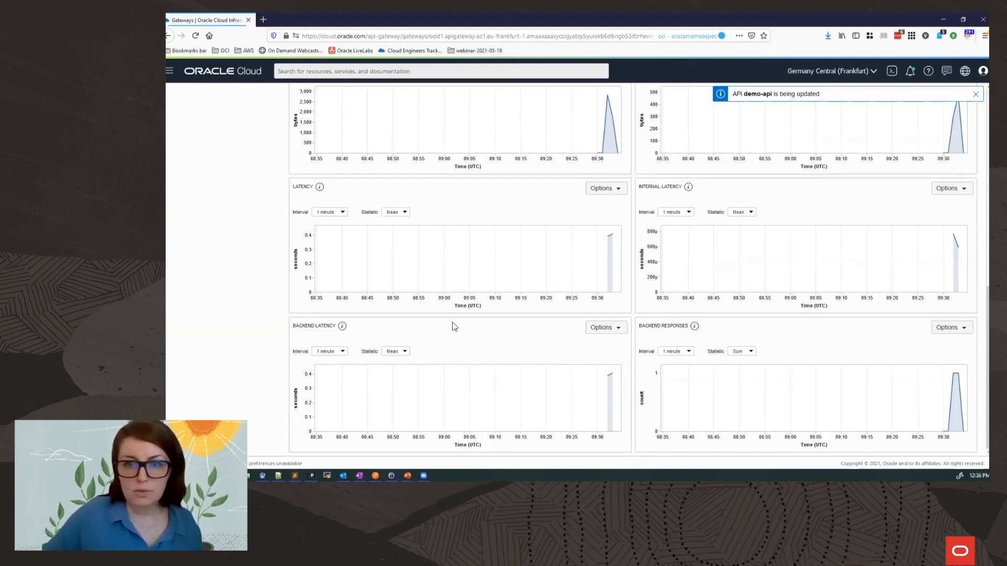
scroll(up, 3)
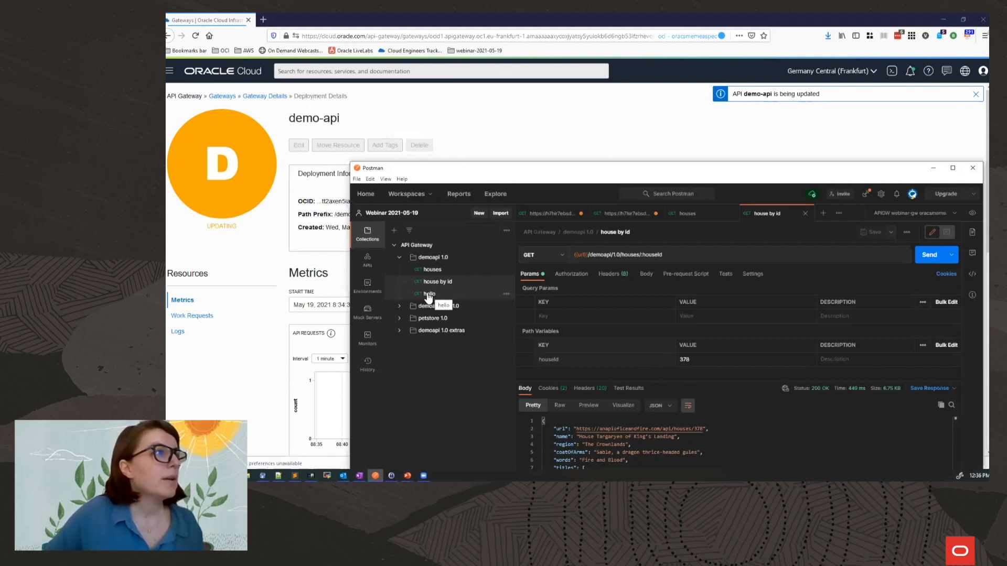
- Send the hello request from the API Gateway collection, get 500 Internal Server Error, return to the console
click(427, 294)
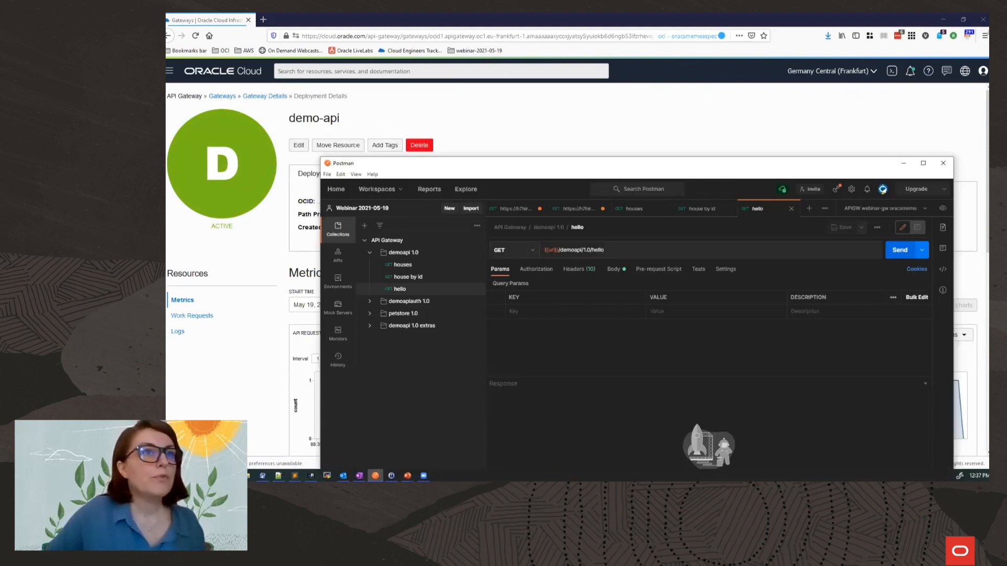
click(899, 250)
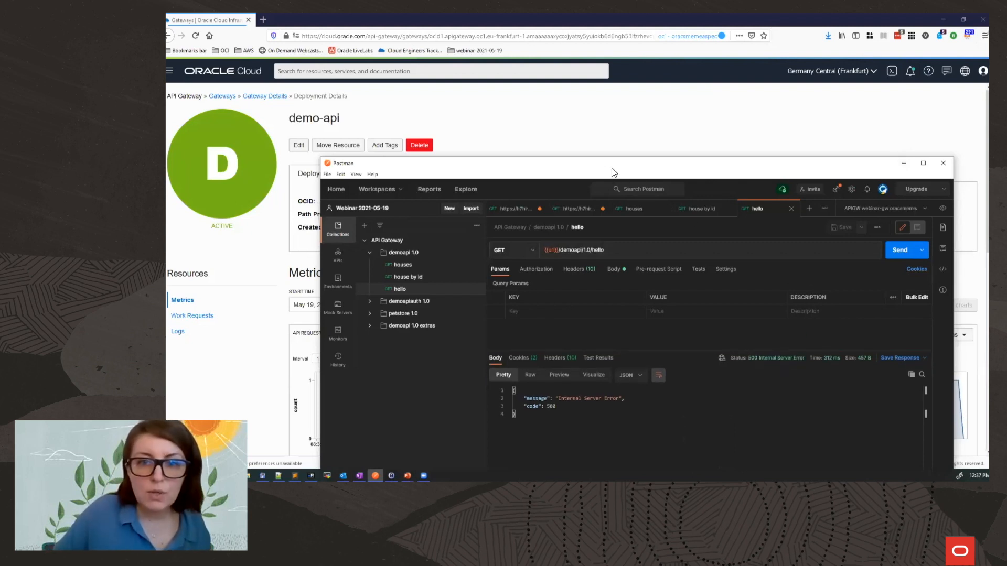
click(943, 163)
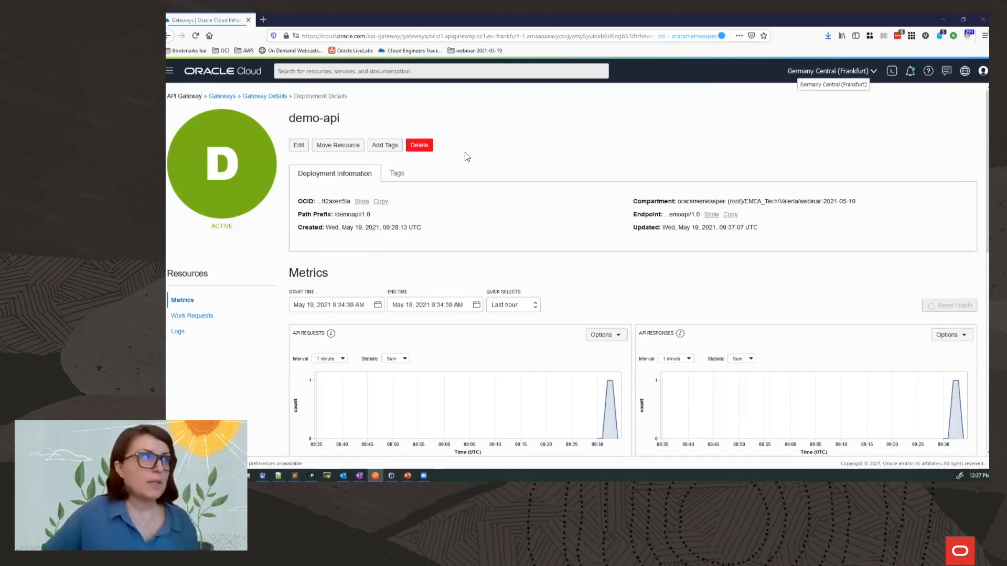
mouse_move(494, 133)
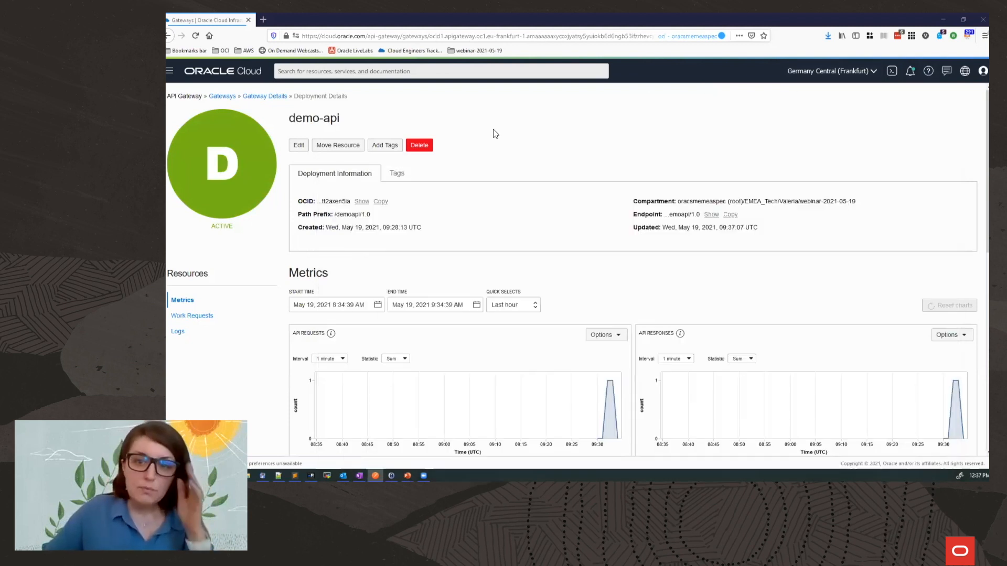
mouse_move(502, 128)
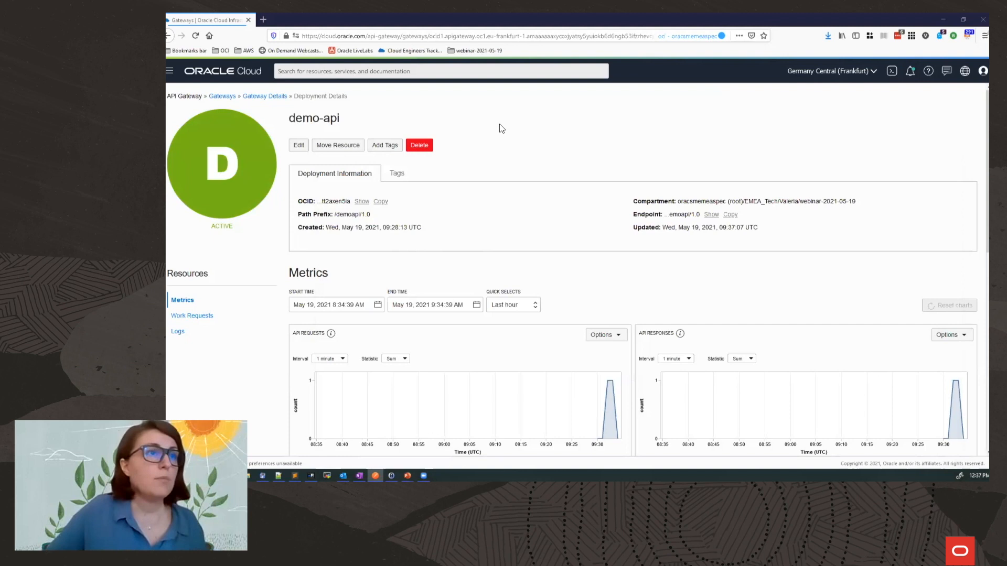
mouse_move(433, 114)
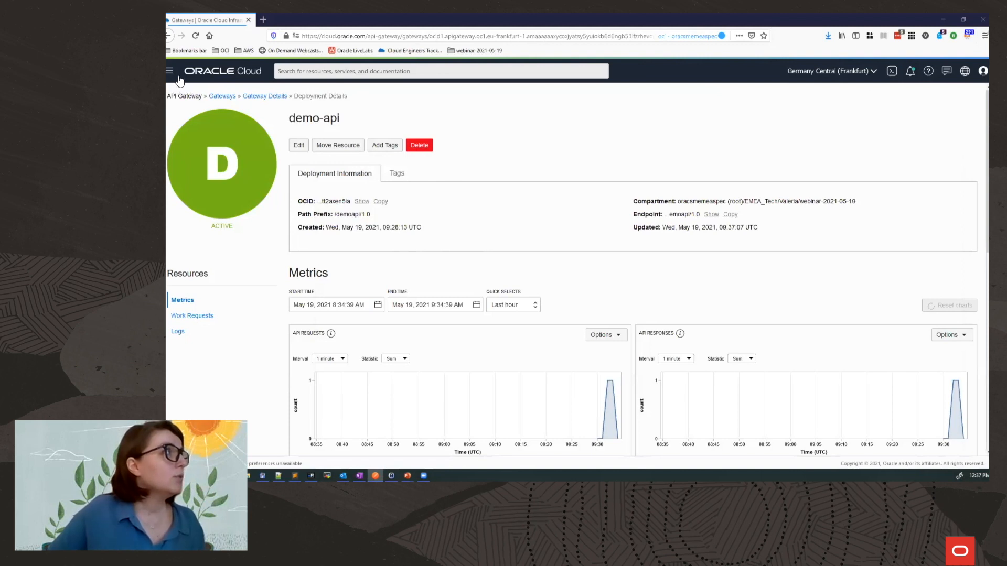
- Navigate via Identity & Security to the Policies list for the Valeria compartment
click(170, 70)
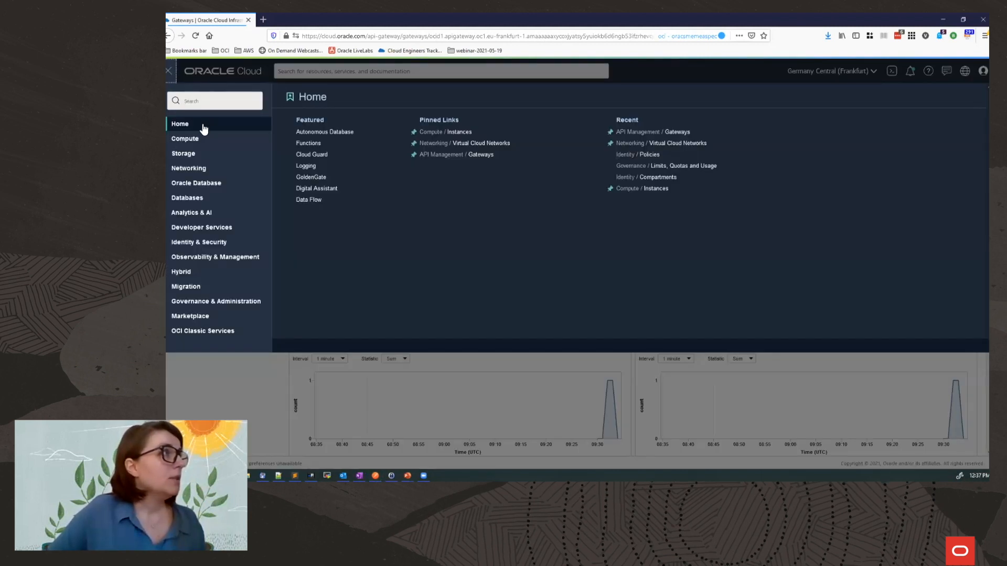
mouse_move(617, 156)
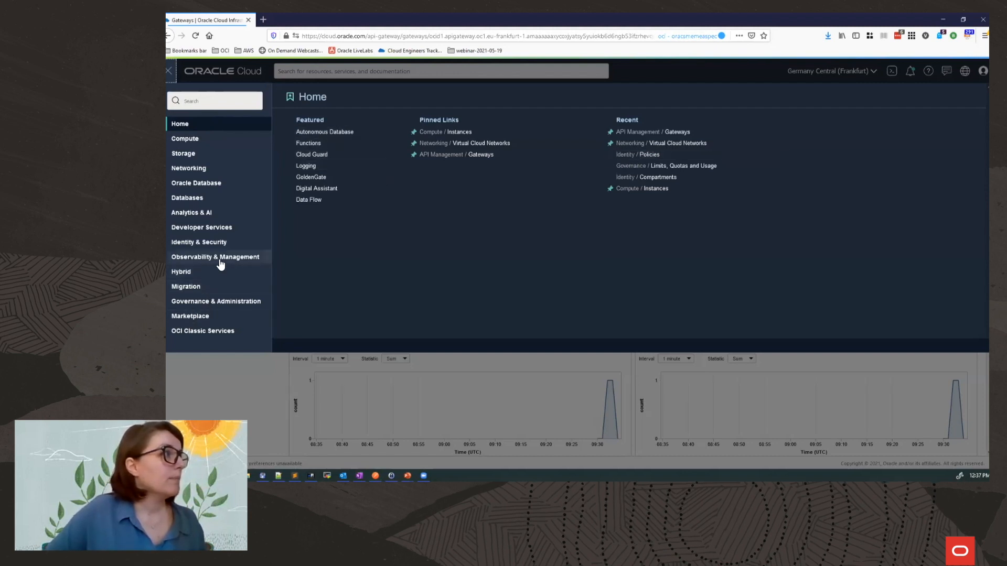
click(199, 242)
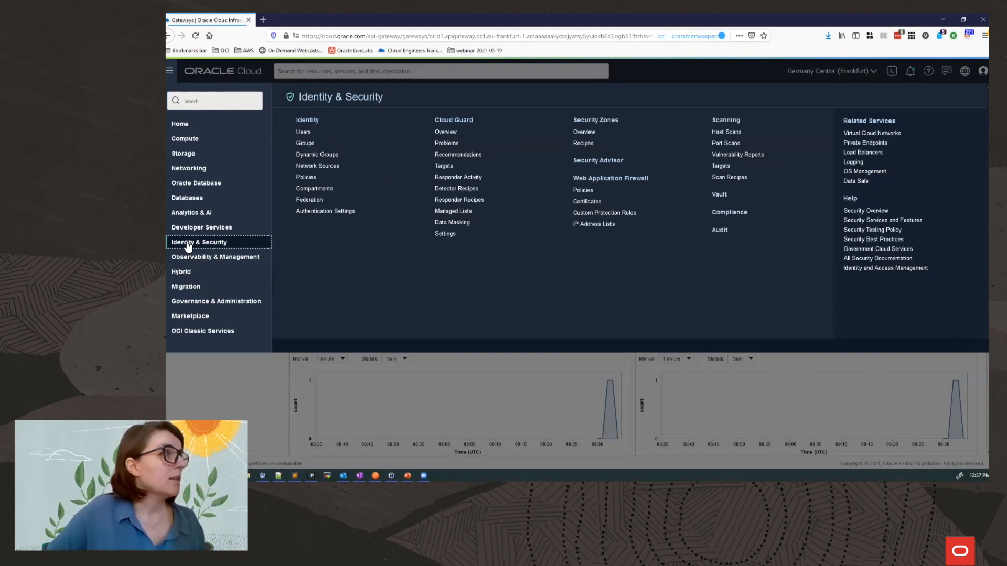
mouse_move(305, 142)
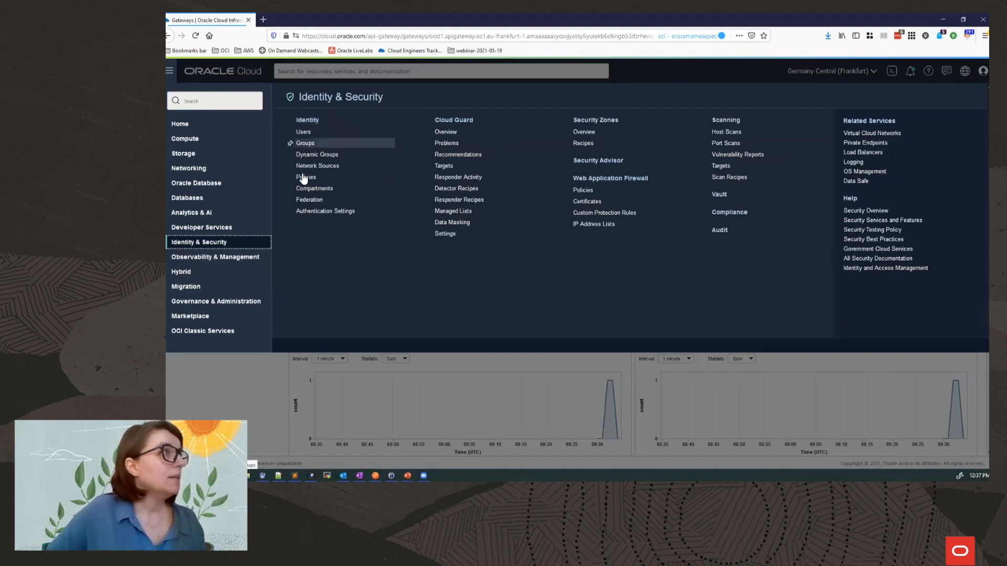
click(305, 177)
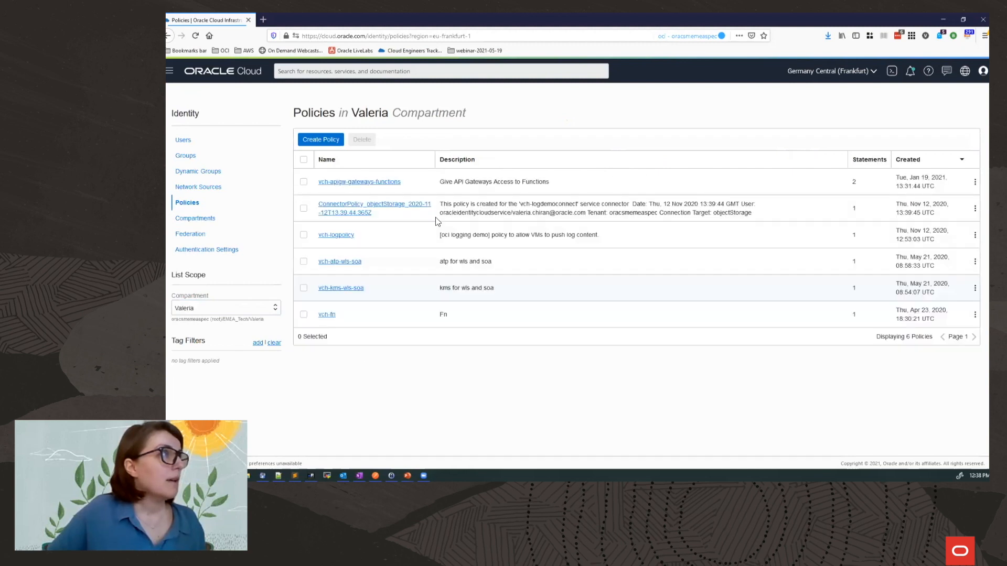
- Review the two API-Gateway-use-functions statements in vch-apigw-gateways-functions and bring up link options for Identity
double_click(370, 112)
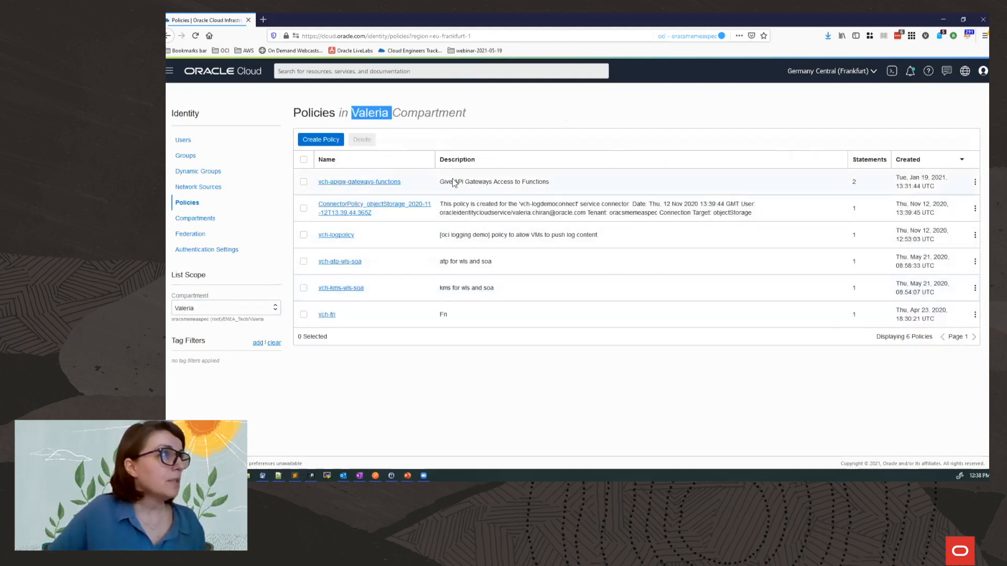
click(359, 182)
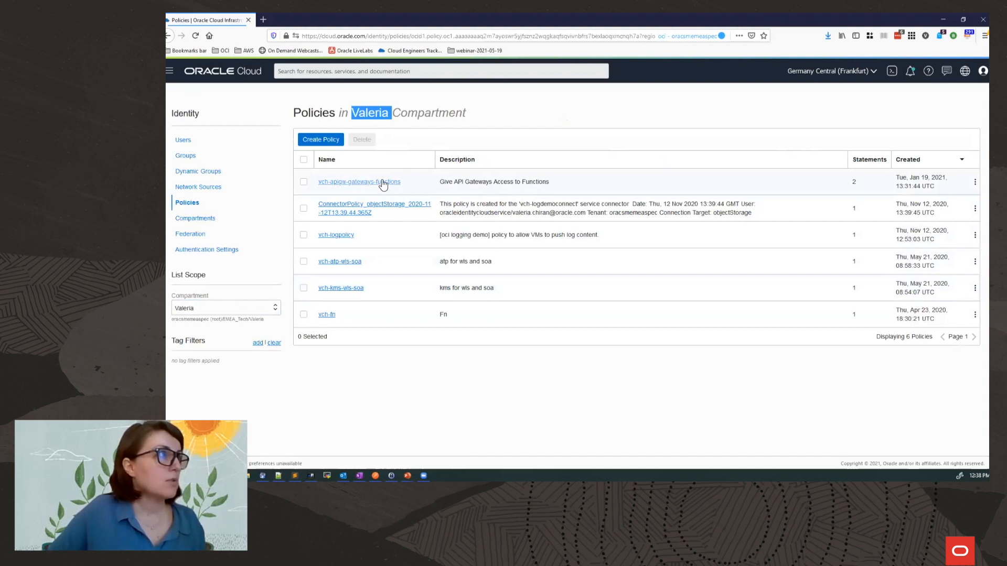
click(360, 182)
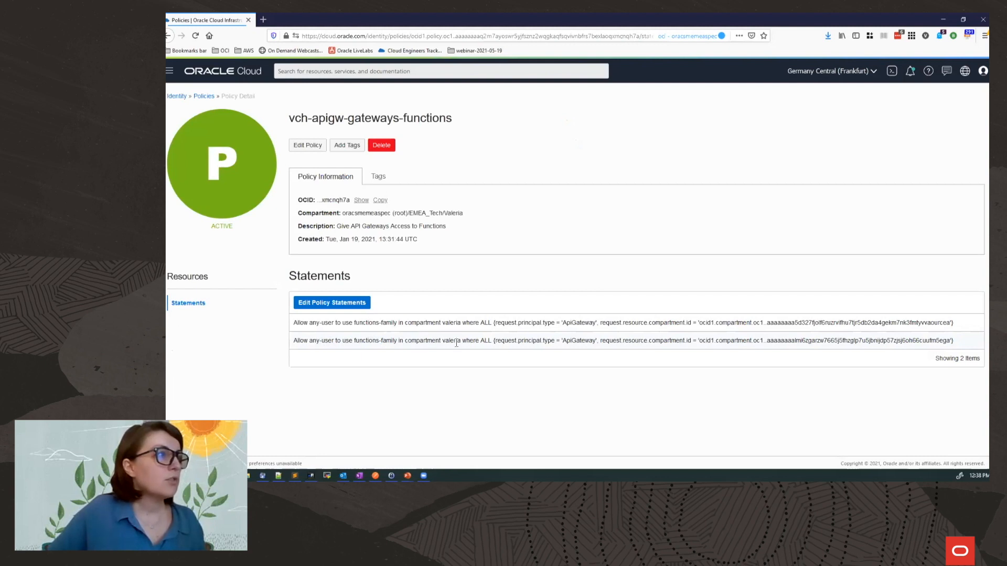
double_click(451, 340)
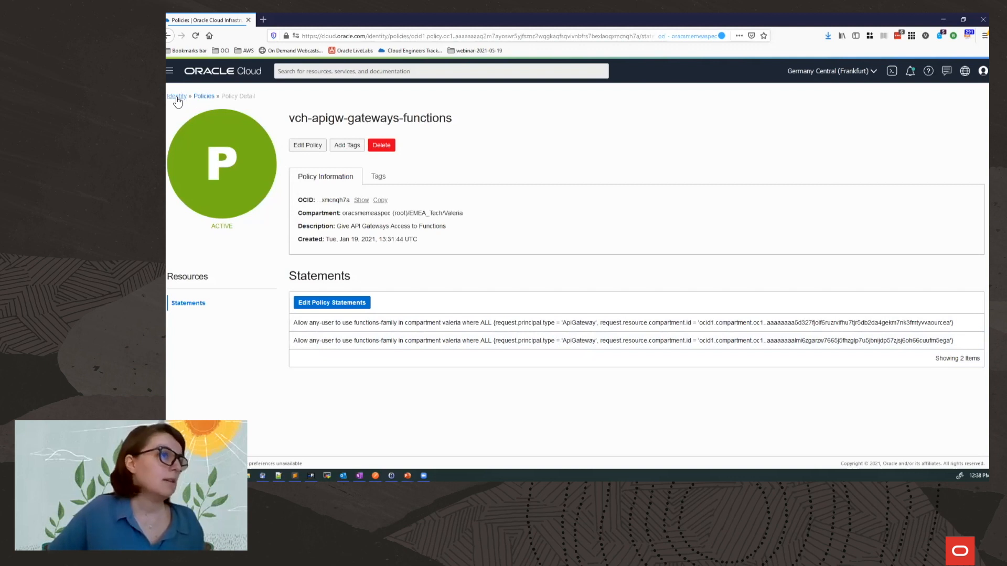
right_click(177, 95)
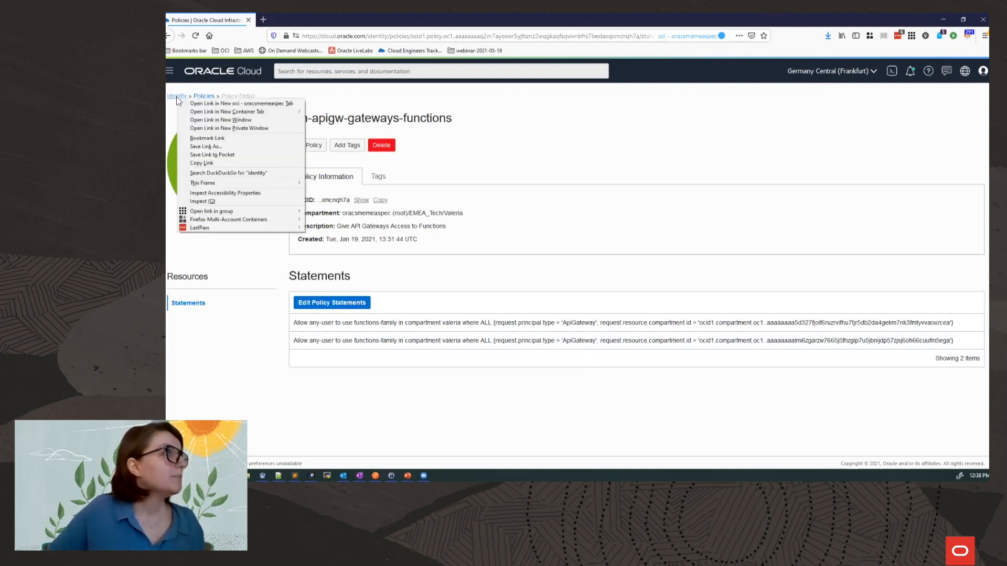
- Open Compartments in a new tab for webinar-2021-05-19, then return to the policy tab
click(242, 104)
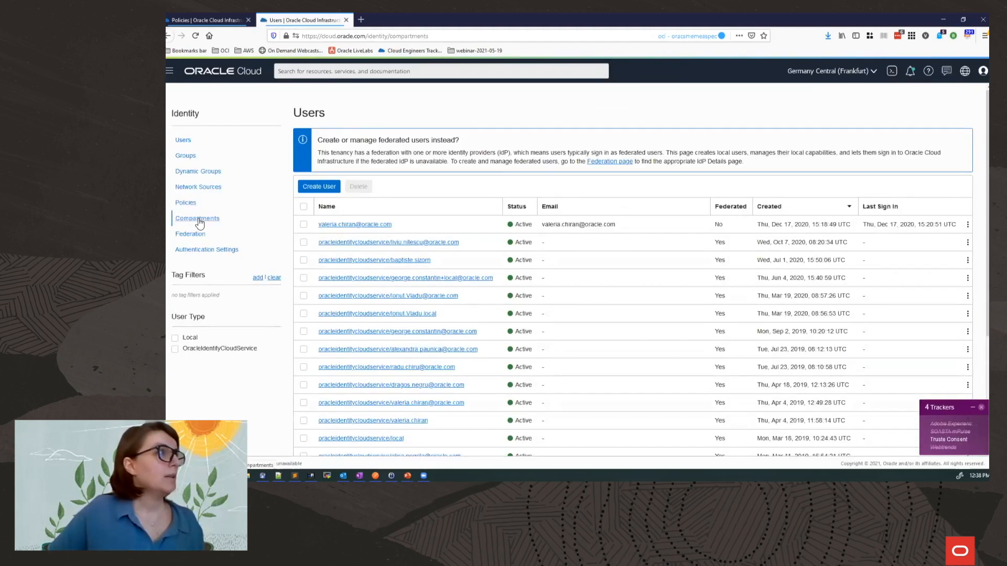
click(197, 219)
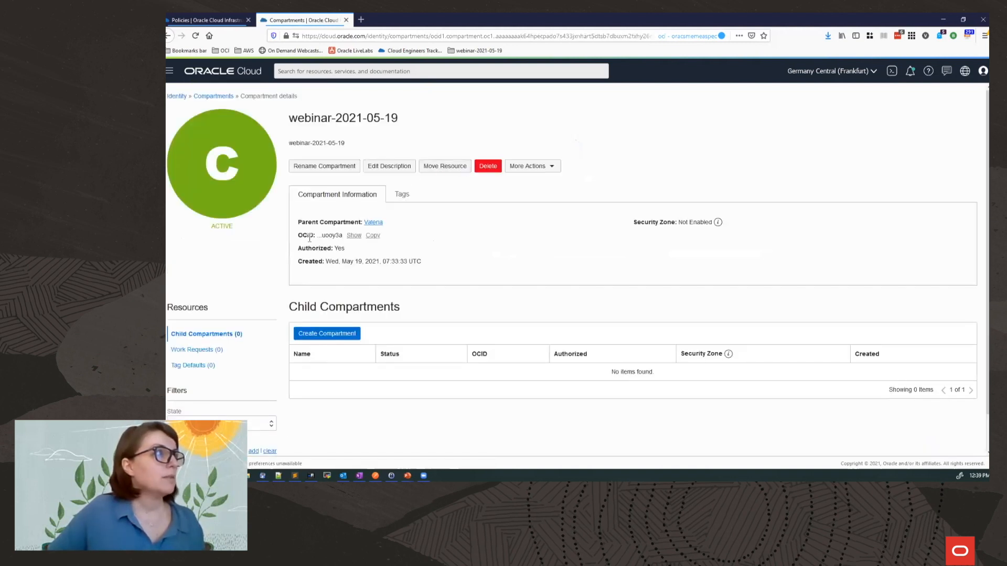
click(207, 20)
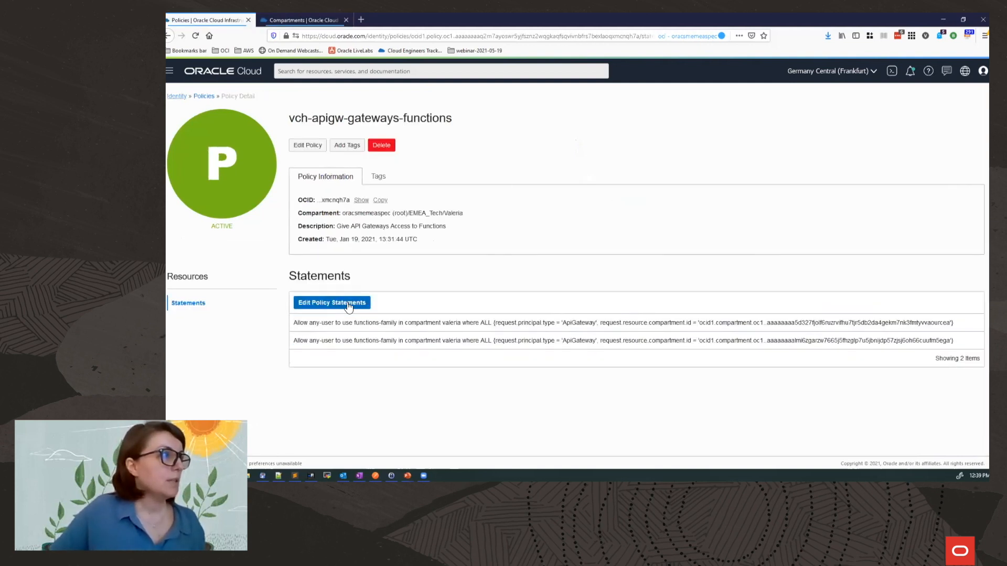
- Edit the policy statements and copy the webinar-2021-05-19 compartment OCID for the new Statement 3
click(332, 302)
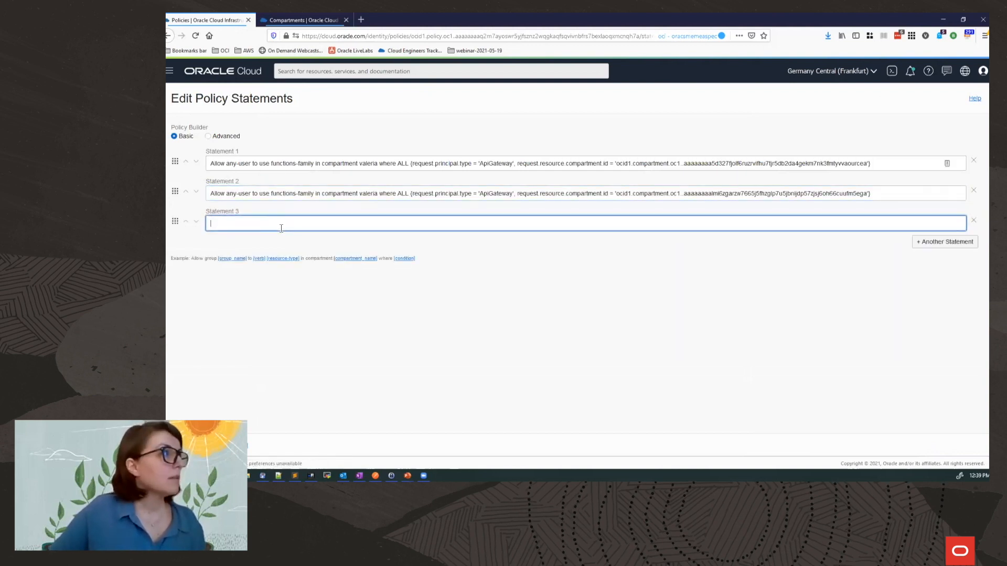
click(302, 19)
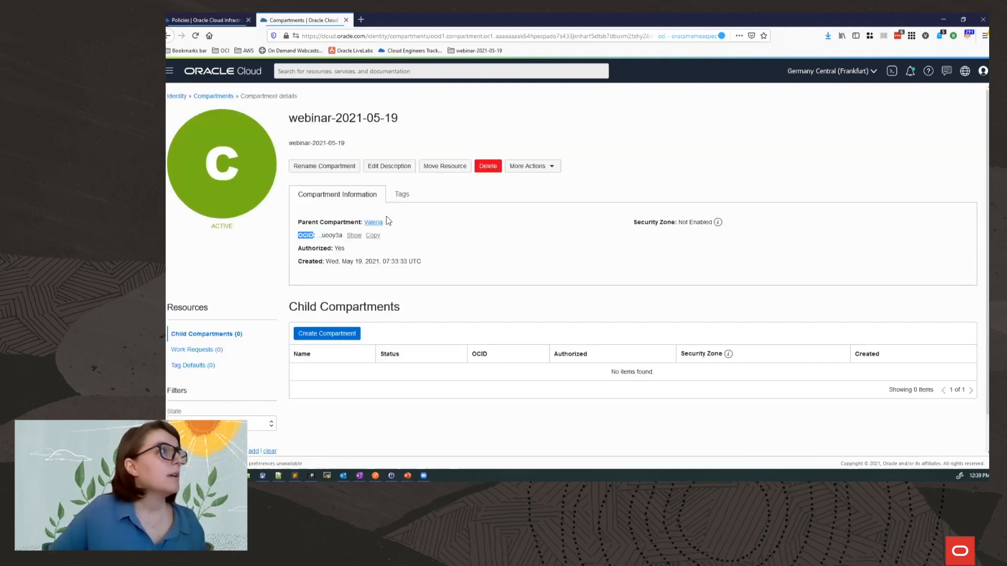
click(373, 235)
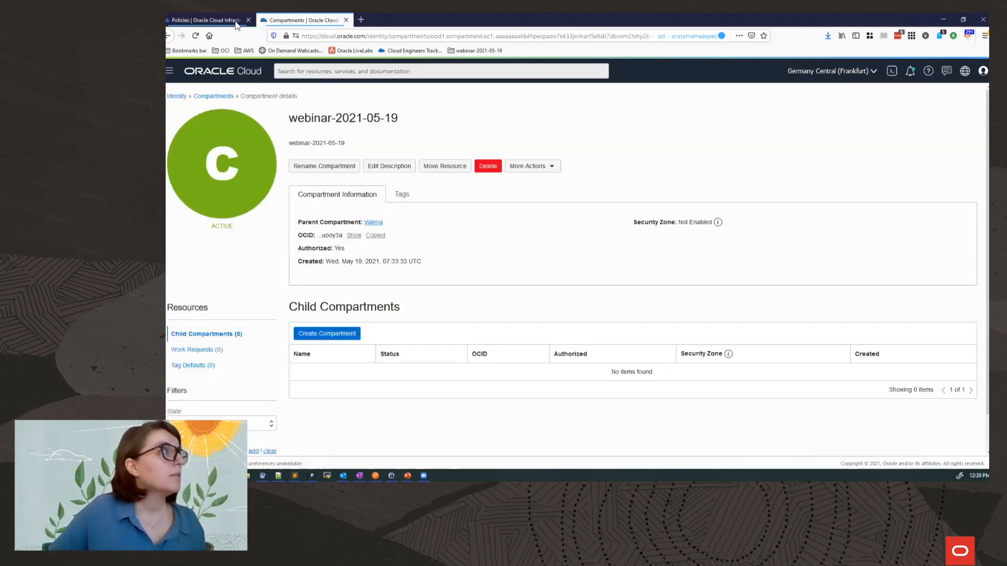
click(205, 20)
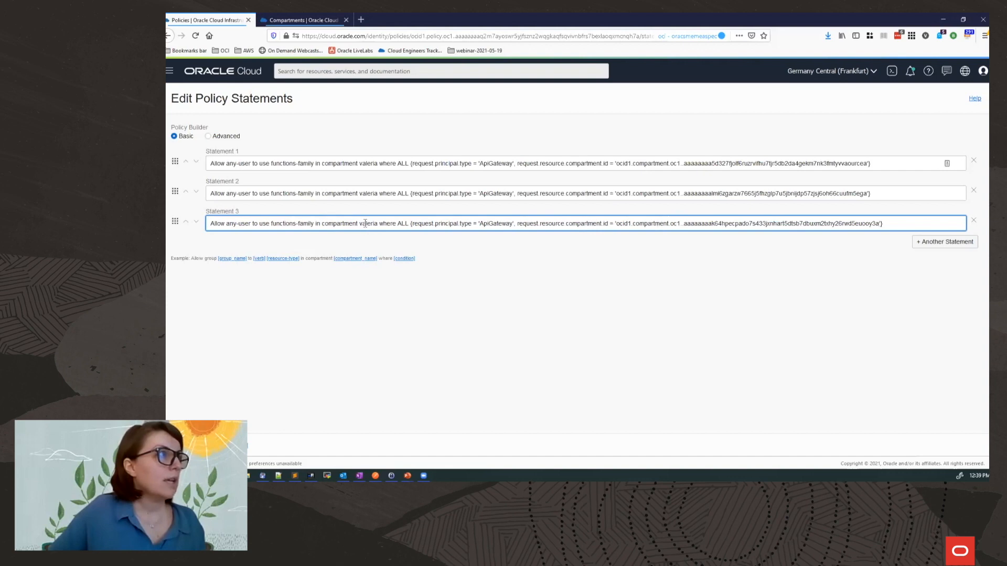
mouse_move(459, 345)
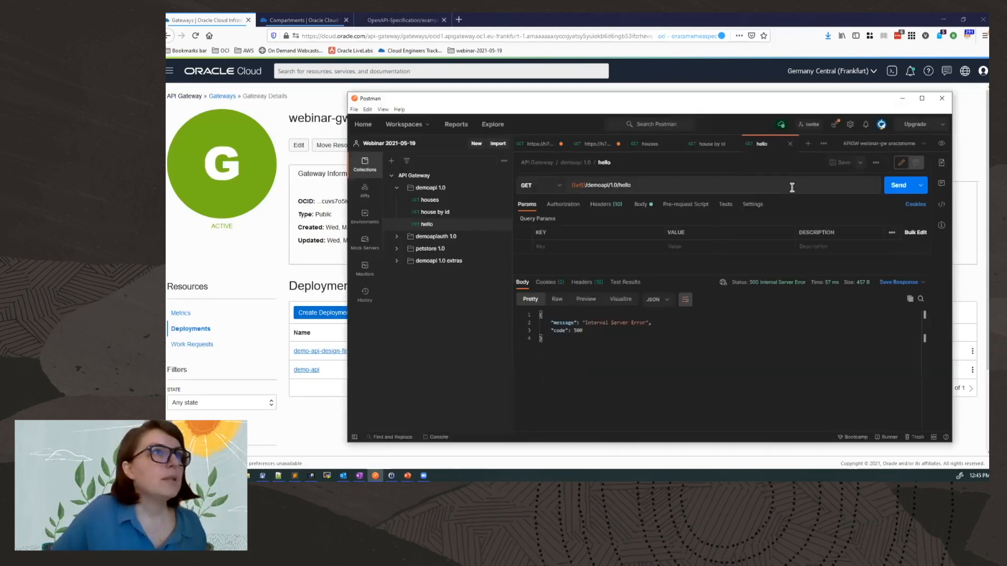
- Resend GET /demoapi/1.0/hello and confirm 200 OK with the Hello message in the response
click(899, 185)
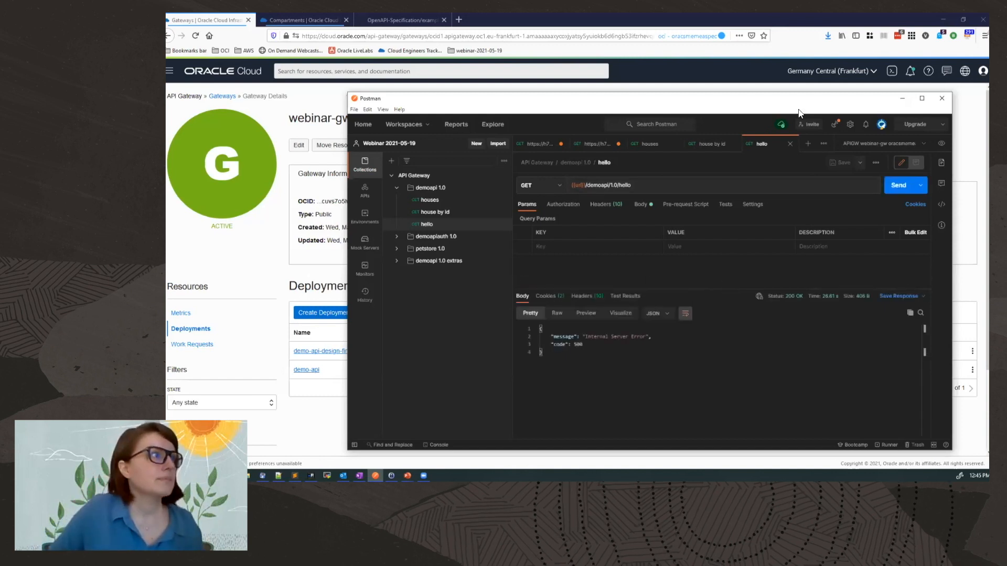
click(898, 184)
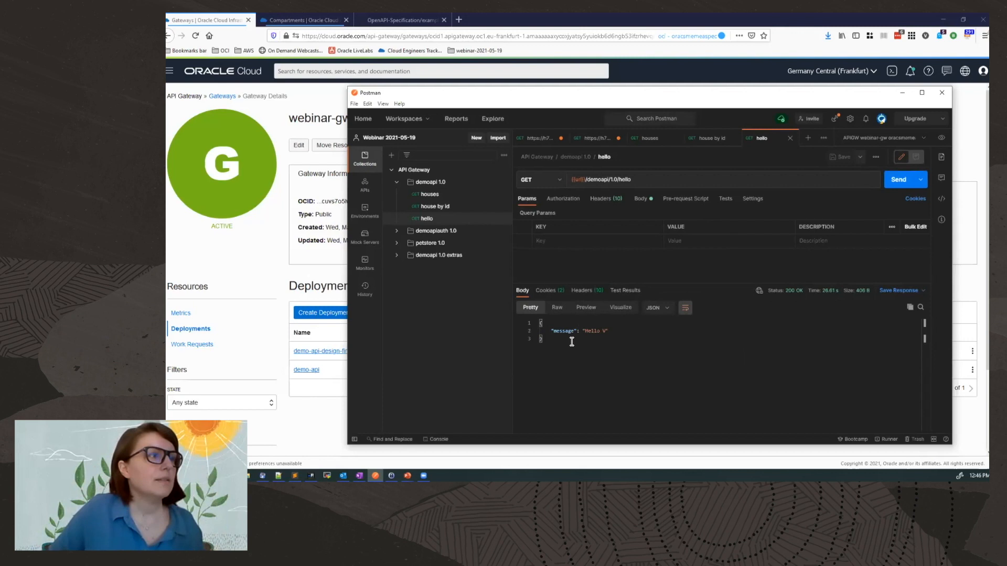
mouse_move(570, 351)
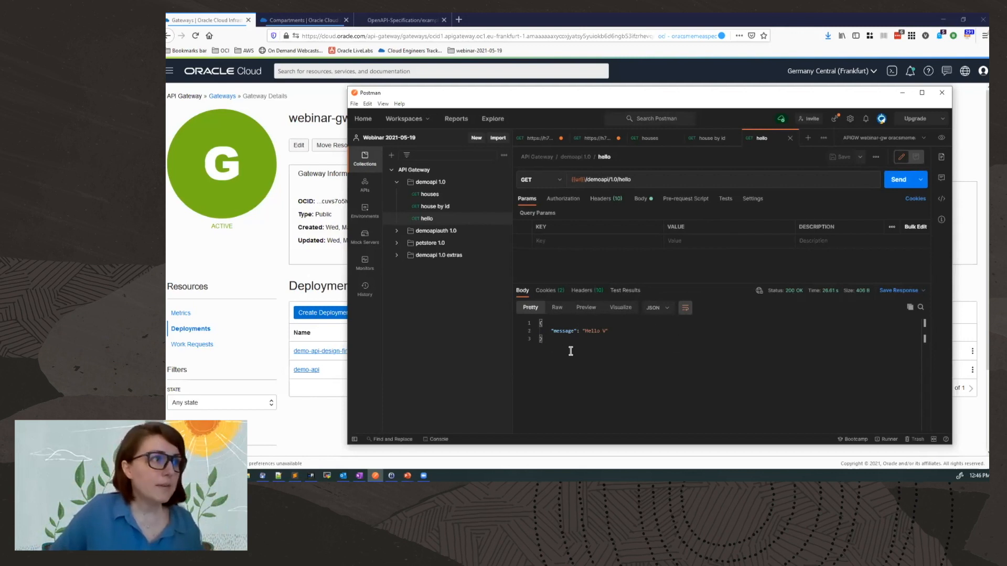
double_click(578, 331)
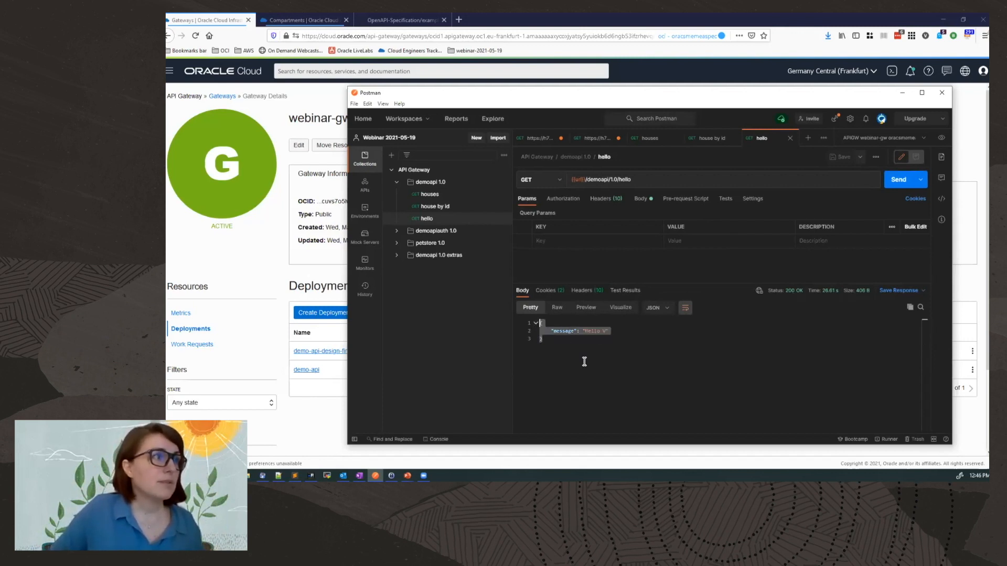